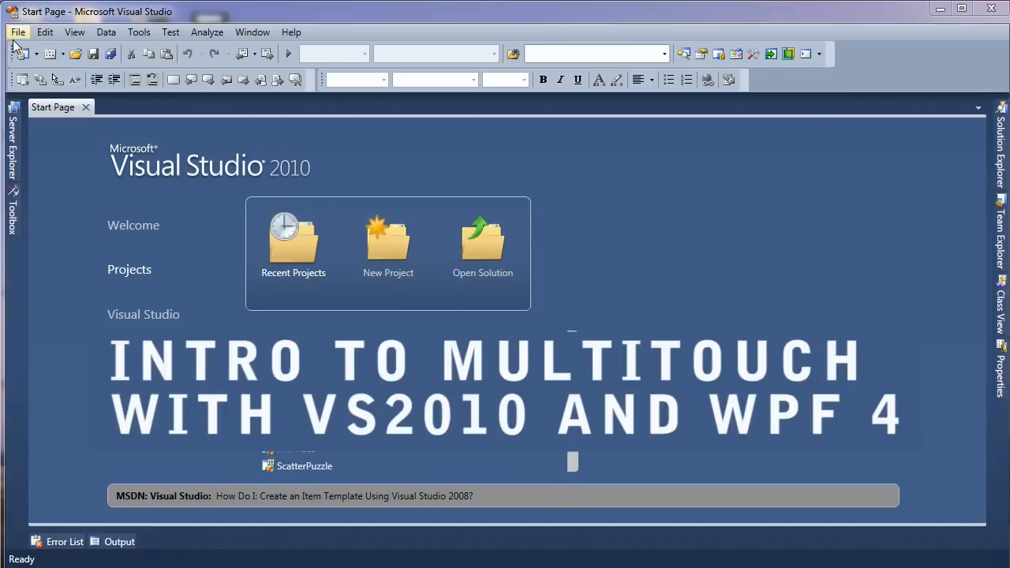
# Step: Create a new WPF Application project from the File menu
pyautogui.click(17, 32)
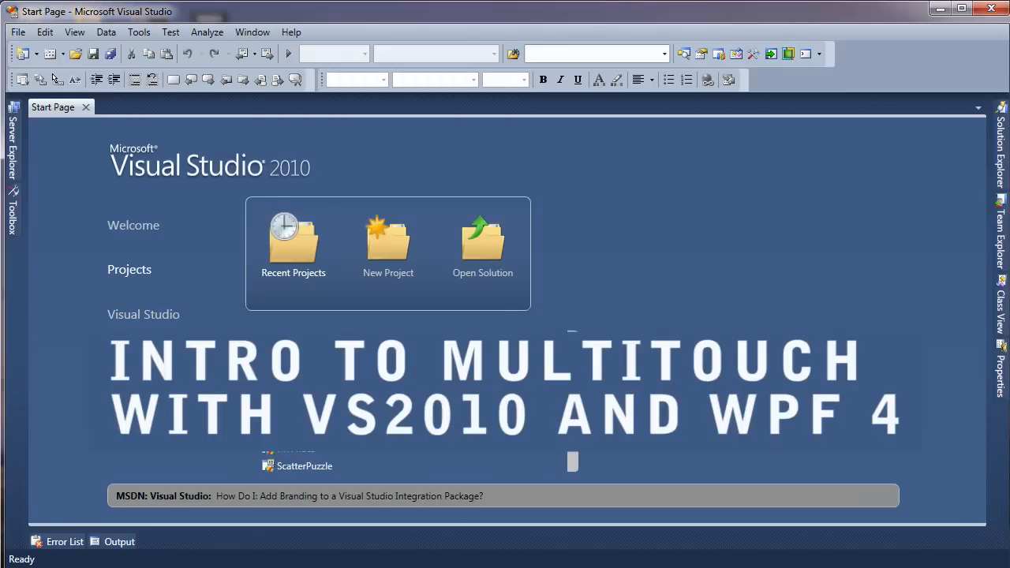
pyautogui.click(388, 244)
pyautogui.write('<C')
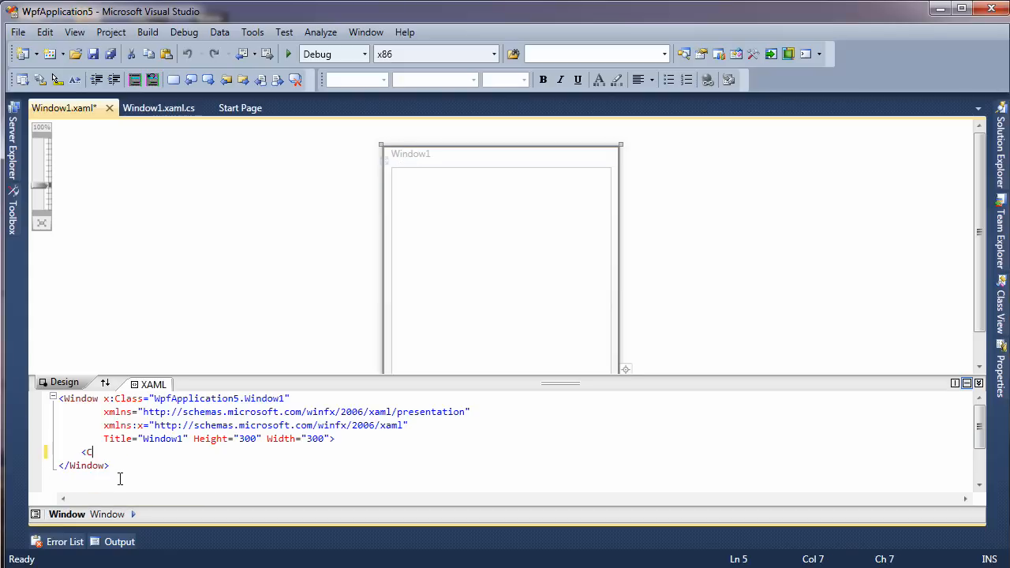
# Step: Add a Canvas containing an Image and set its Source to Penguins.jpg
pyautogui.write('anvas>')
pyautogui.write('<Image />')
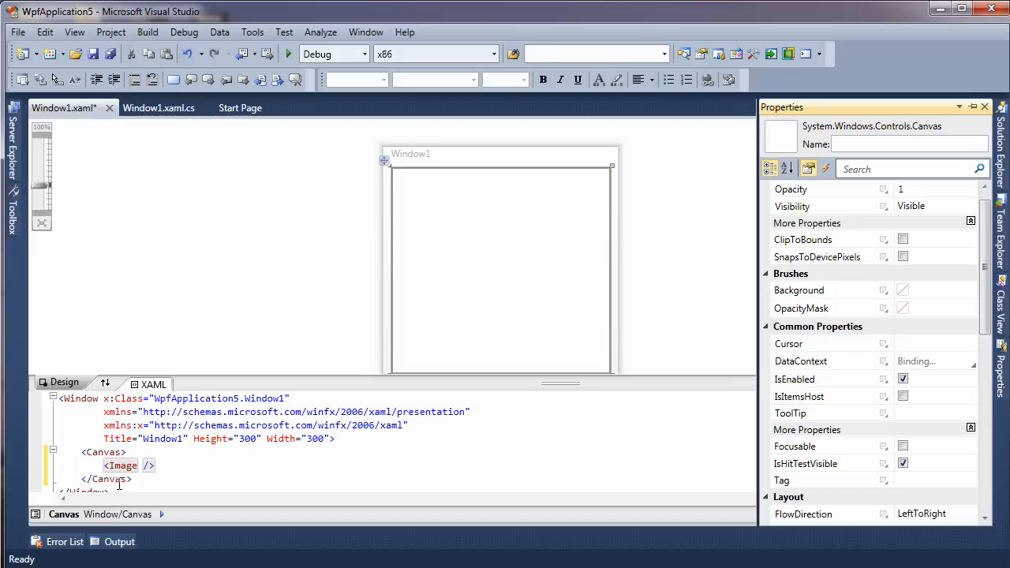
pyautogui.doubleClick(121, 466)
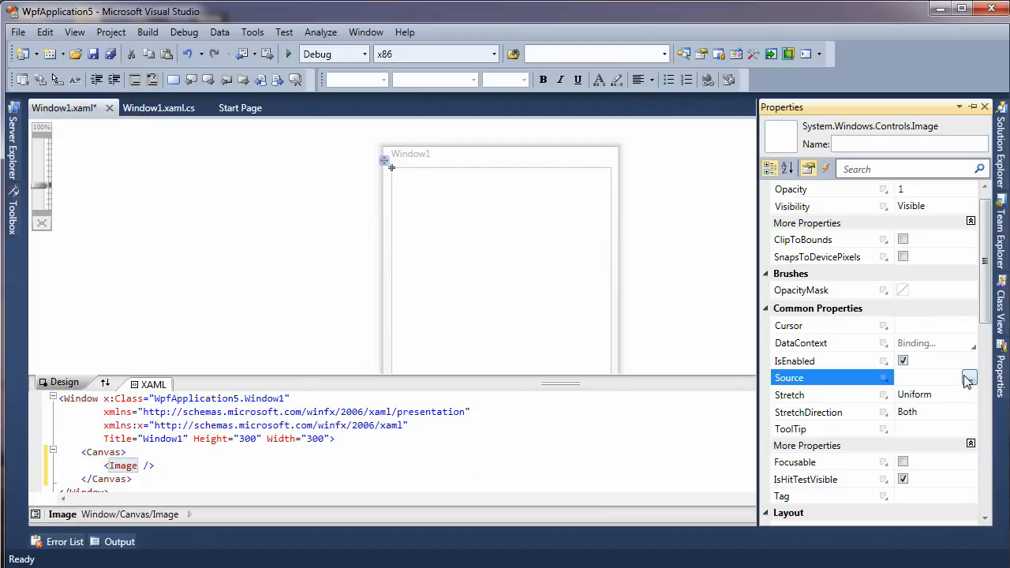
pyautogui.click(969, 377)
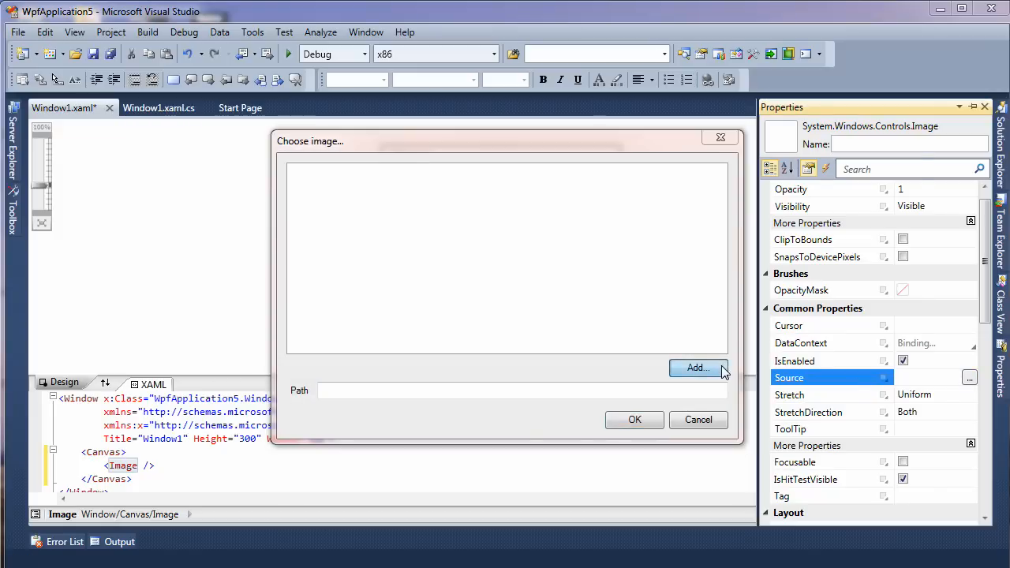
pyautogui.click(697, 368)
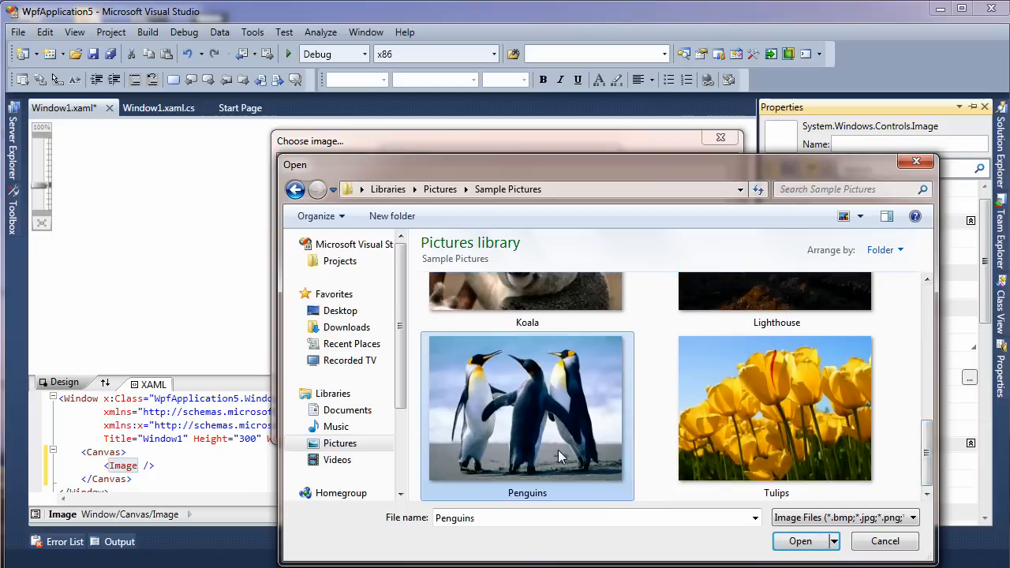
pyautogui.click(800, 541)
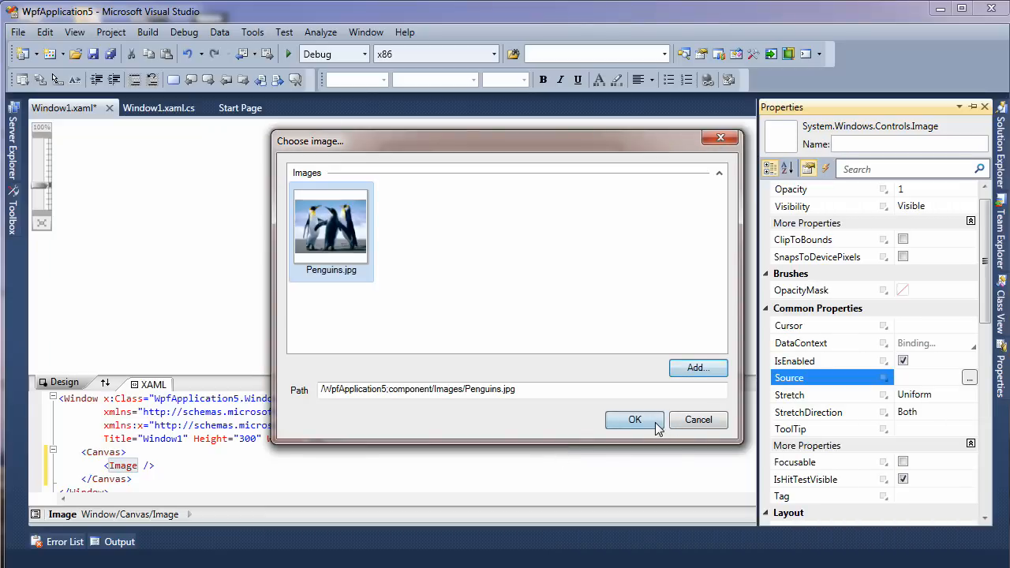
pyautogui.click(634, 419)
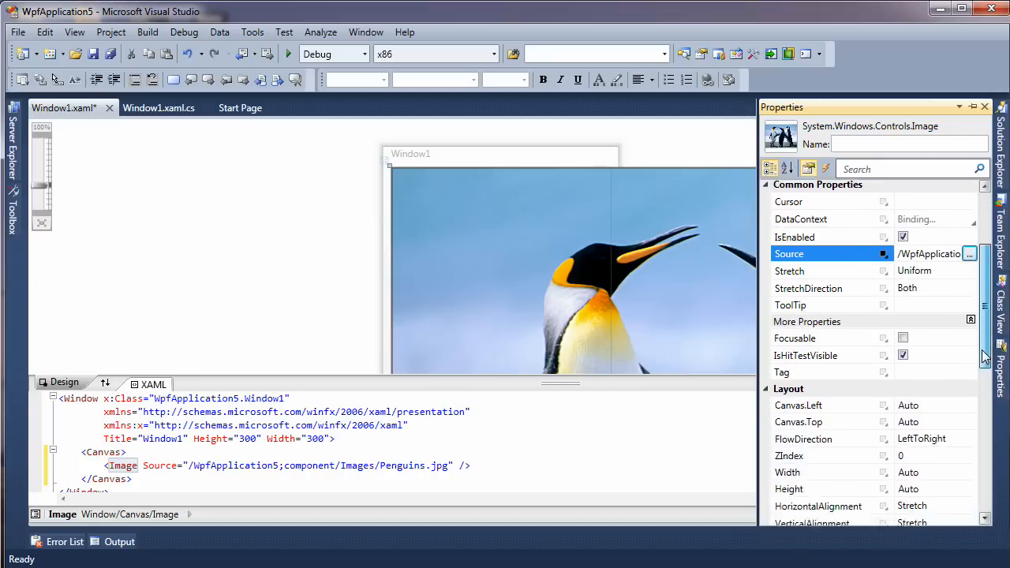
# Step: Give the penguins Image Width 200 and ManipulationMode All
pyautogui.scroll(-3)
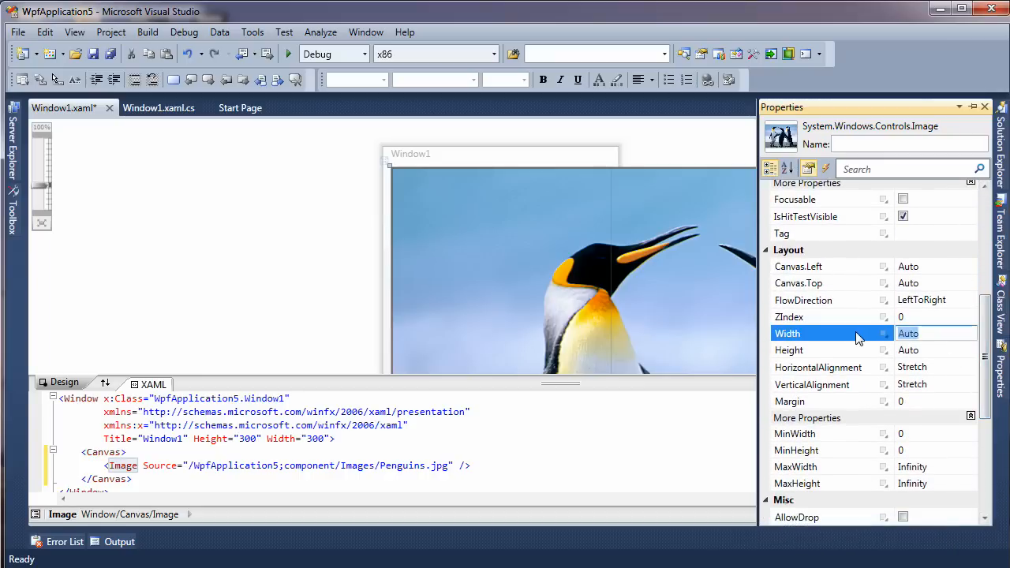
pyautogui.write('200')
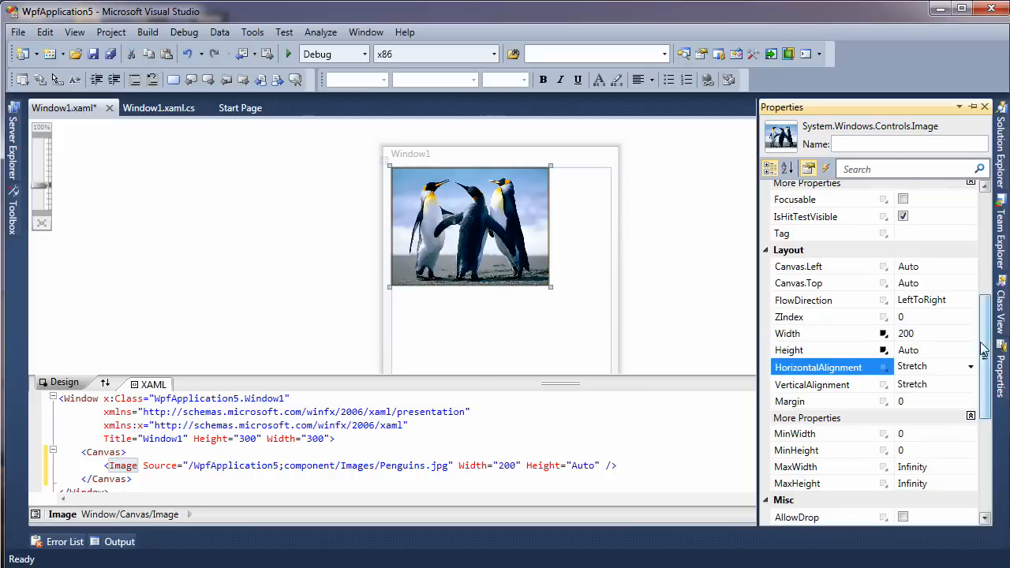
pyautogui.scroll(-3)
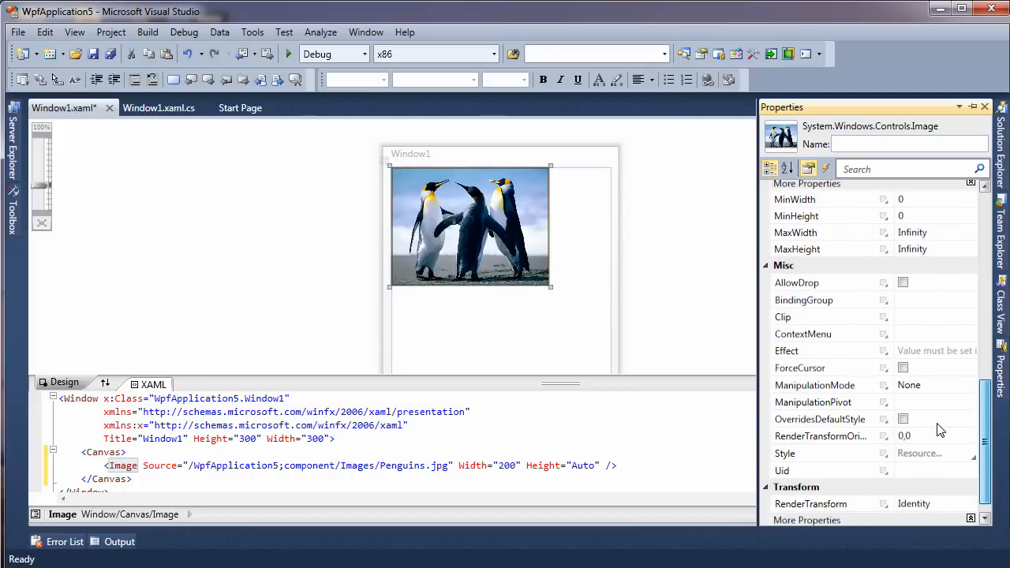
pyautogui.click(828, 385)
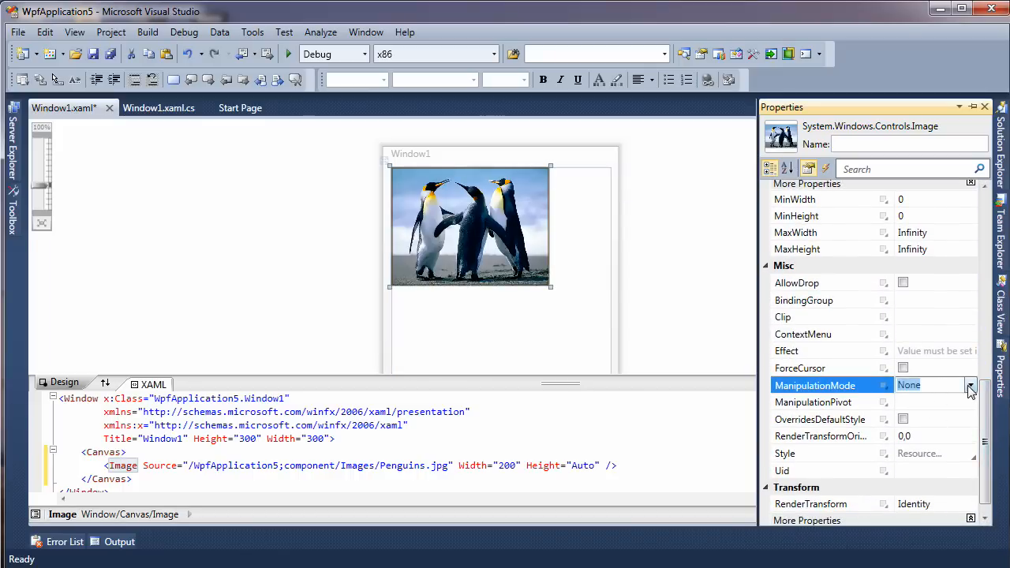
pyautogui.click(971, 385)
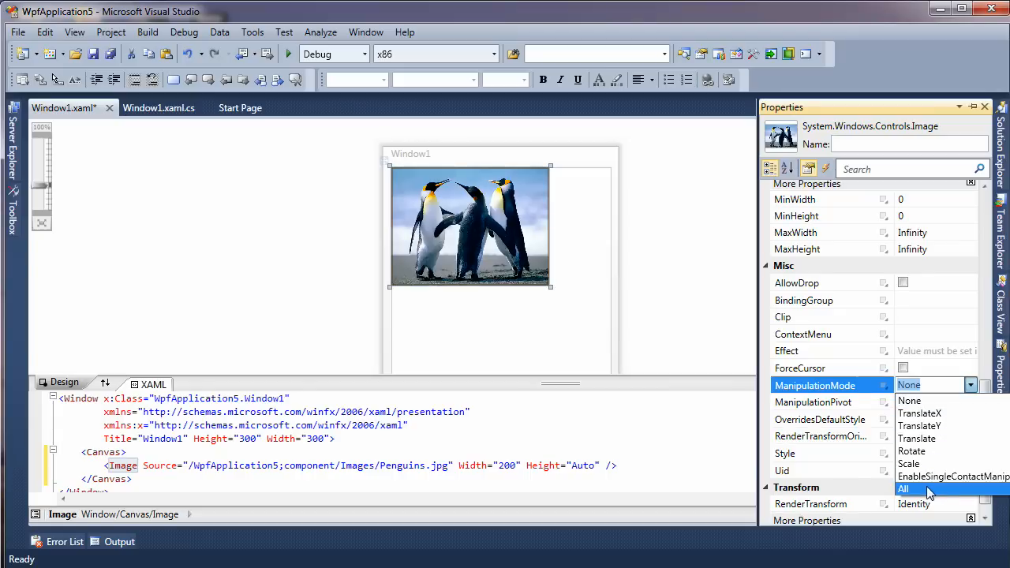
pyautogui.click(904, 489)
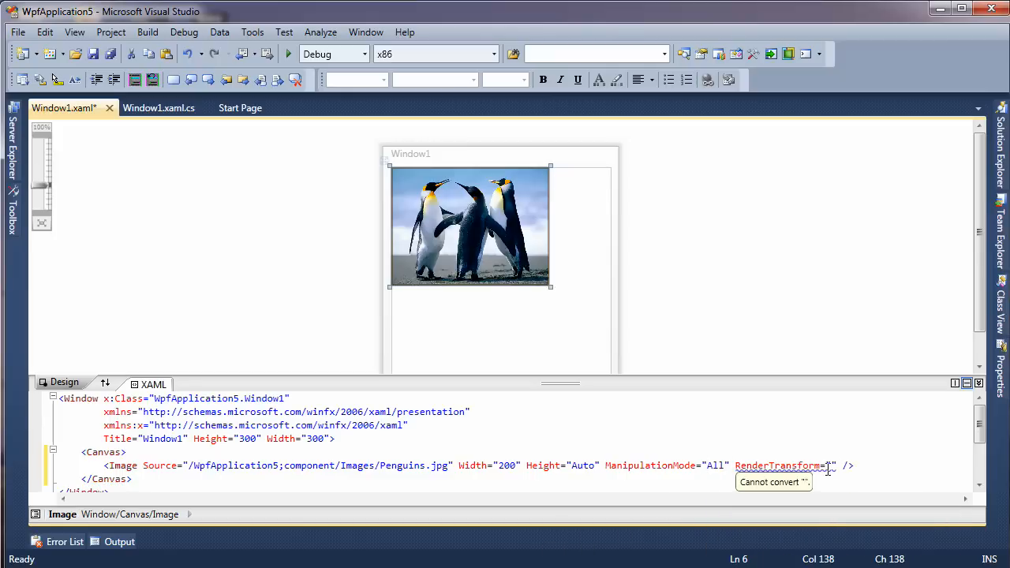
# Step: Set the Image's RenderTransform to {StaticResource InitialMatrixTransform}
pyautogui.write('{')
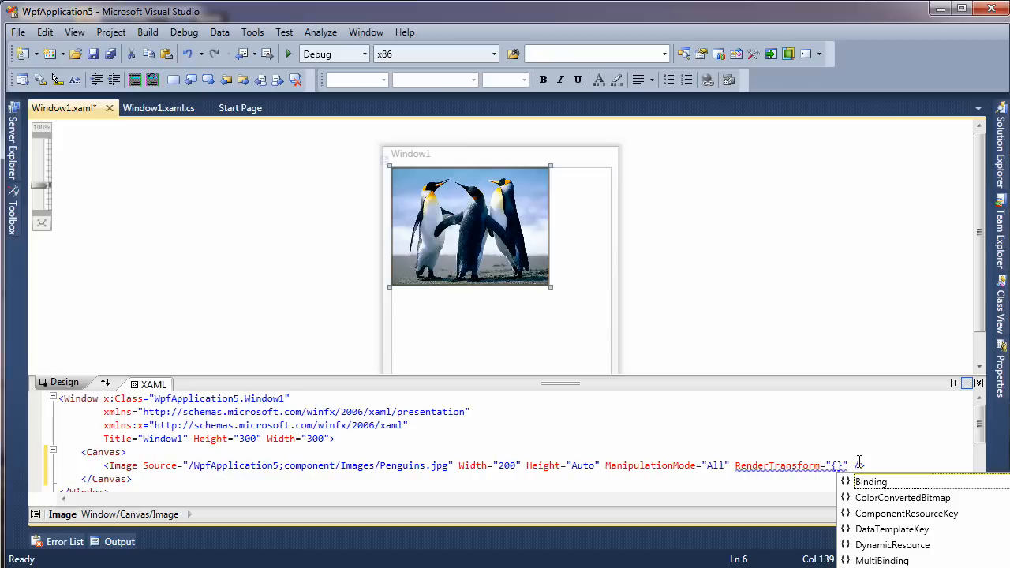
pyautogui.write('Stati')
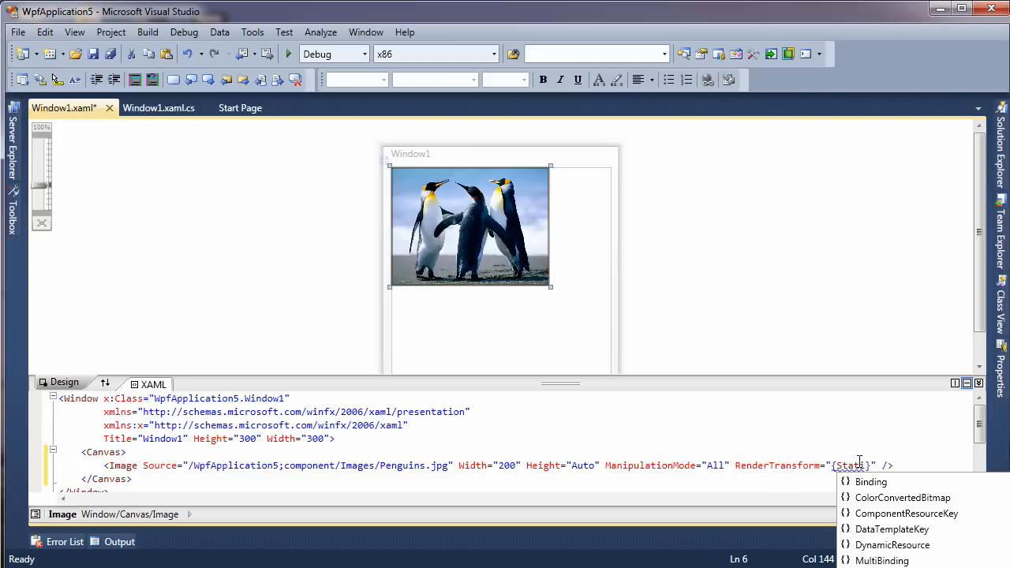
pyautogui.write('cResource')
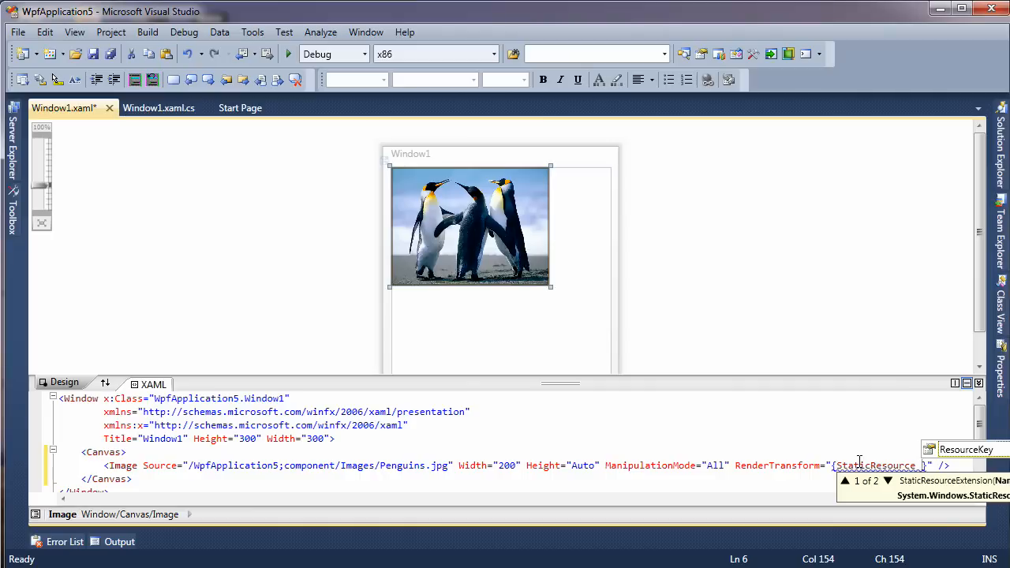
pyautogui.write('Initial')
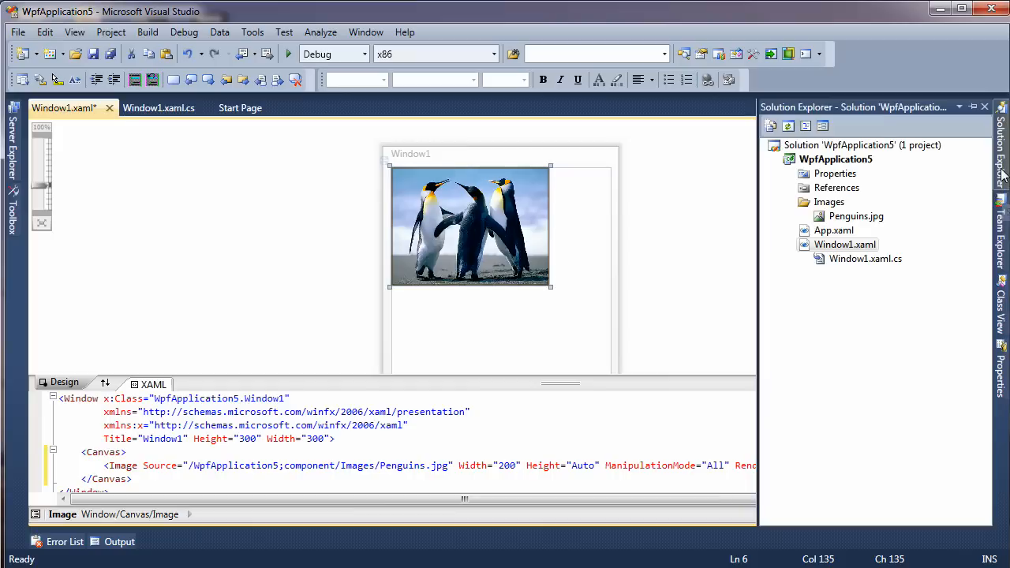
# Step: Open App.xaml from Solution Explorer
pyautogui.click(833, 230)
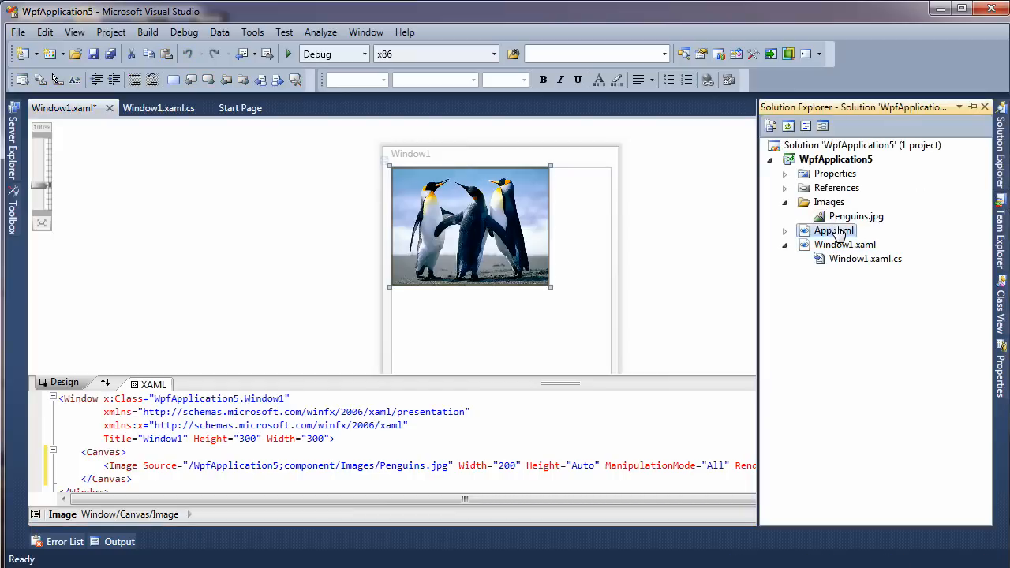
pyautogui.doubleClick(833, 230)
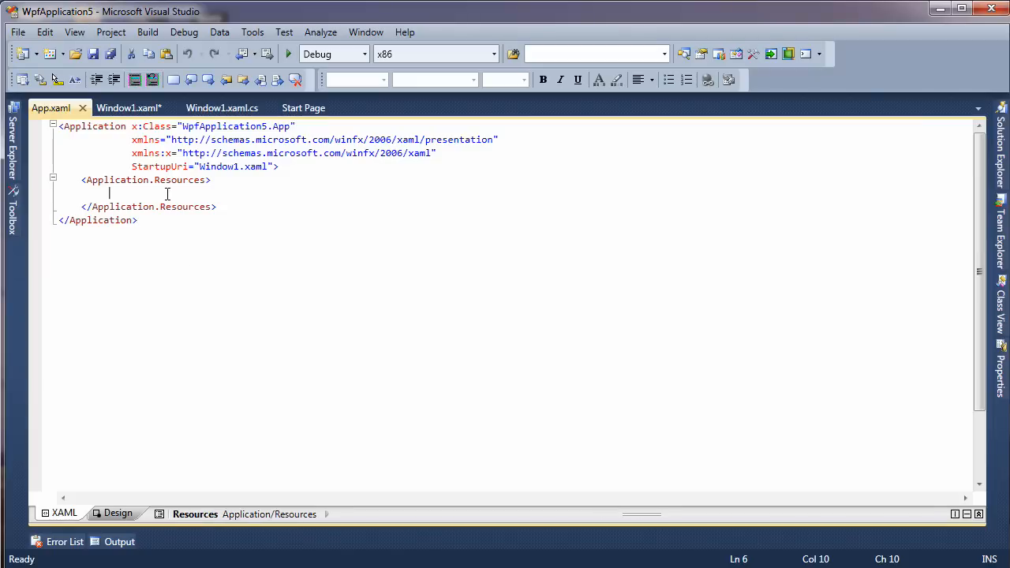
# Step: Add a MatrixTransform keyed InitialMatrixTransform inside Application.Resources
pyautogui.write('Mat')
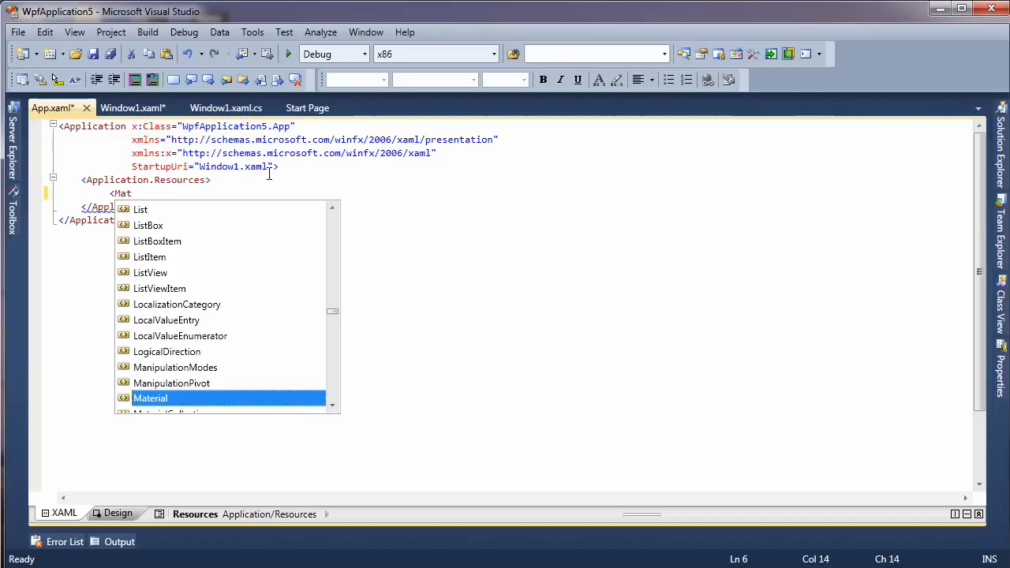
pyautogui.write('rixTransform x:Key="')
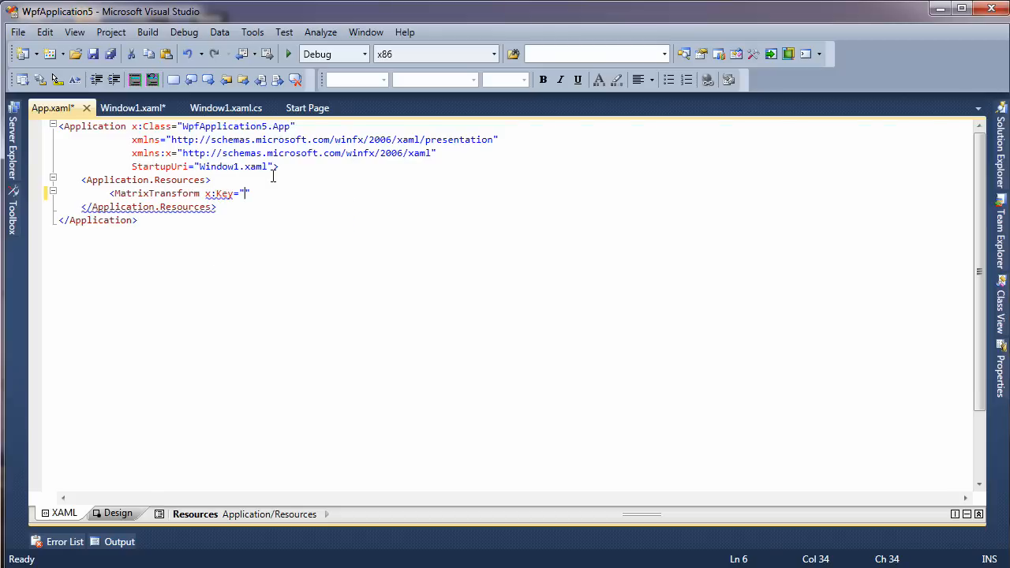
pyautogui.write('Initial')
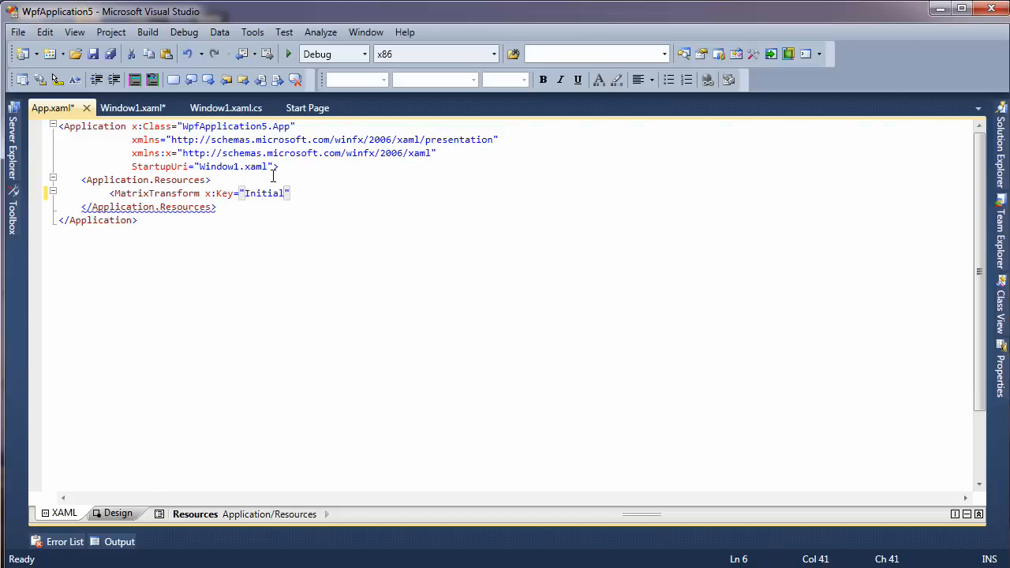
pyautogui.write('Matrix')
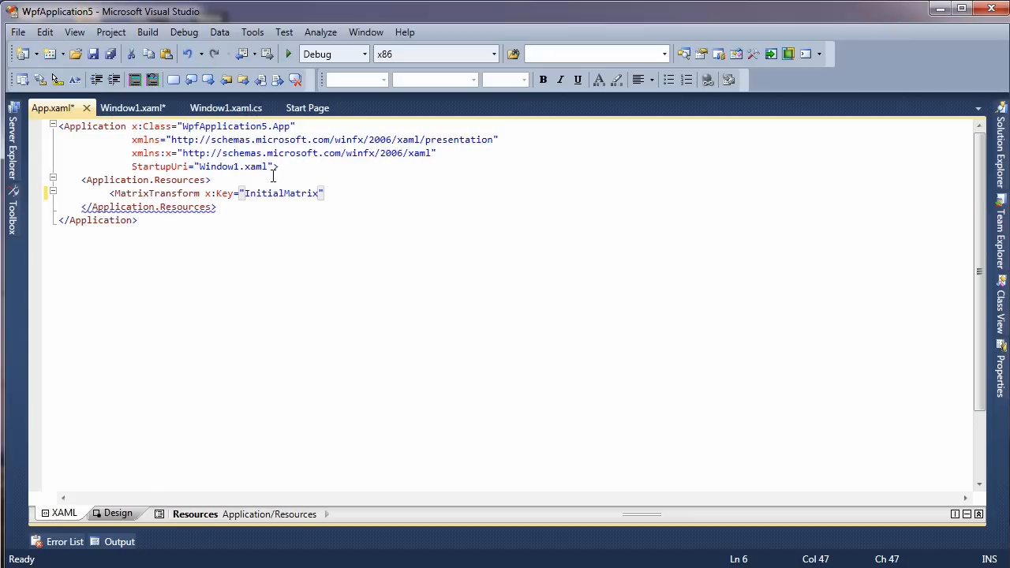
pyautogui.write('Transform')
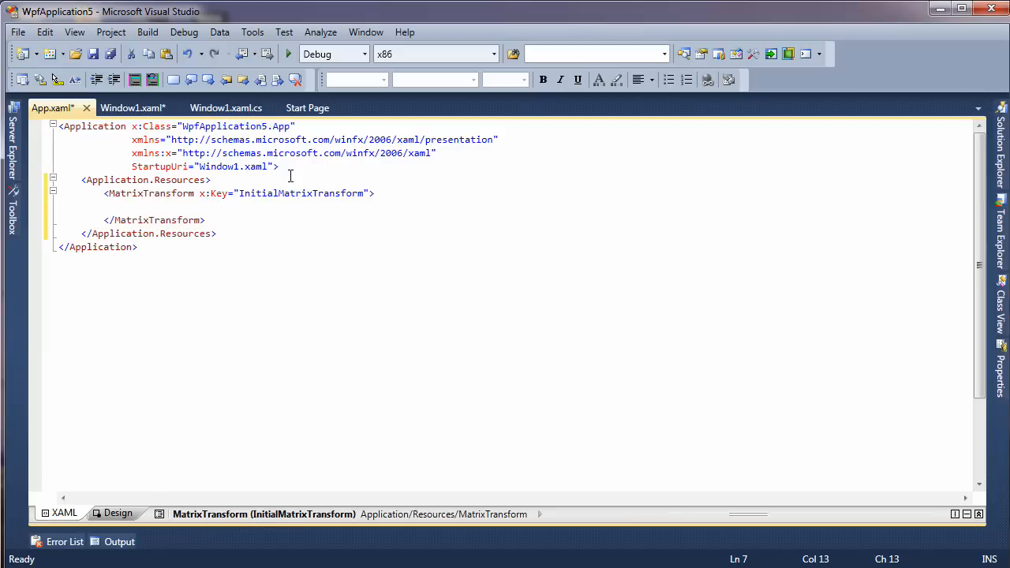
# Step: Give the MatrixTransform a Matrix with OffsetX 200 and OffsetY 200
pyautogui.write('<M')
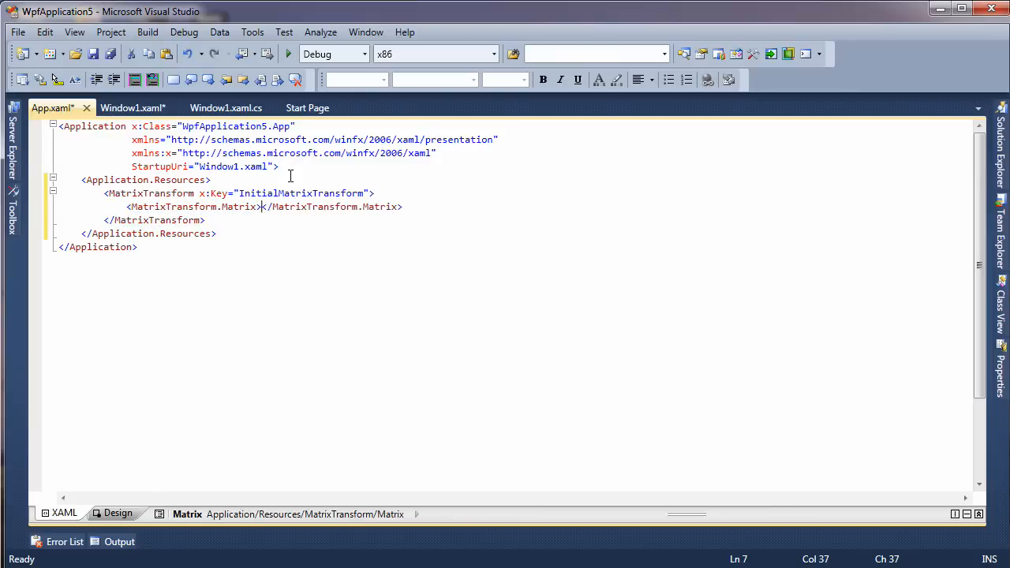
pyautogui.write('<')
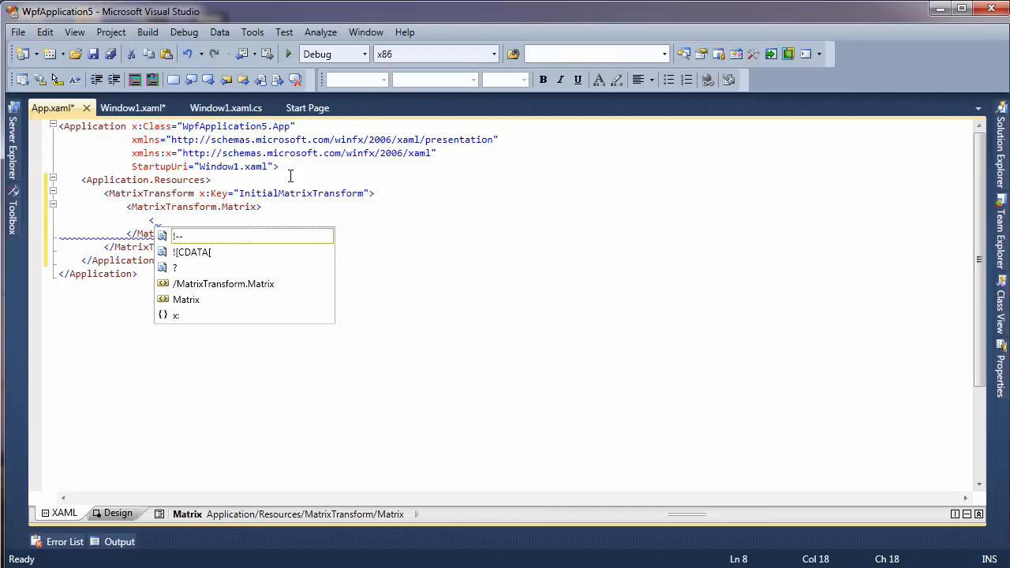
pyautogui.write('Matrix OffsetX="')
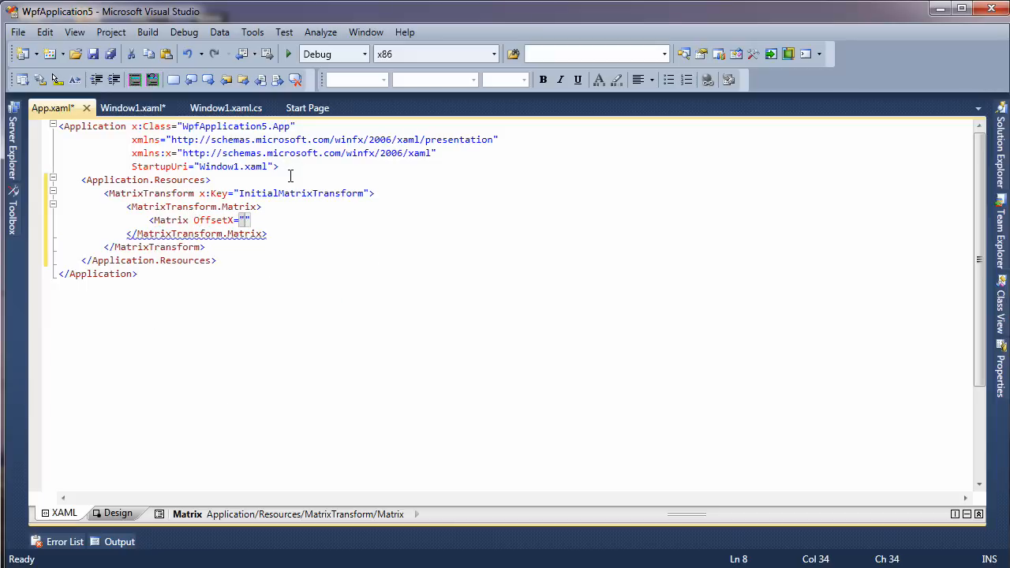
pyautogui.write('200')
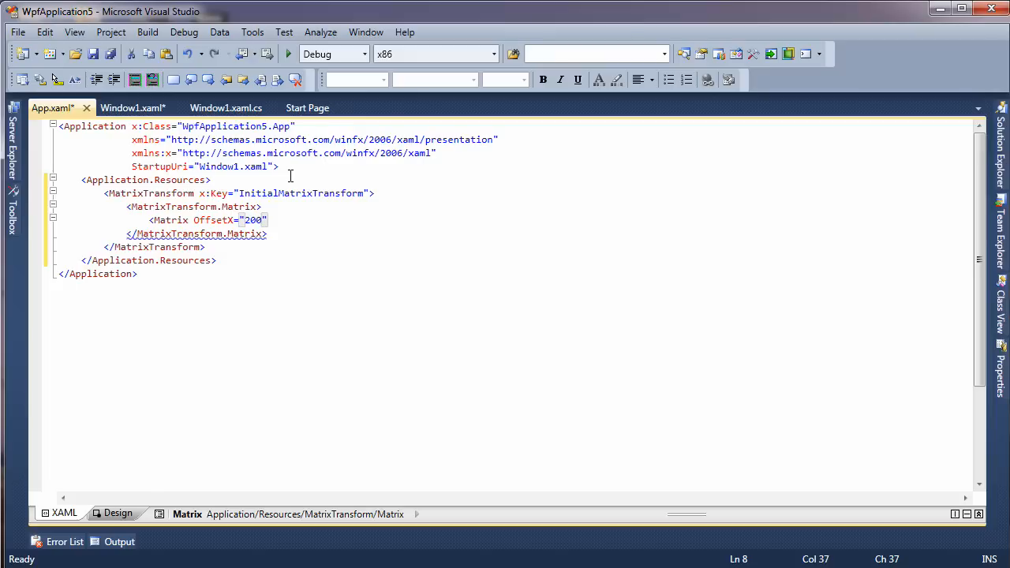
pyautogui.write('OffsetY="')
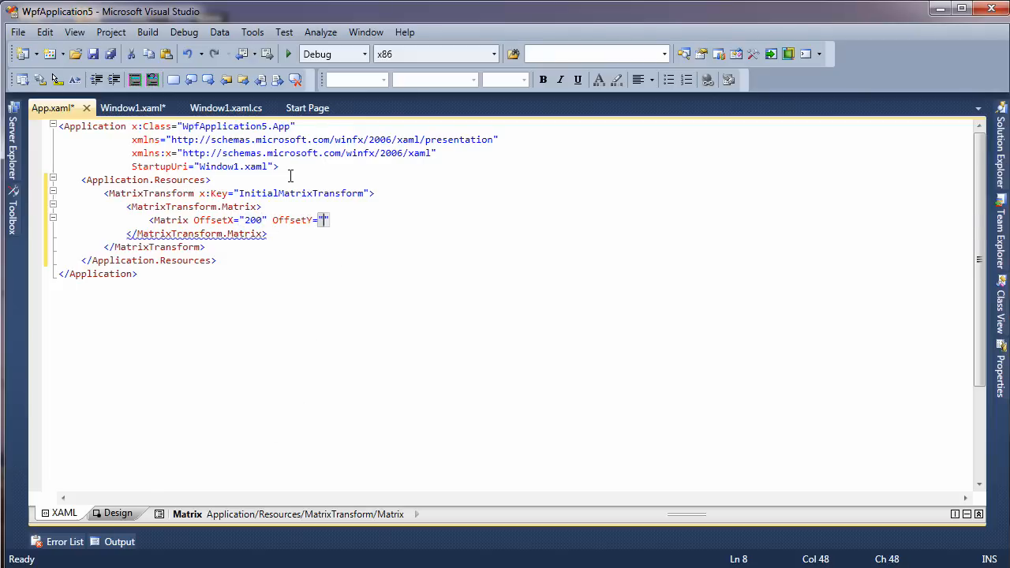
pyautogui.write('200')
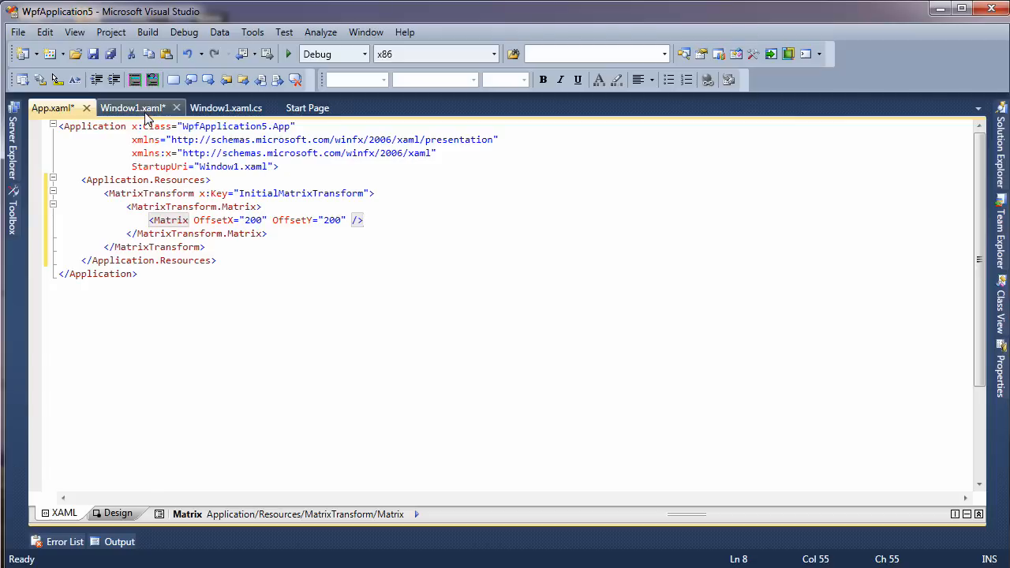
# Step: Switch to Window1 and set its WindowState to Maximized
pyautogui.click(132, 108)
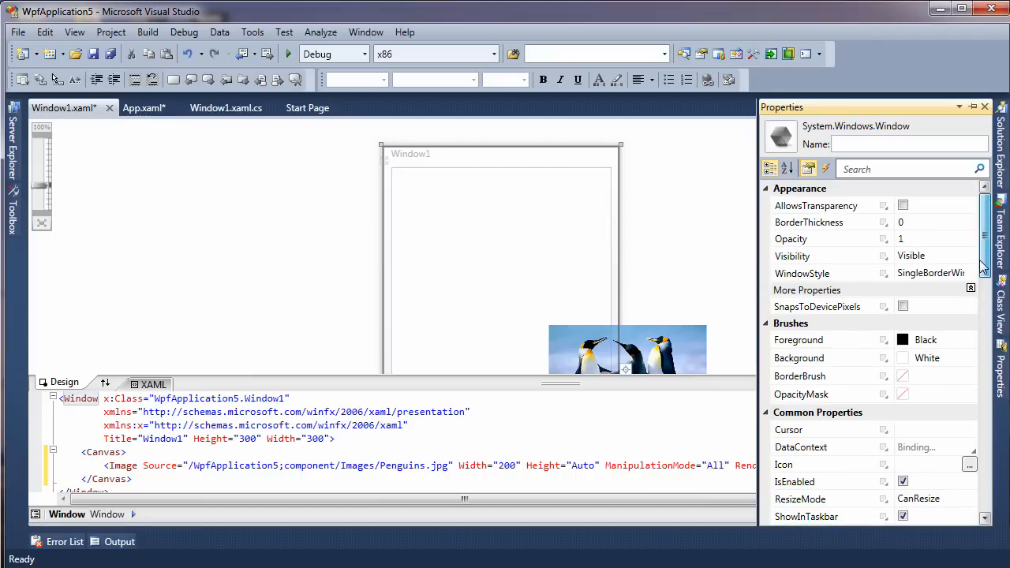
pyautogui.scroll(-3)
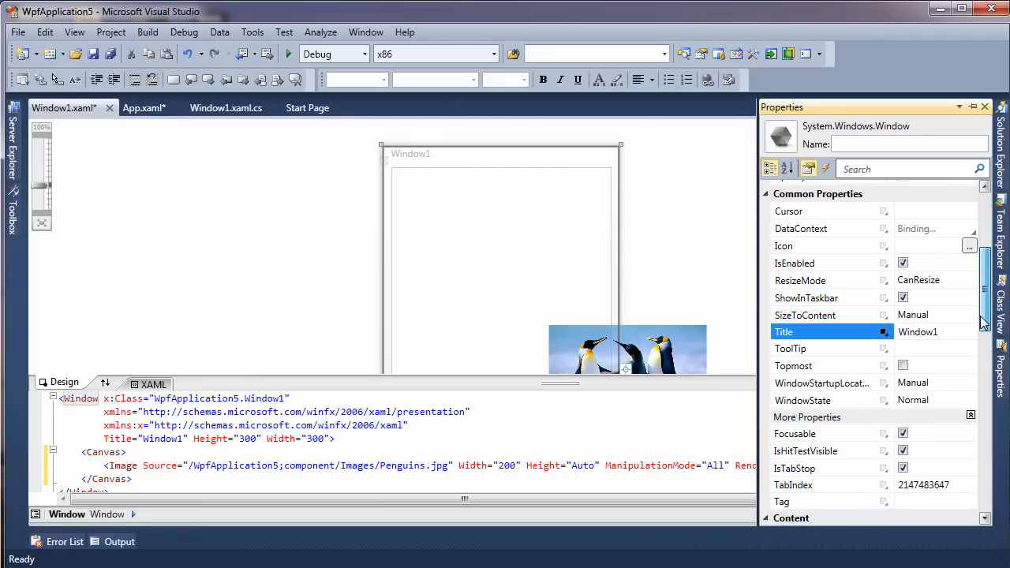
pyautogui.click(967, 396)
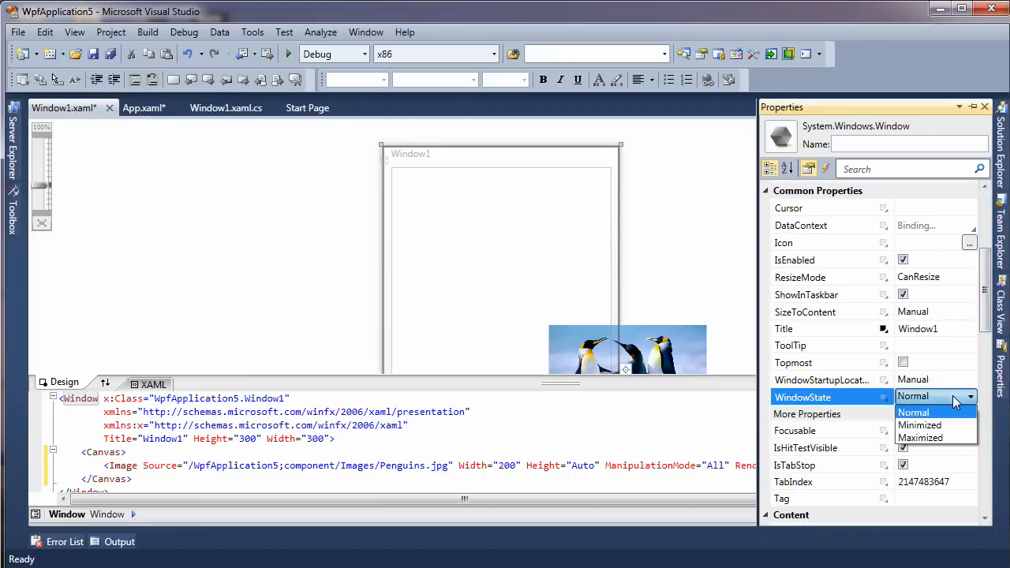
pyautogui.click(921, 438)
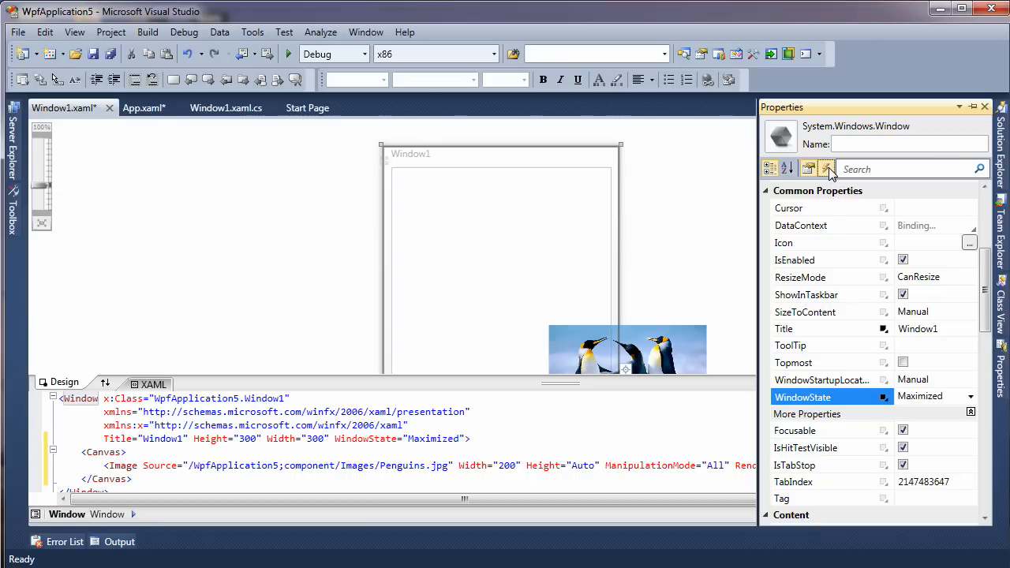
# Step: Generate a Window_ManipulationDelta handler from the window's Events list
pyautogui.click(826, 168)
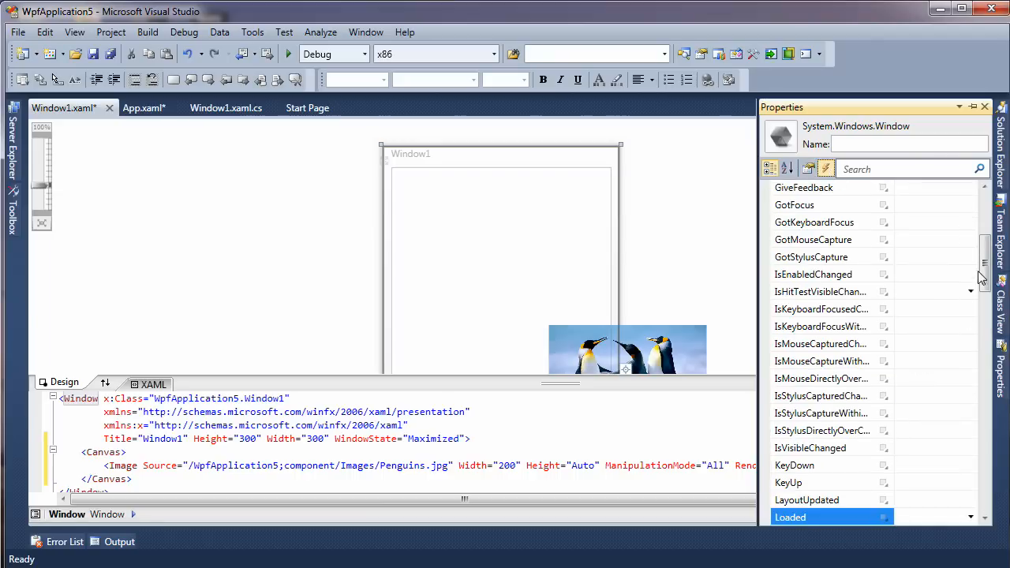
pyautogui.scroll(-3)
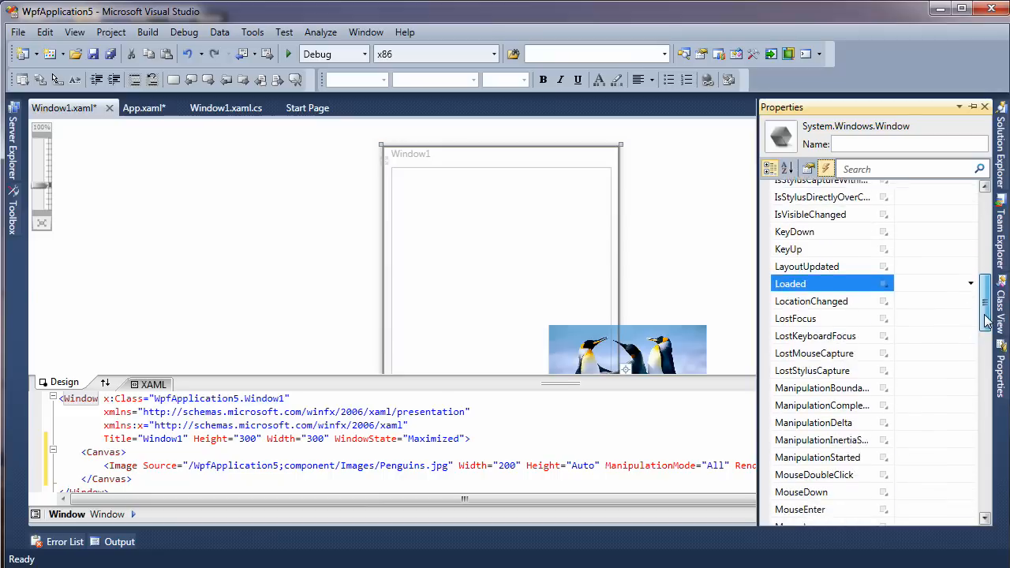
pyautogui.scroll(-3)
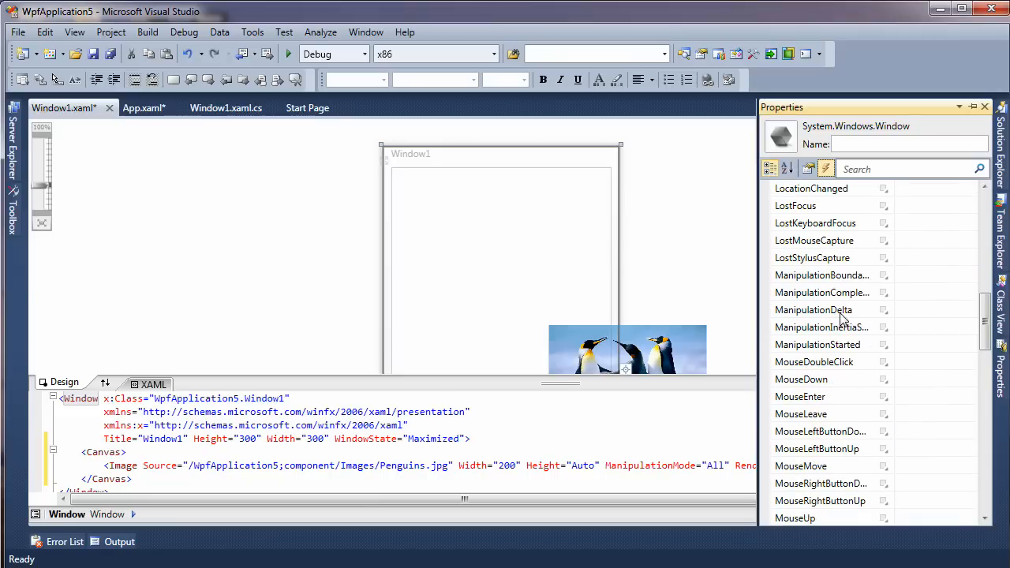
pyautogui.click(814, 309)
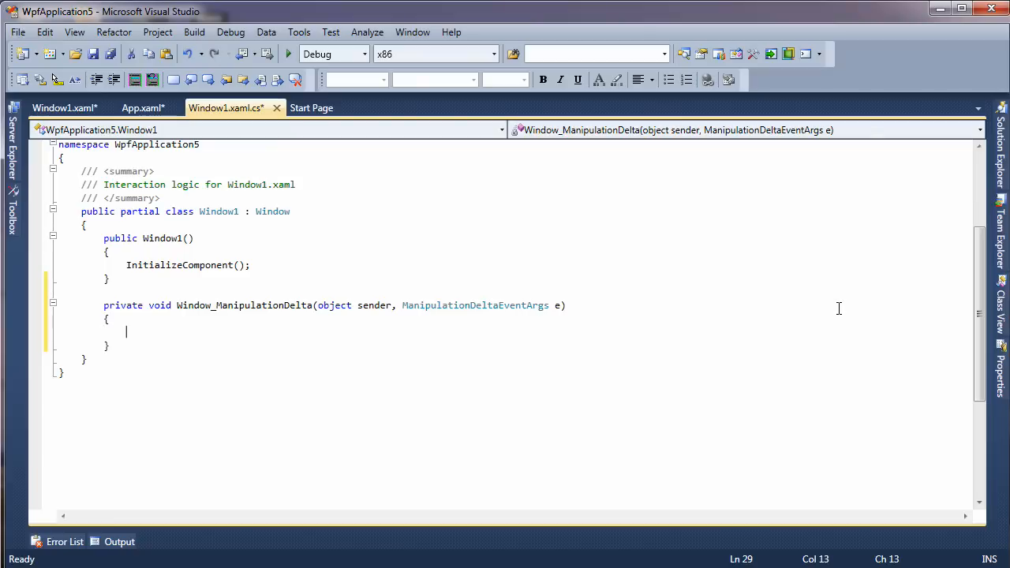
# Step: Store e.GetDeltaManipulation(this) in a variable named mDelta
pyautogui.write('var mDelta = e')
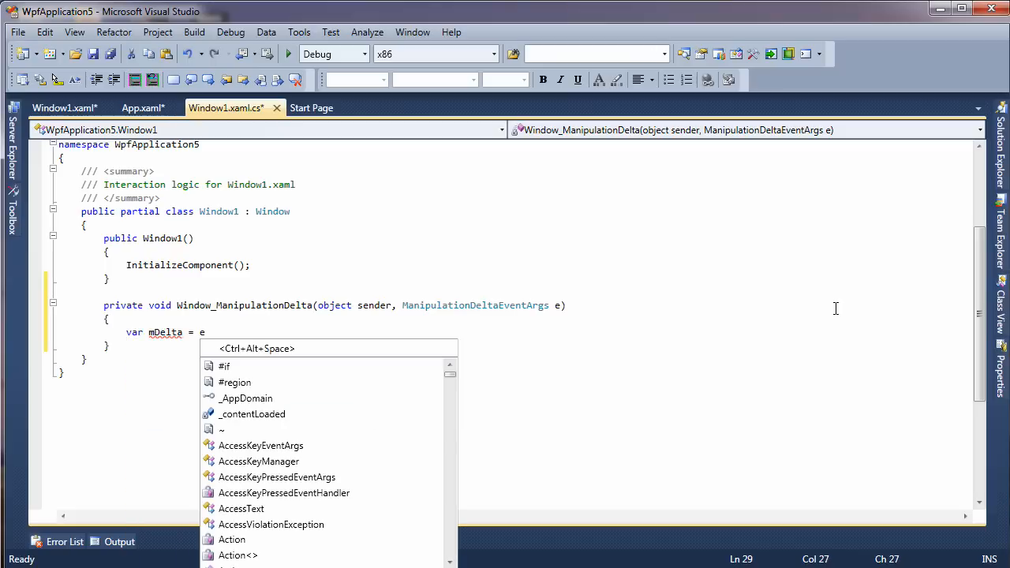
pyautogui.write('.GetDeltaManipulation')
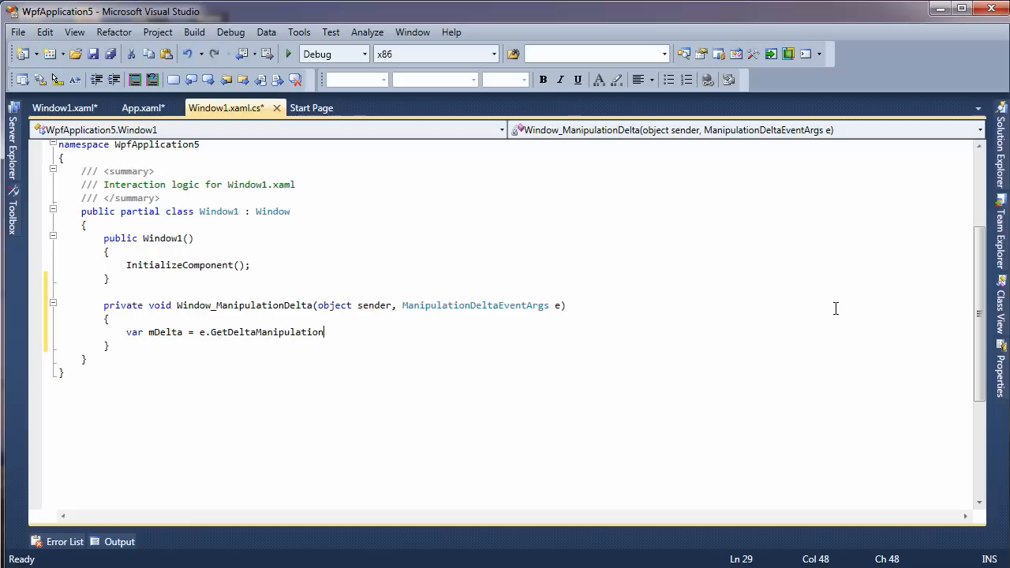
pyautogui.write('(this);')
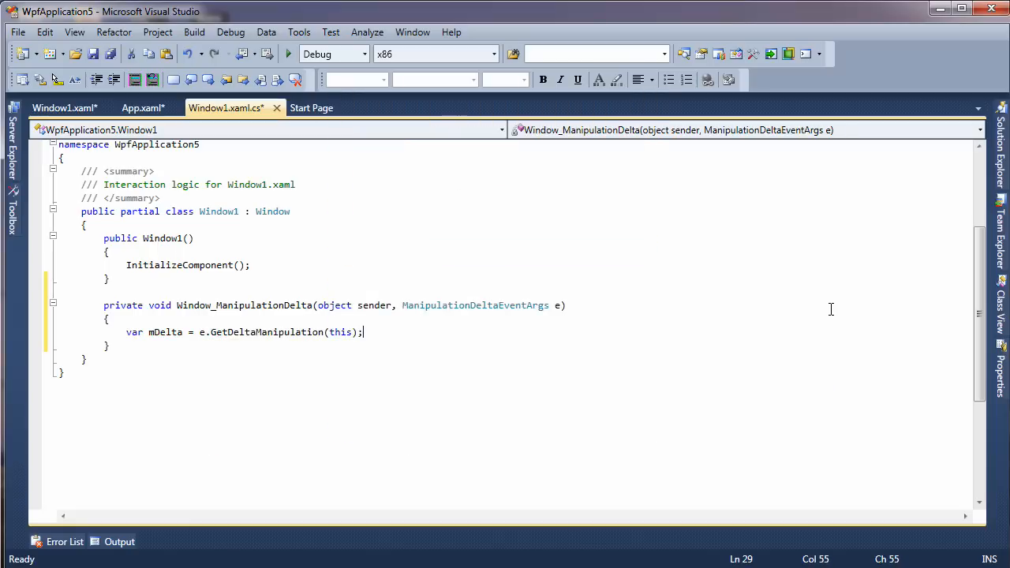
# Step: Cast e.OriginalSource to Image in a variable named i
pyautogui.write('va')
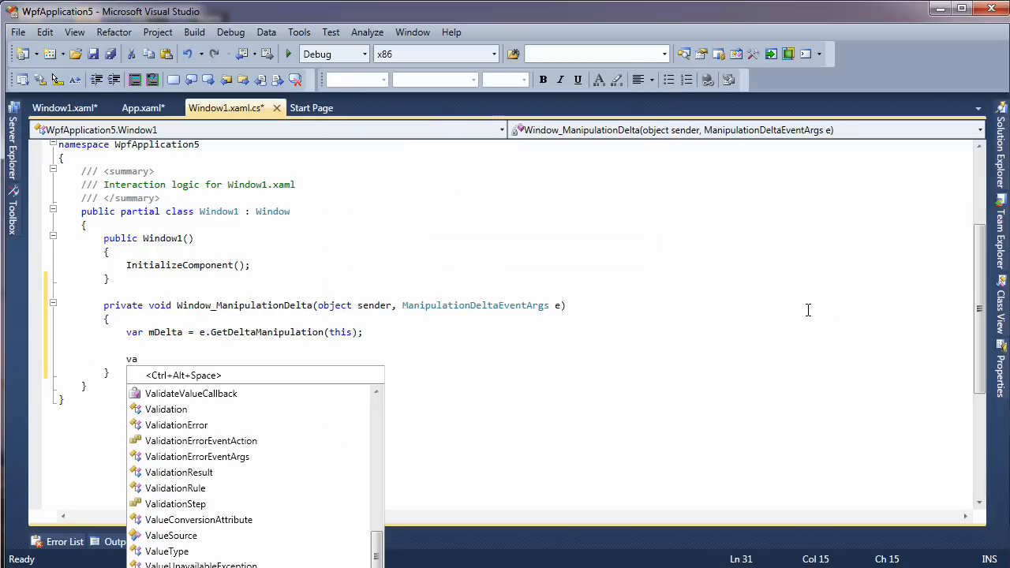
pyautogui.write('i')
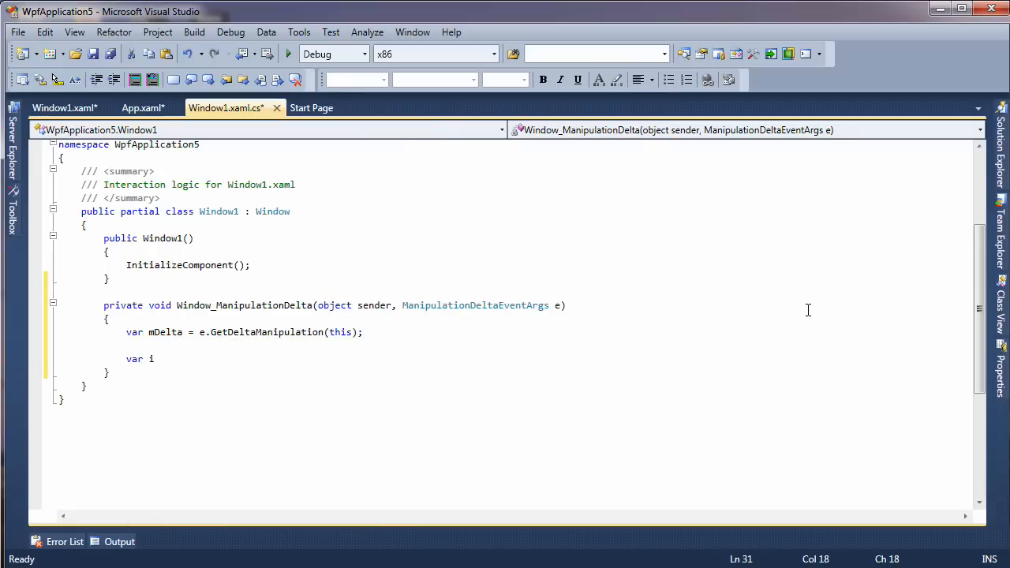
pyautogui.write('= e.')
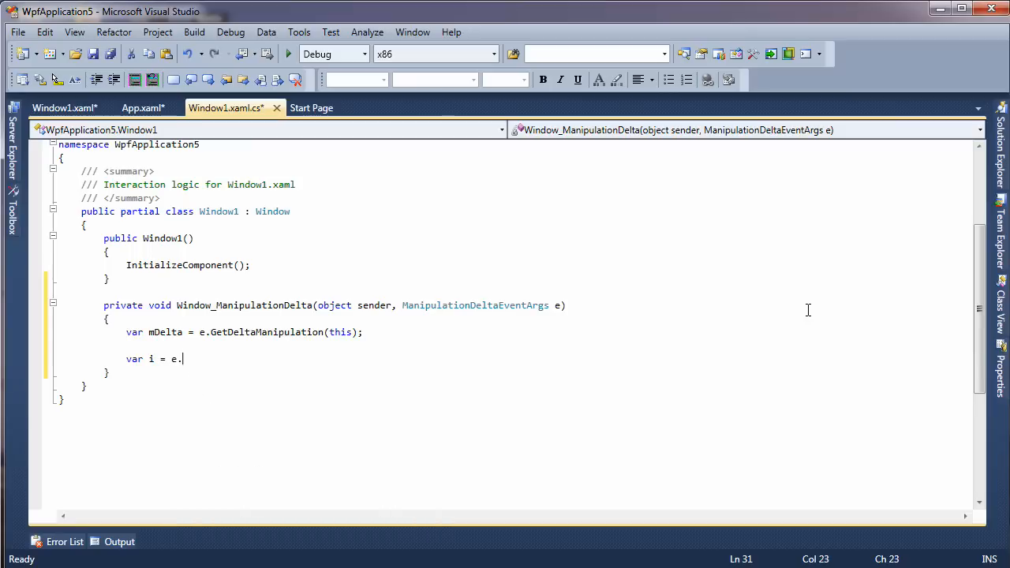
pyautogui.write('OriginalSource')
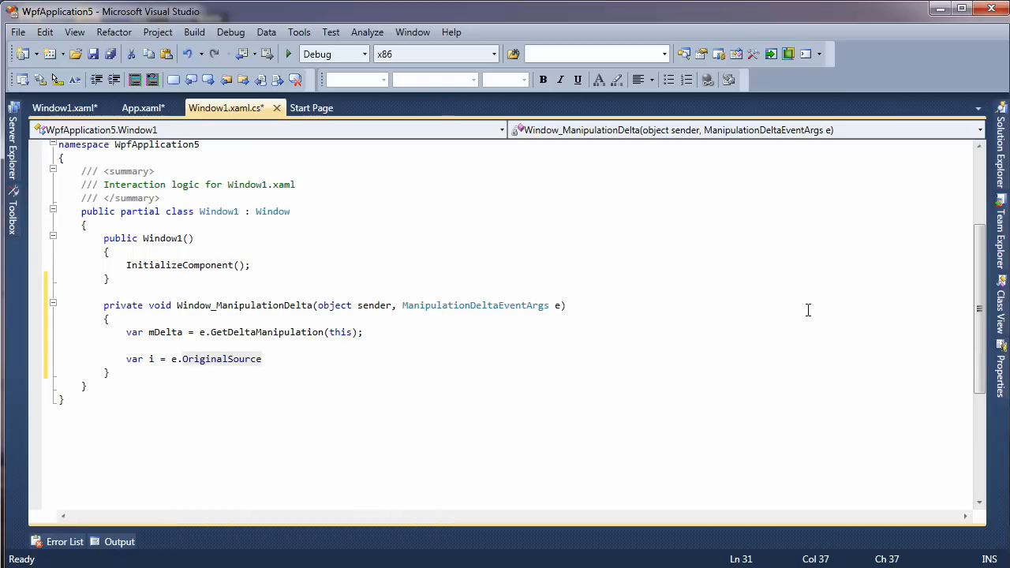
pyautogui.write('as I')
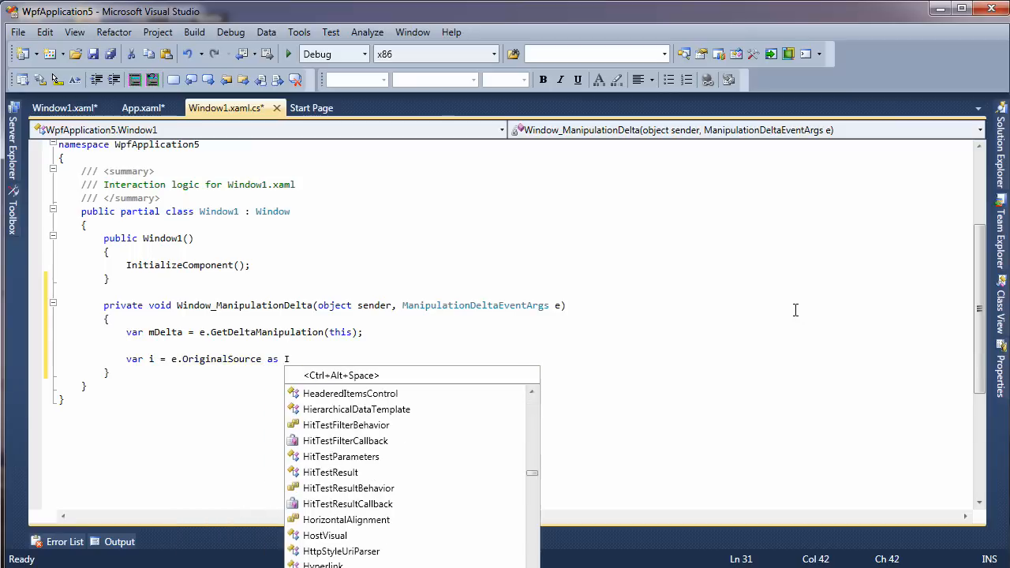
pyautogui.write('Image;')
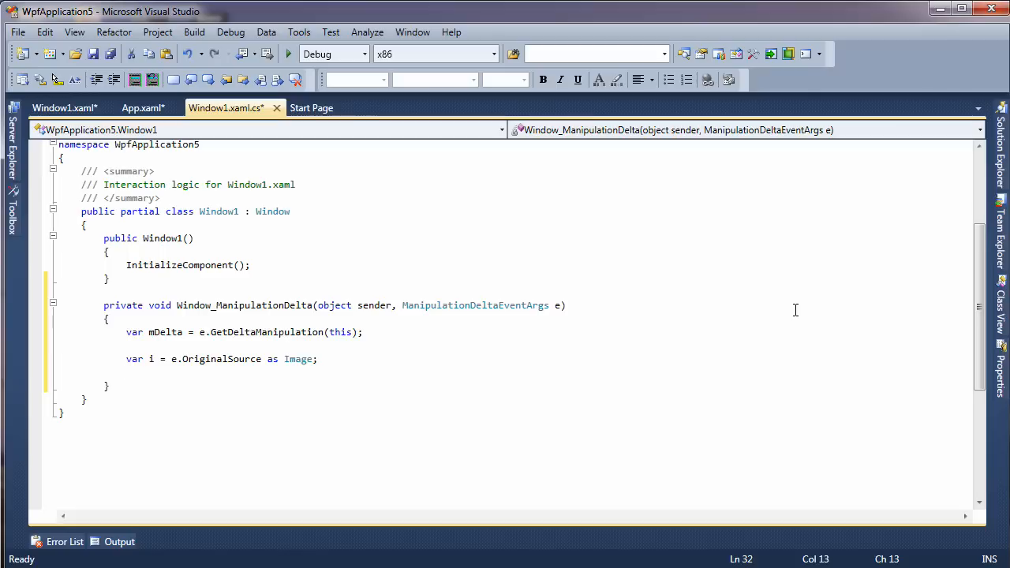
pyautogui.write('var m')
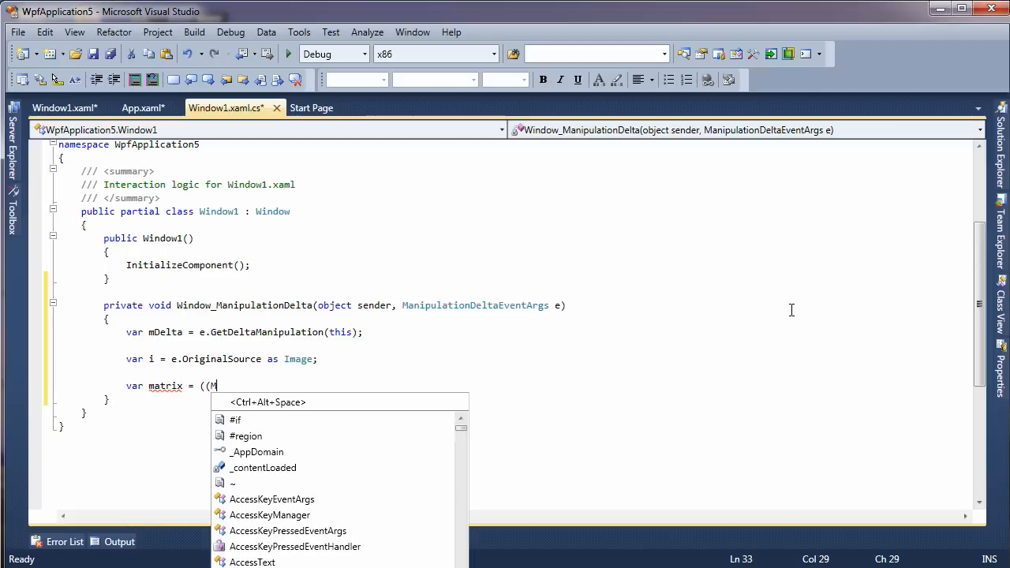
# Step: Store ((MatrixTransform)i.RenderTransform).Matrix in a variable named matrix
pyautogui.write('atr')
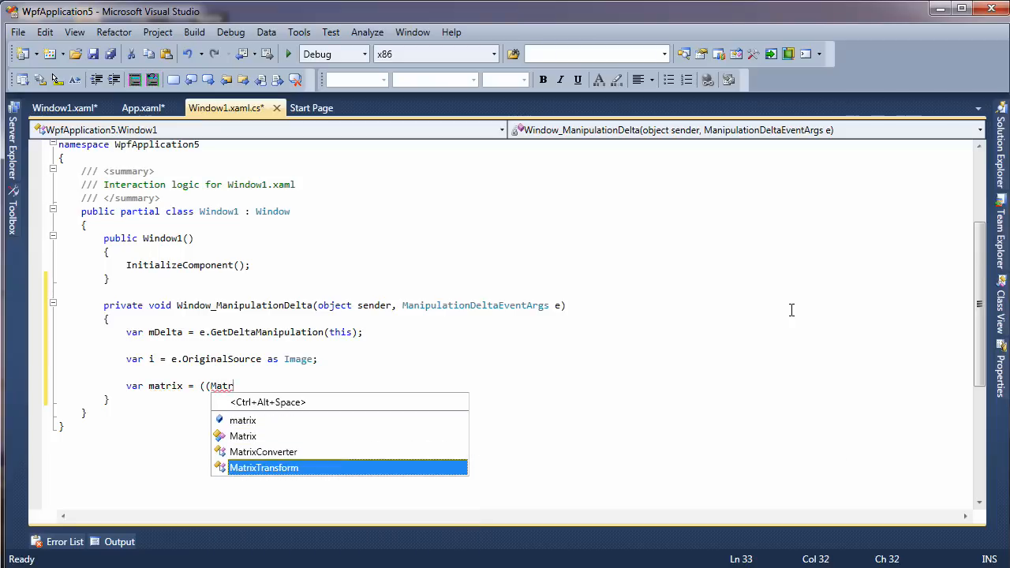
pyautogui.press('Tab')
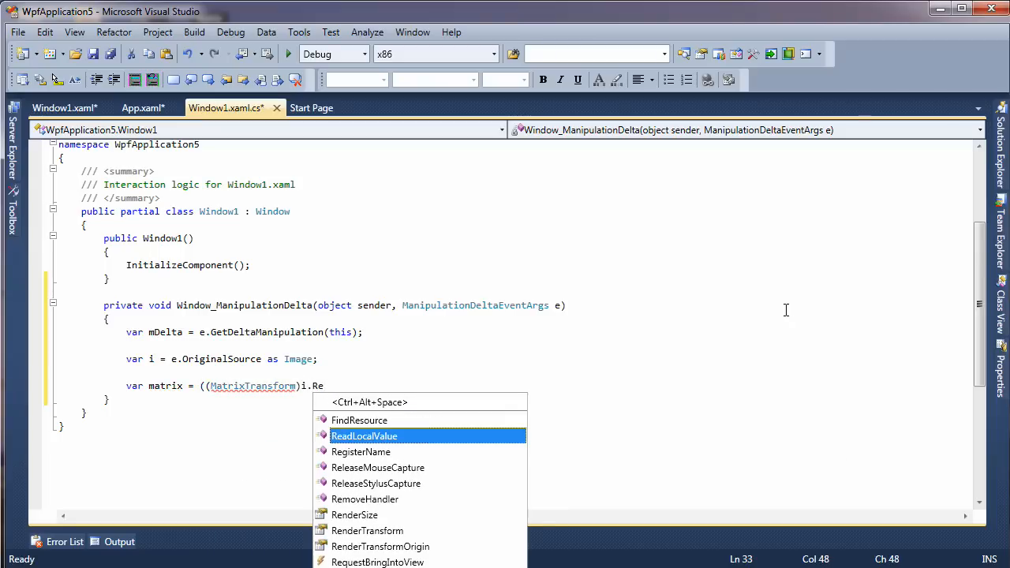
pyautogui.write('nderTransform')
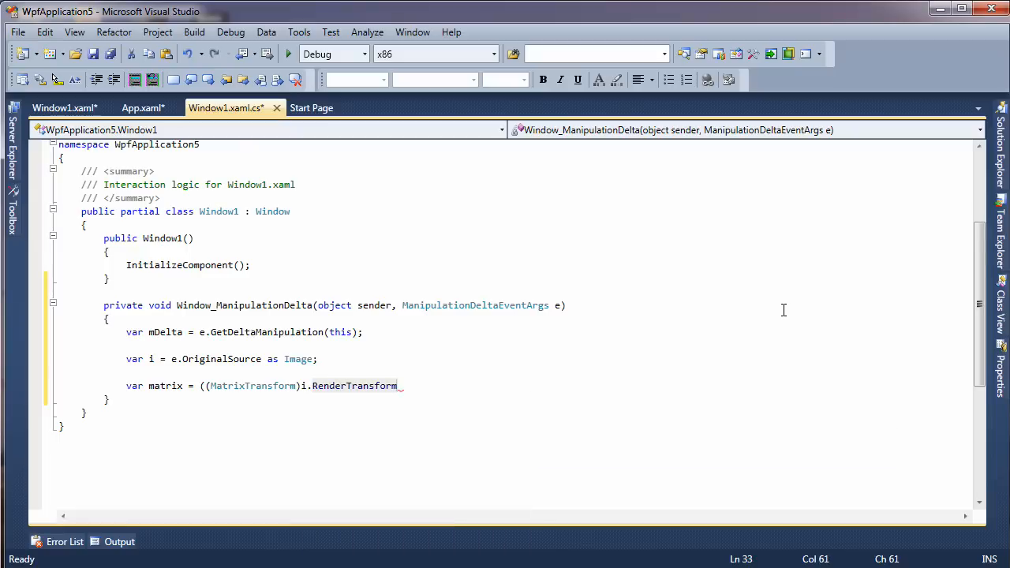
pyautogui.write(').Matrix')
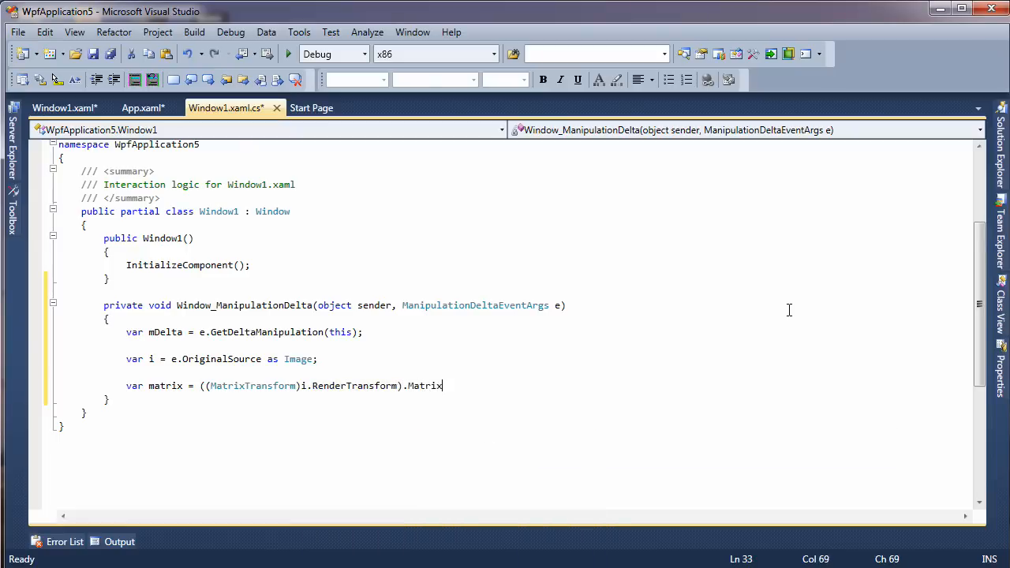
pyautogui.write(';')
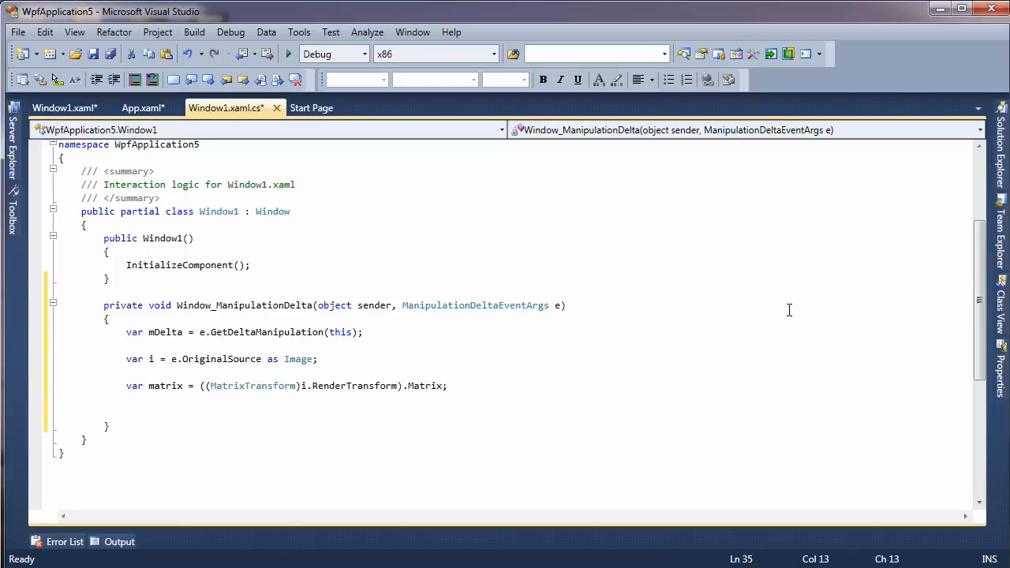
pyautogui.write('var orgCe')
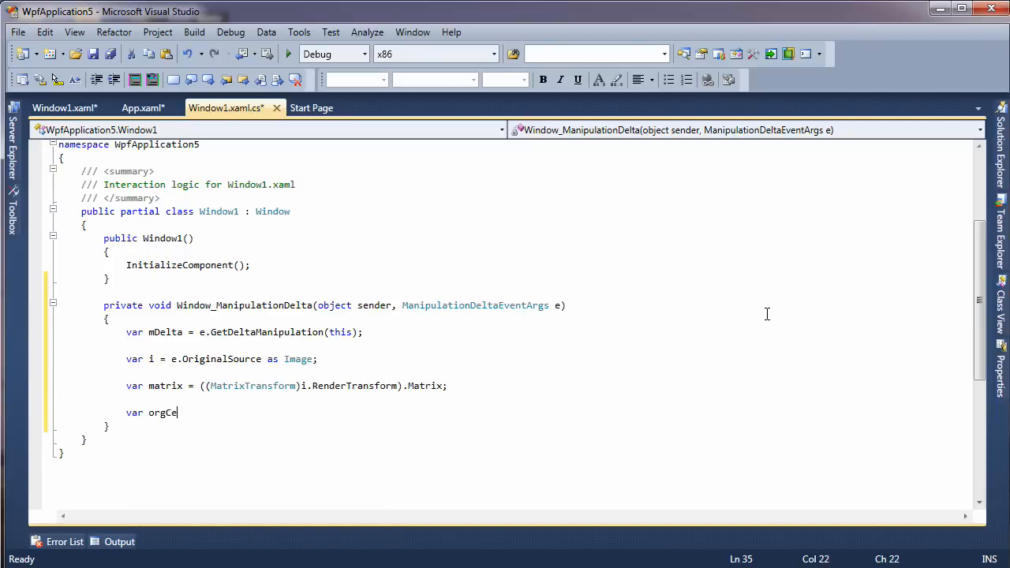
# Step: Declare orgCentre as new Point(i.ActualWidth/2, i.ActualHeight/2) in the handler
pyautogui.write('ntre')
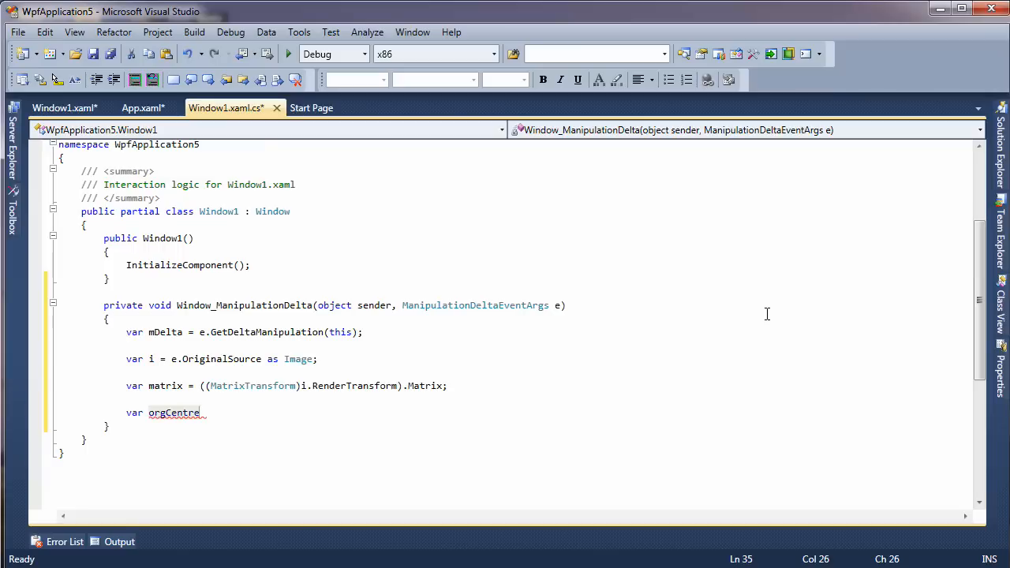
pyautogui.write('= new')
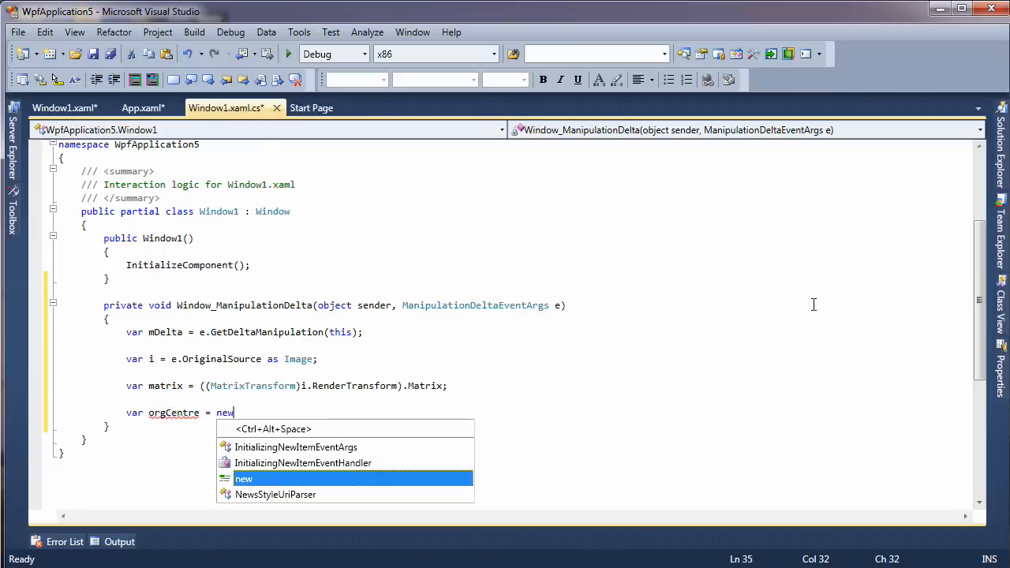
pyautogui.write('Point')
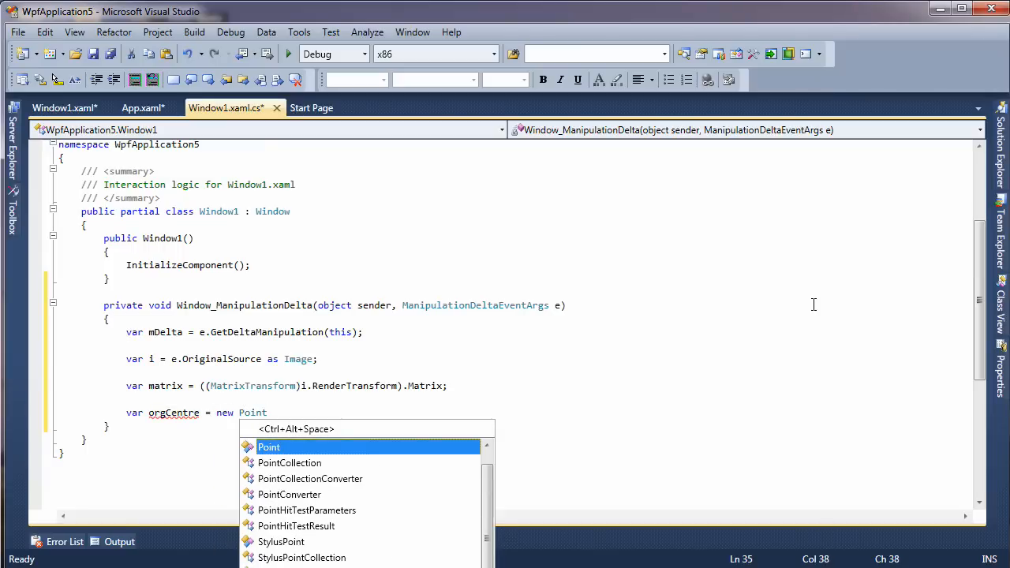
pyautogui.write('(')
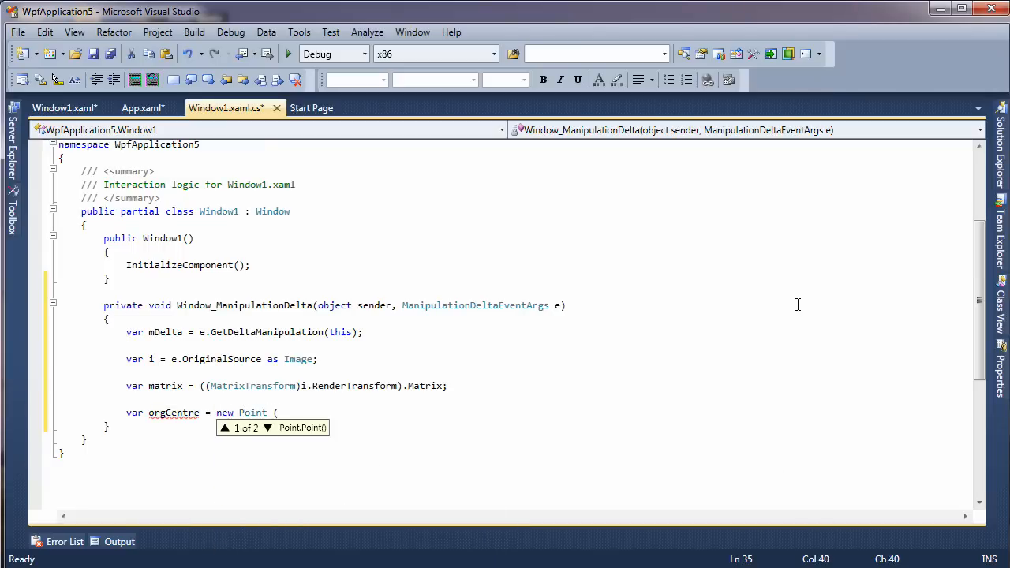
pyautogui.write('i.Ac')
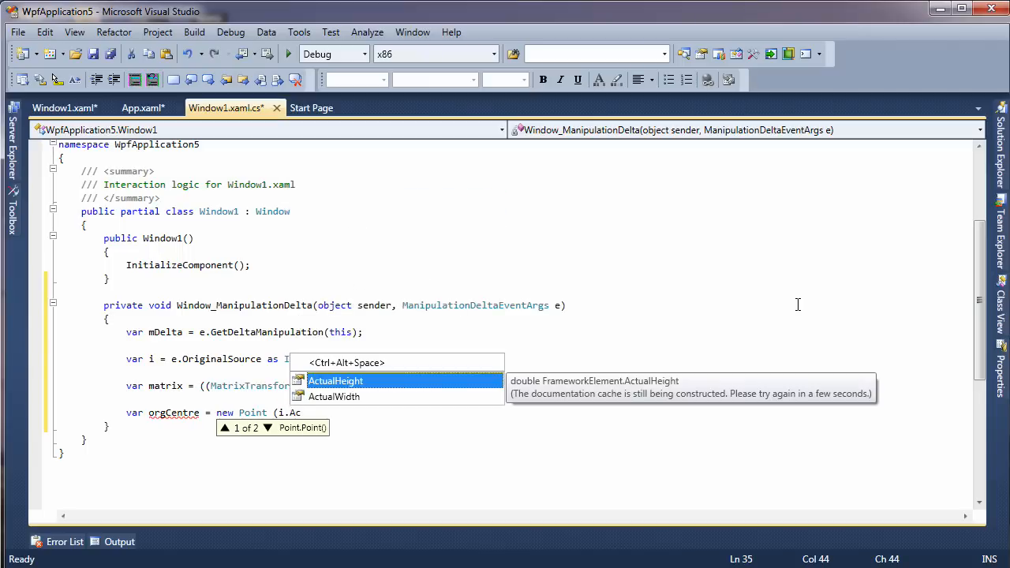
pyautogui.write('ctualWidth/2, i.')
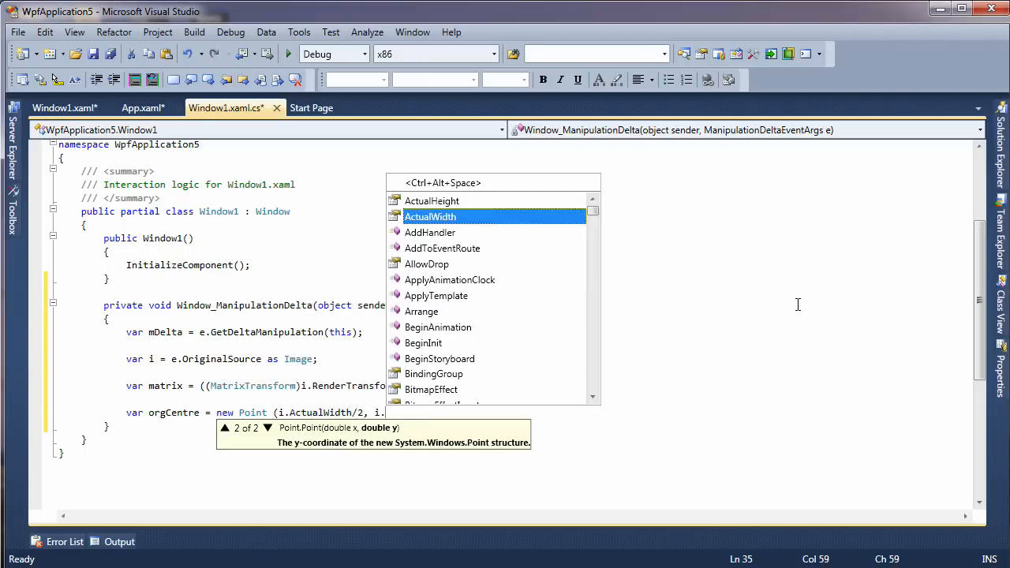
pyautogui.write('ActualHeight/')
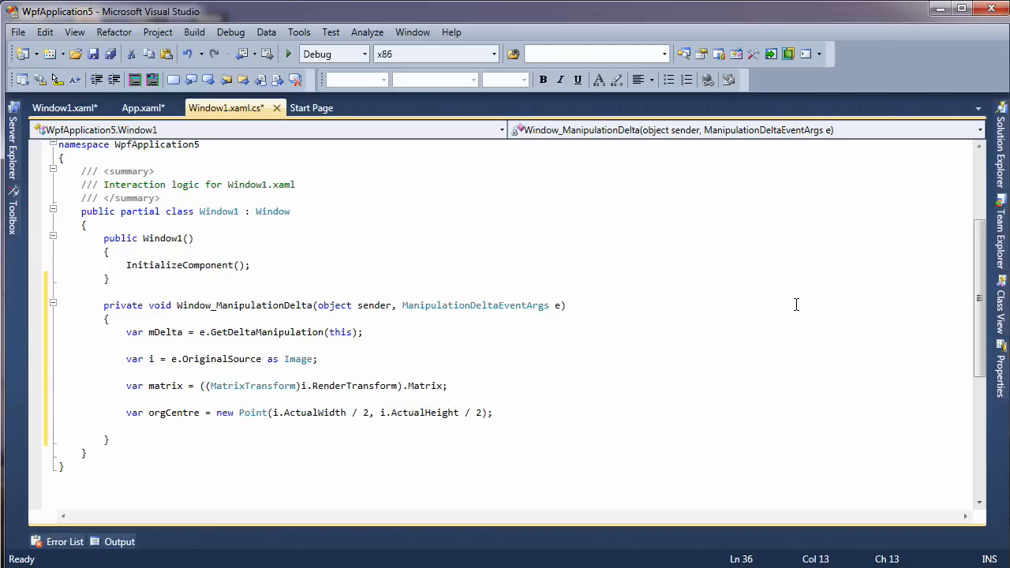
pyautogui.press('enter')
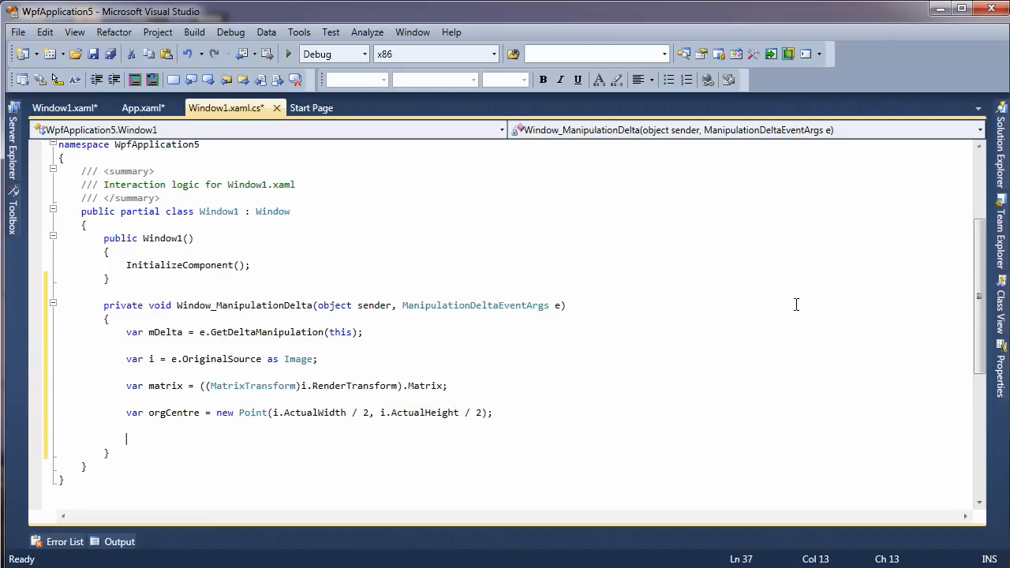
# Step: Add matrix.Translate(mDelta.Translation.X, mDelta.Translation.Y) as a new handler statement
pyautogui.write('matrix')
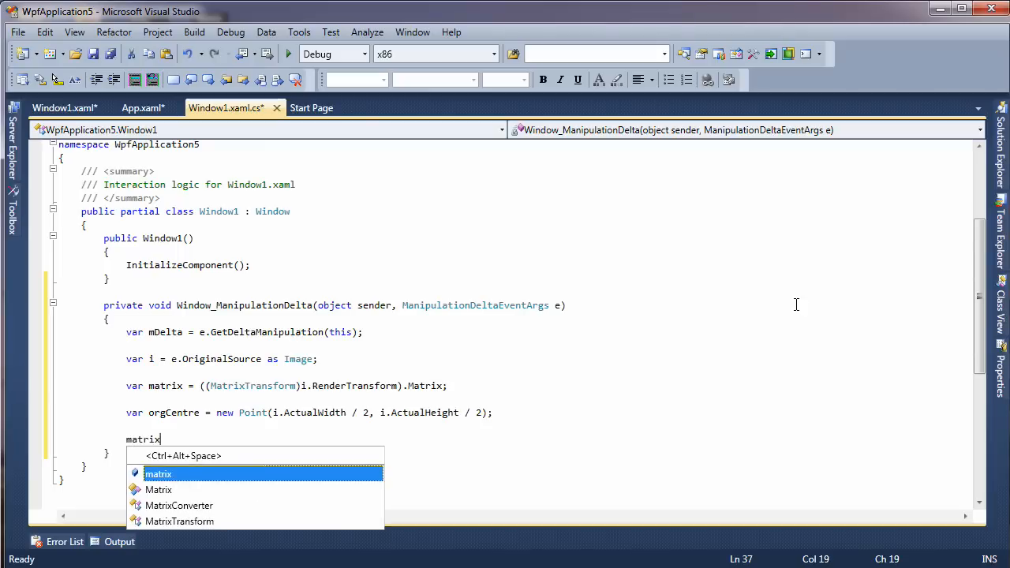
pyautogui.write('.')
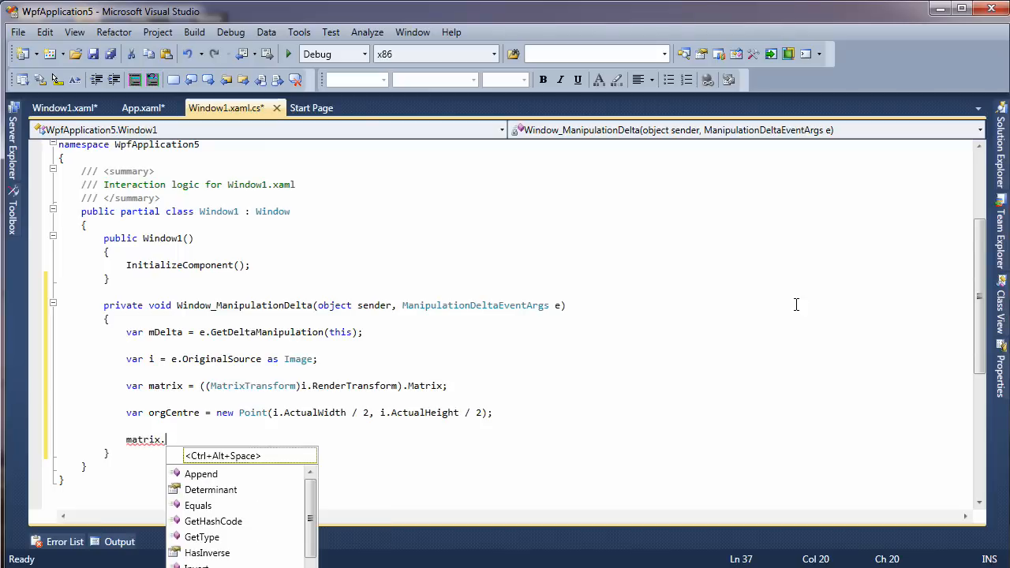
pyautogui.write('Transl')
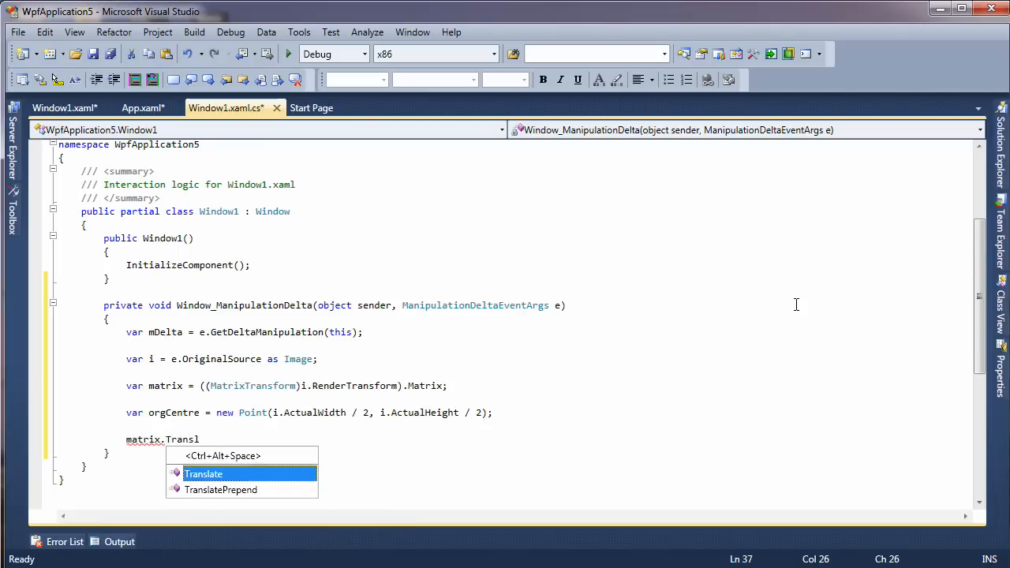
pyautogui.press('Tab')
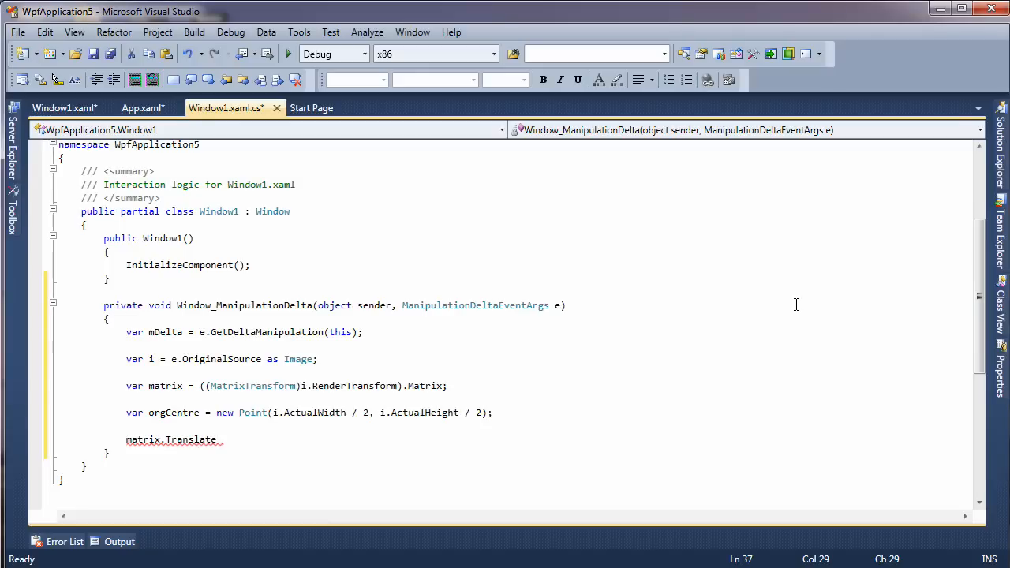
pyautogui.write('(mDelta')
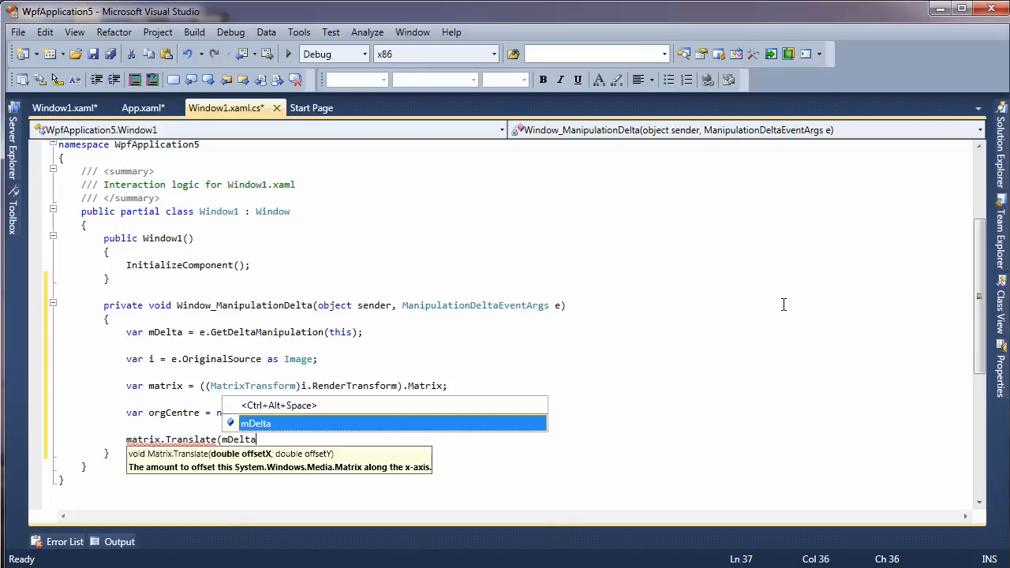
pyautogui.write('.Translation.X,')
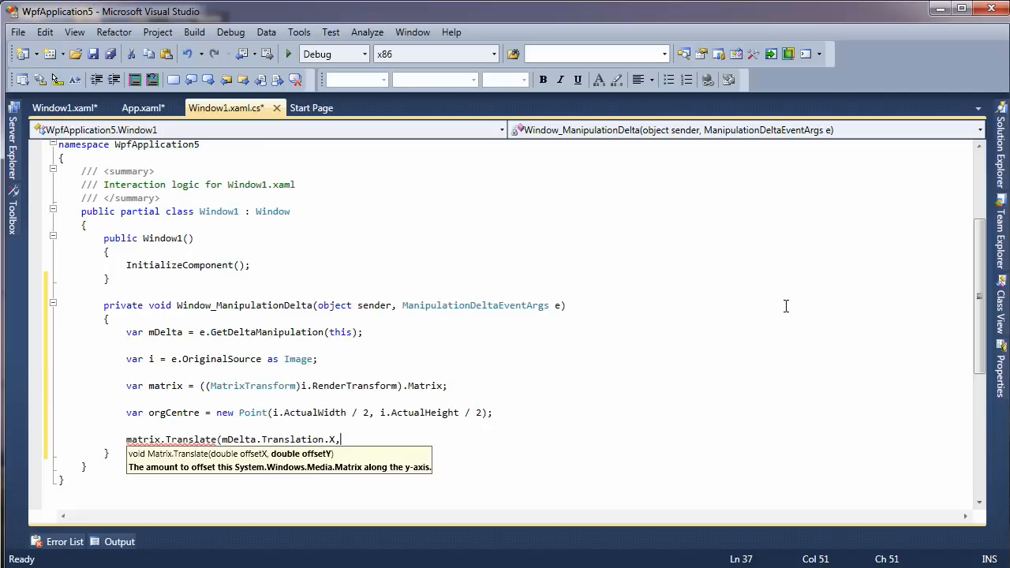
pyautogui.write('mDelta')
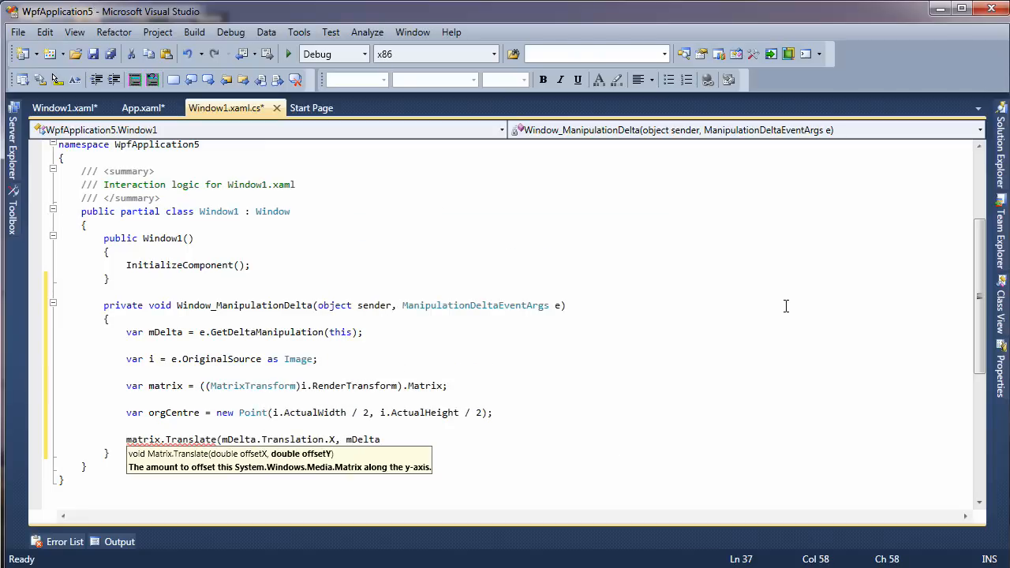
pyautogui.write('.Translation')
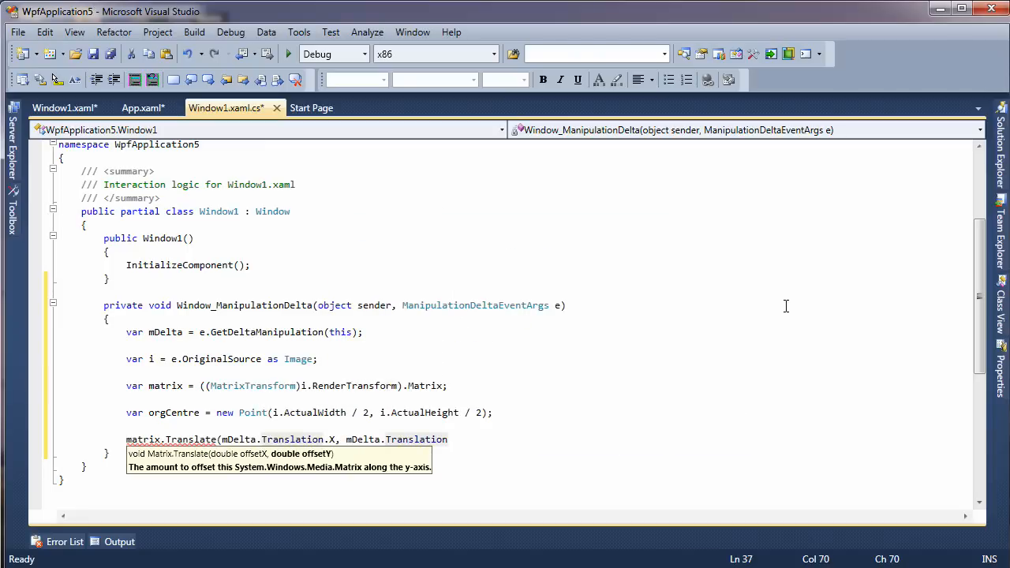
pyautogui.write('Y);')
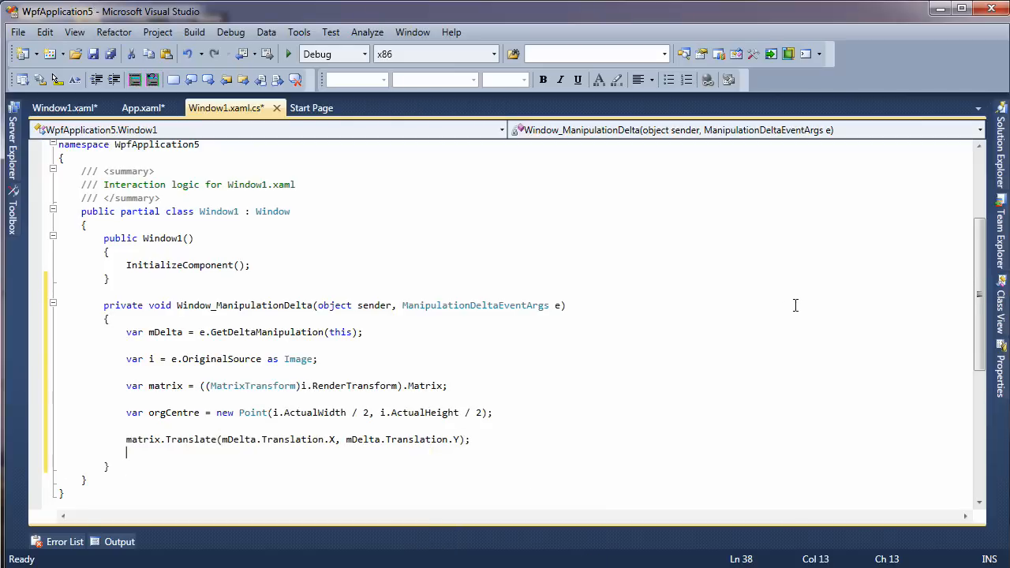
pyautogui.press('enter')
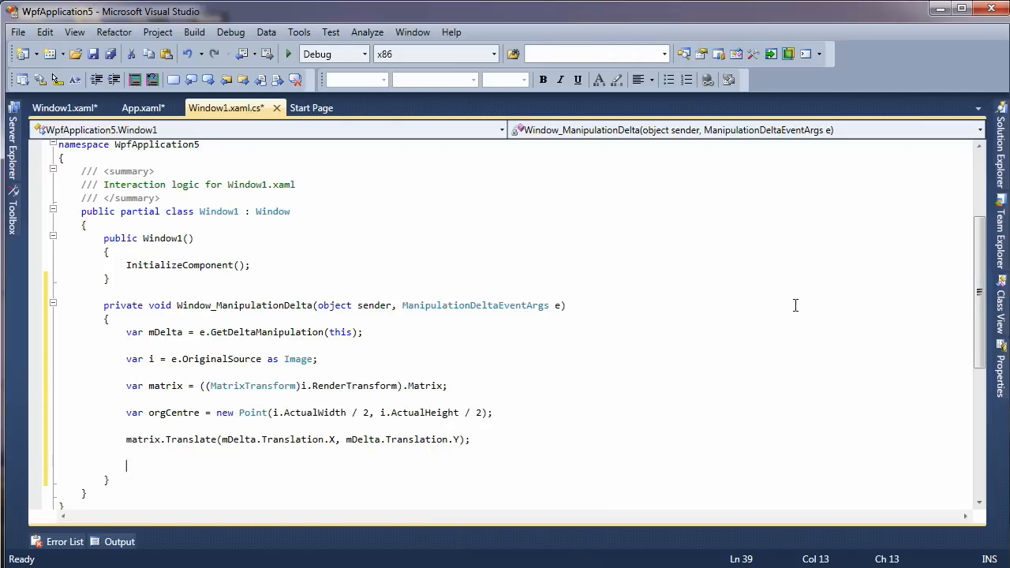
pyautogui.write('var centre')
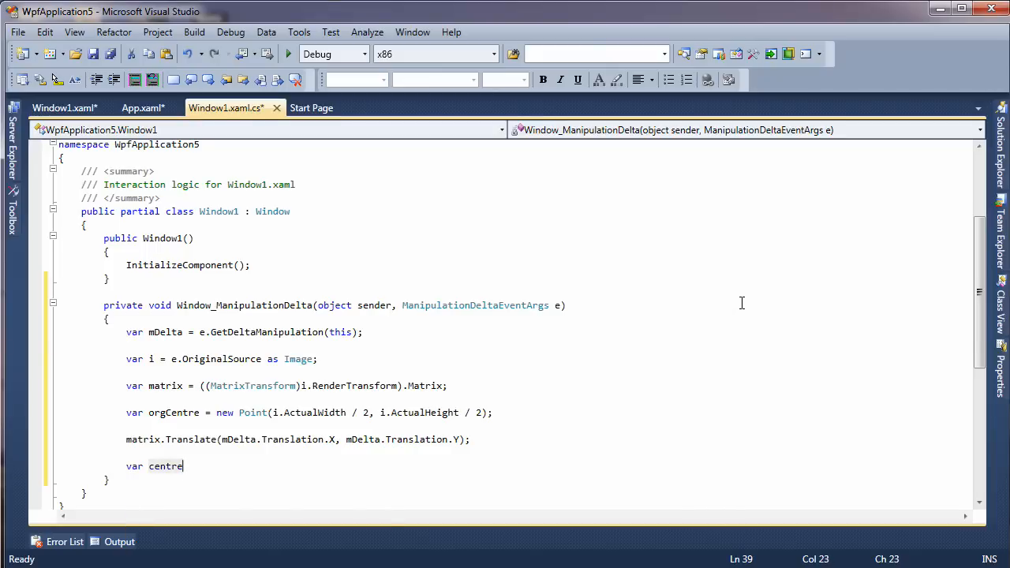
# Step: Set var centre = matrix.Transform(orgCentre);
pyautogui.write('=')
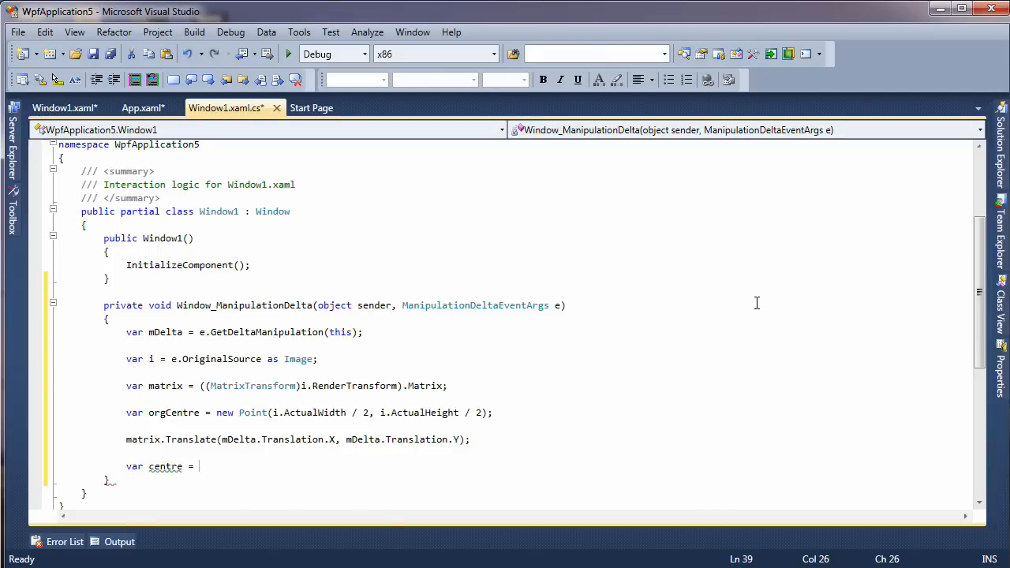
pyautogui.write('matrix.')
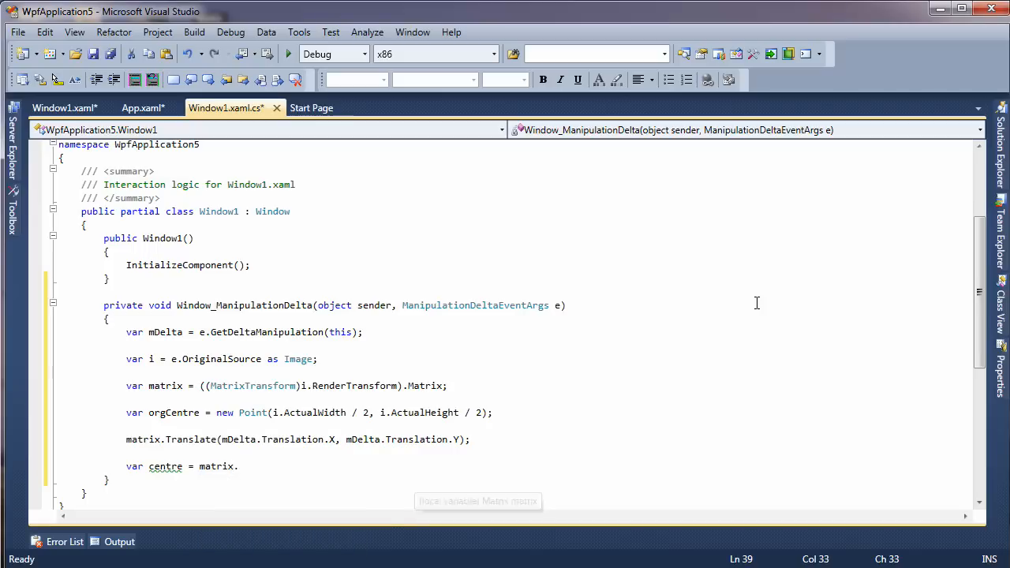
pyautogui.write('.')
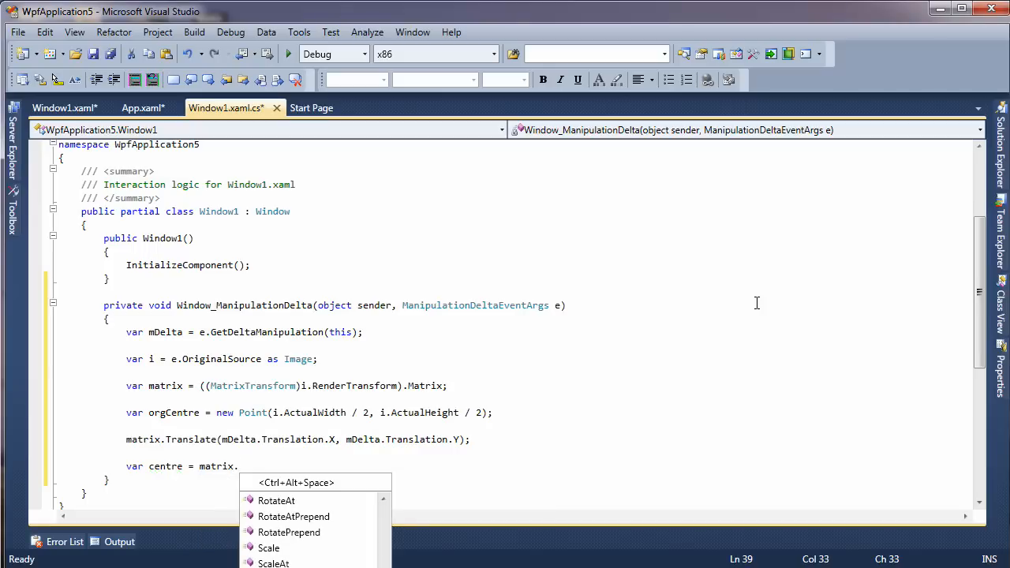
pyautogui.write('Transform(orgCentre')
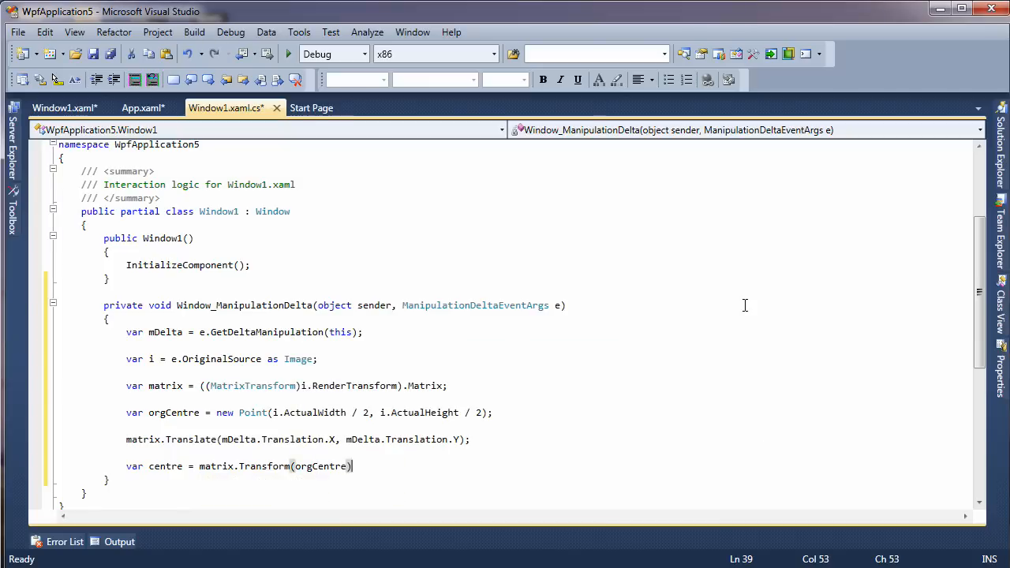
pyautogui.write(';')
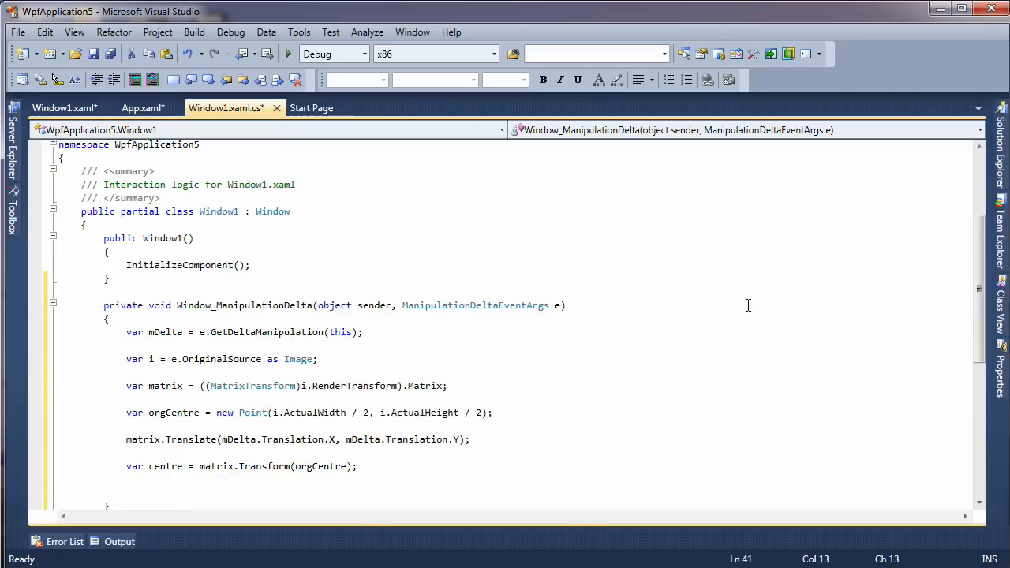
# Step: Add matrix.RotateAt(mDelta.Rotation, centre.X, centre.Y) to rotate about the centre
pyautogui.write('matrix')
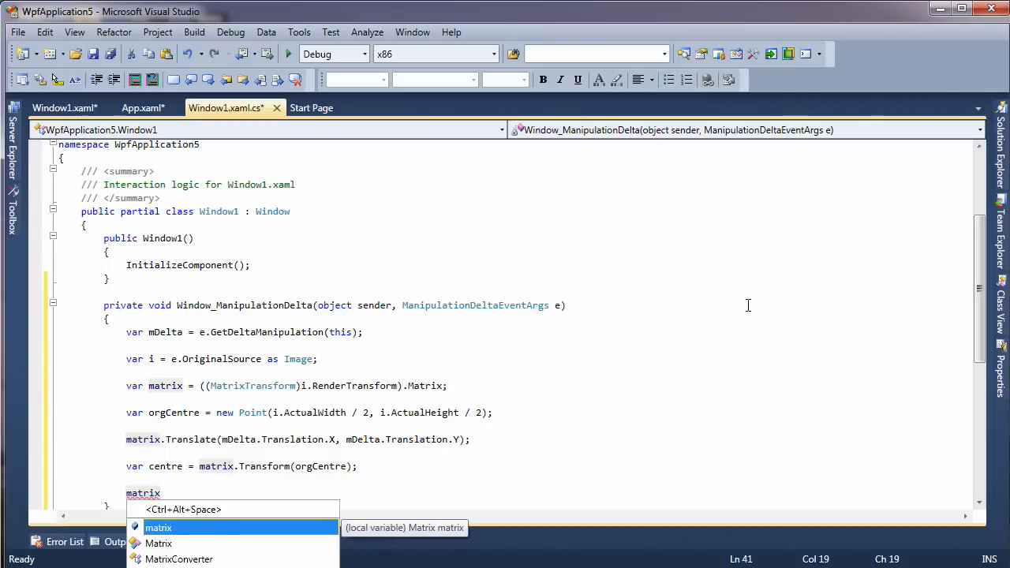
pyautogui.write('.')
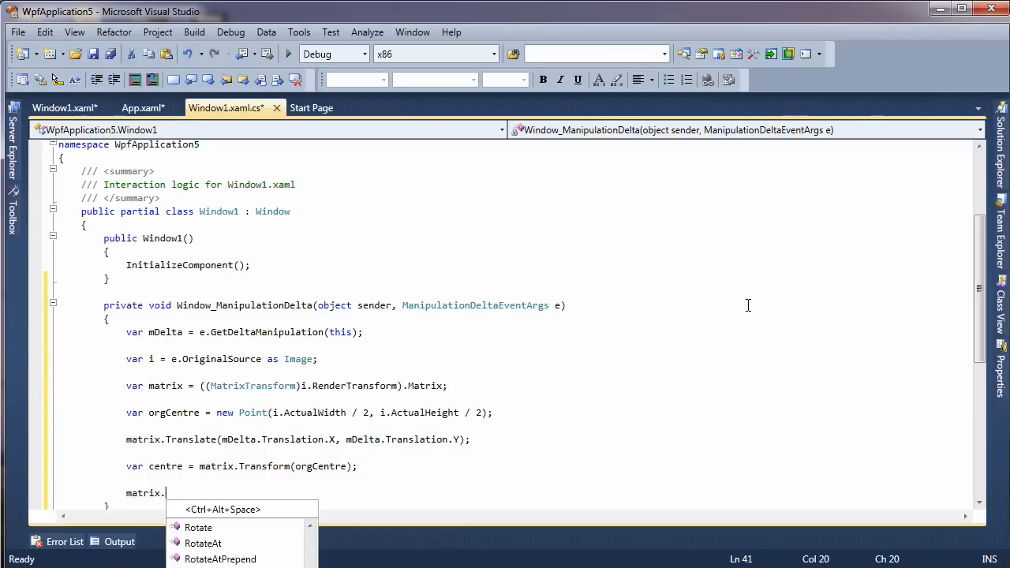
pyautogui.write('Rotate')
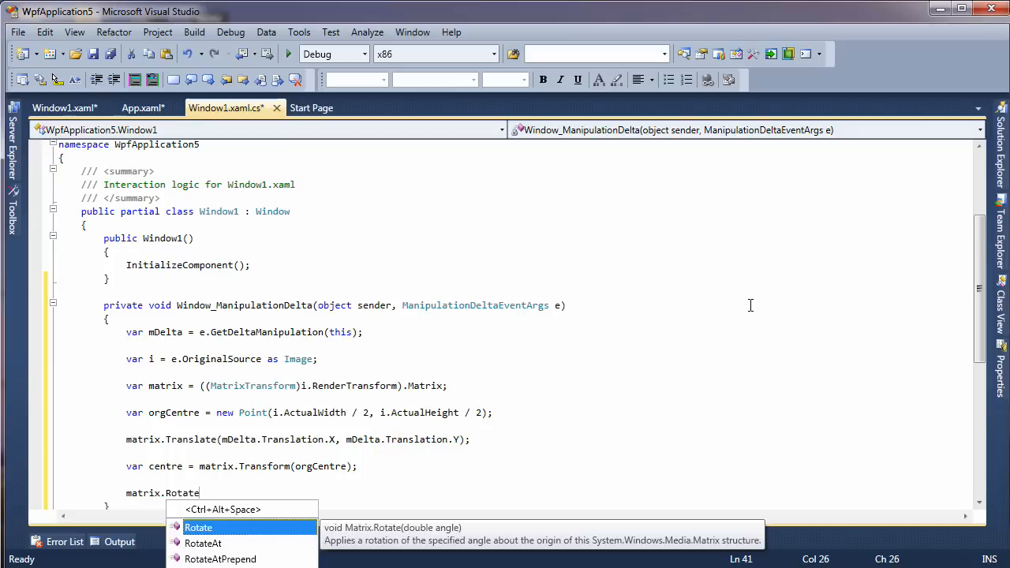
pyautogui.write('At')
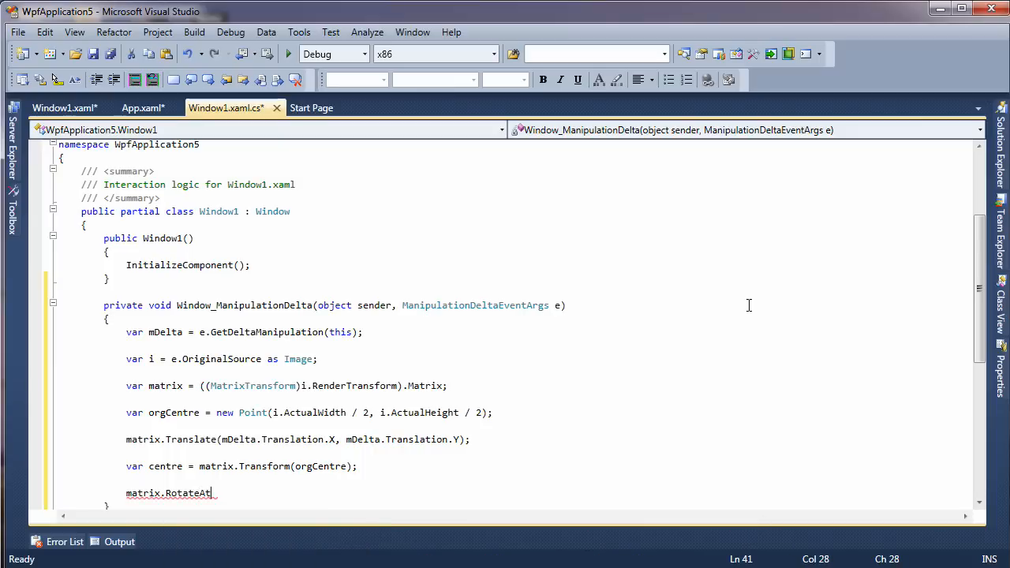
pyautogui.write('(mDelta.Rotation, centre.')
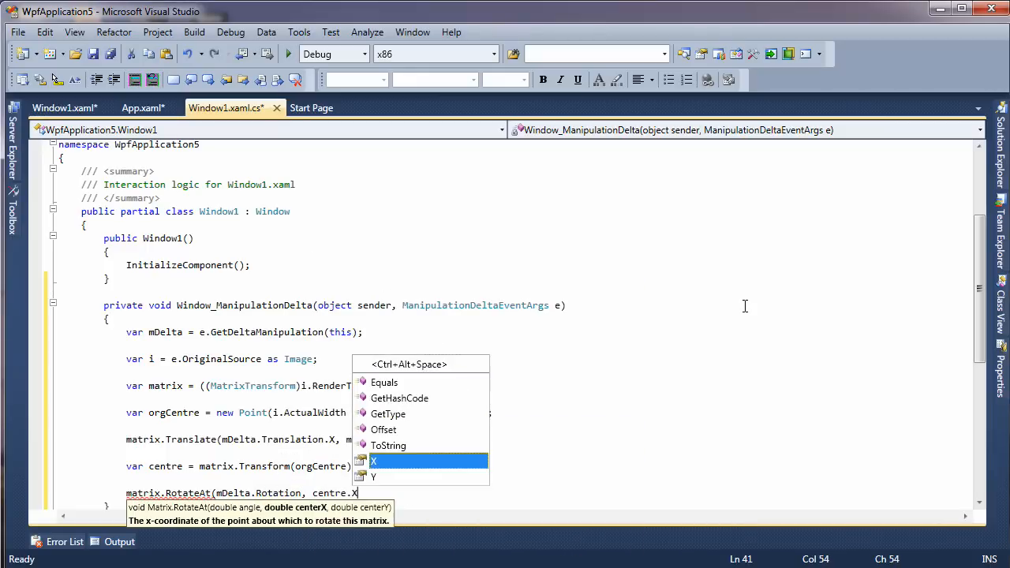
pyautogui.write('X, centre.')
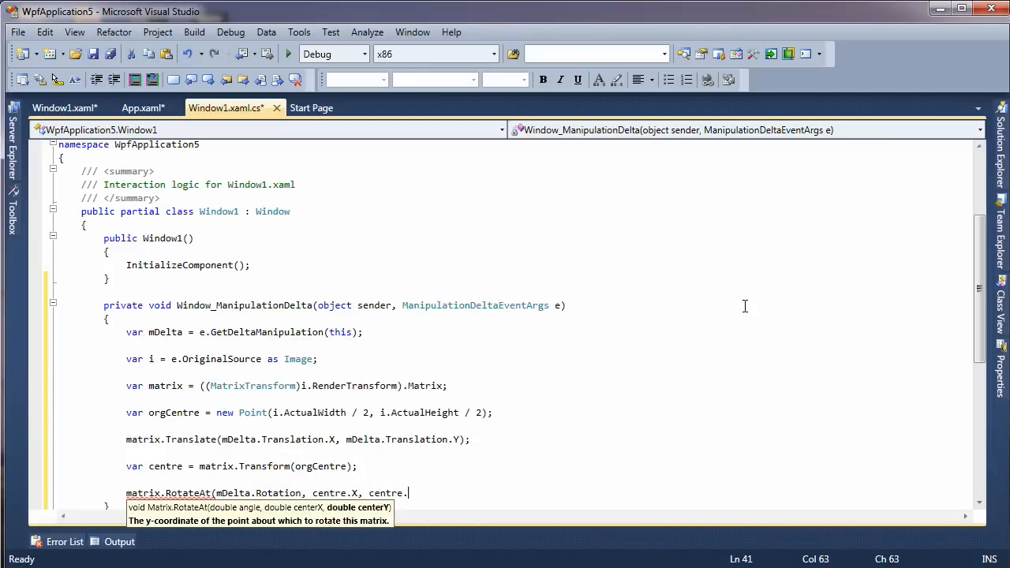
pyautogui.write('Y);')
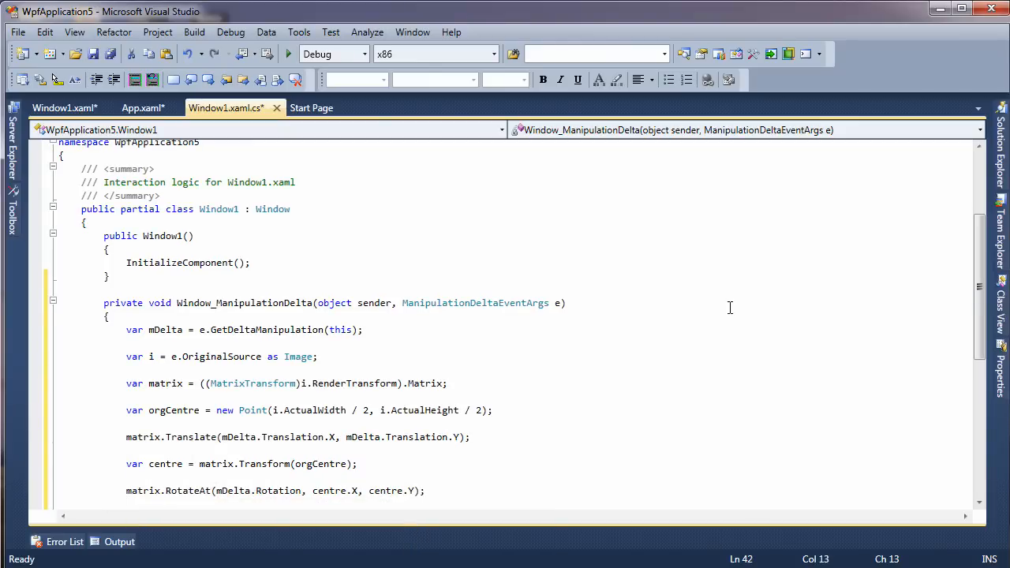
pyautogui.moveTo(983, 245)
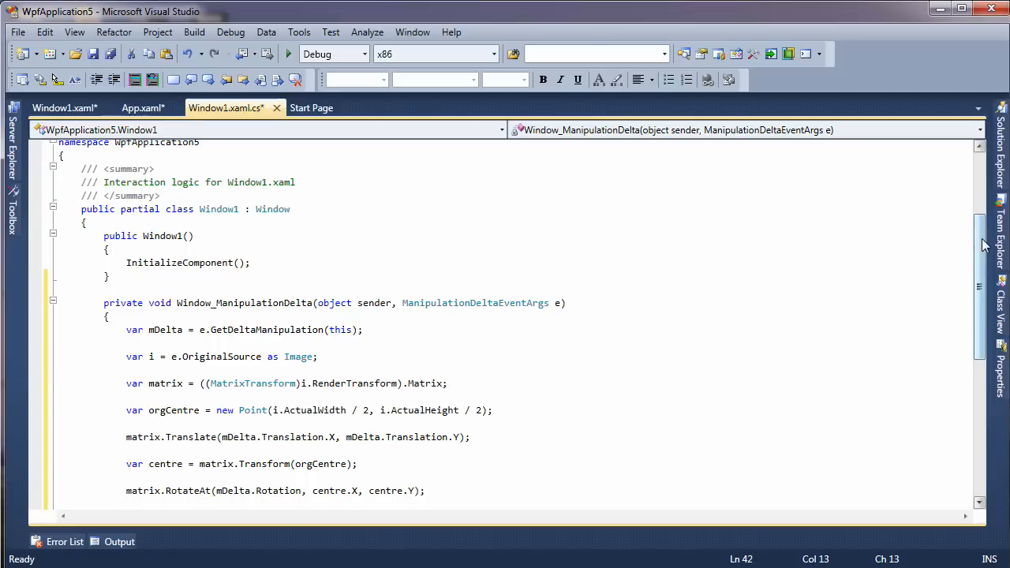
# Step: Reassign centre = matrix.Transform(orgCentre) after the rotation statement
pyautogui.scroll(-3)
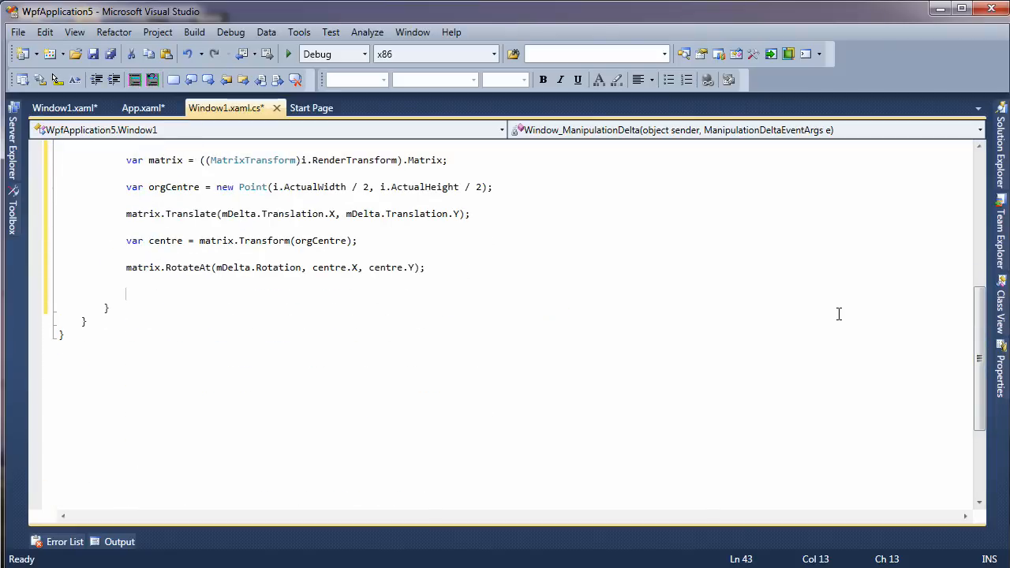
pyautogui.write('centre =')
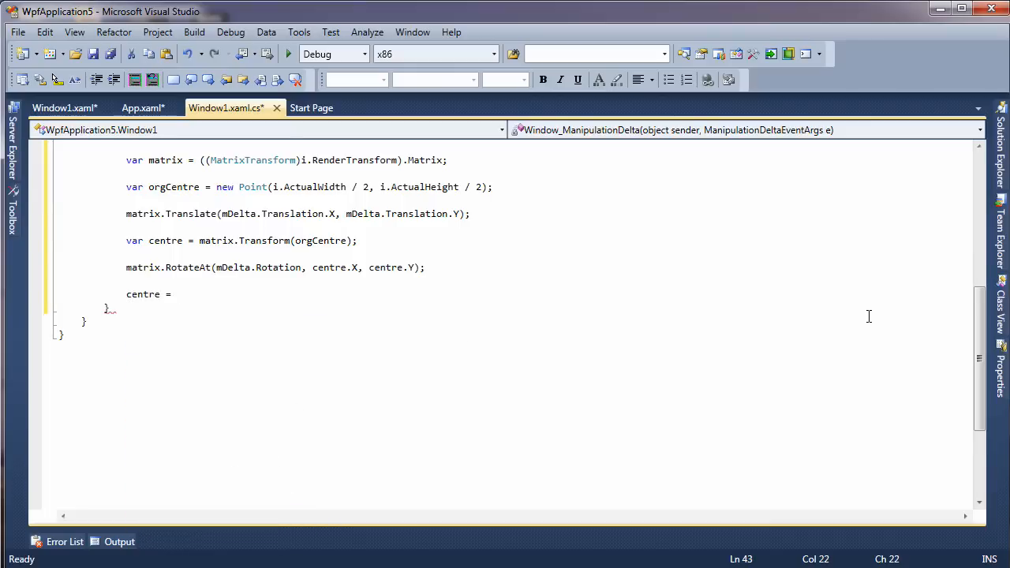
pyautogui.write('matrix.')
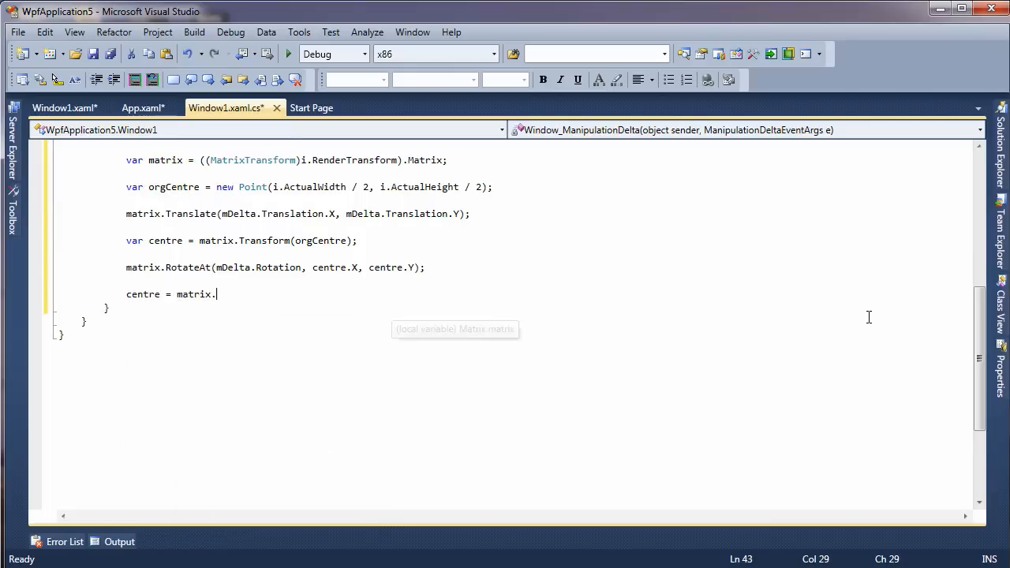
pyautogui.write('Transform')
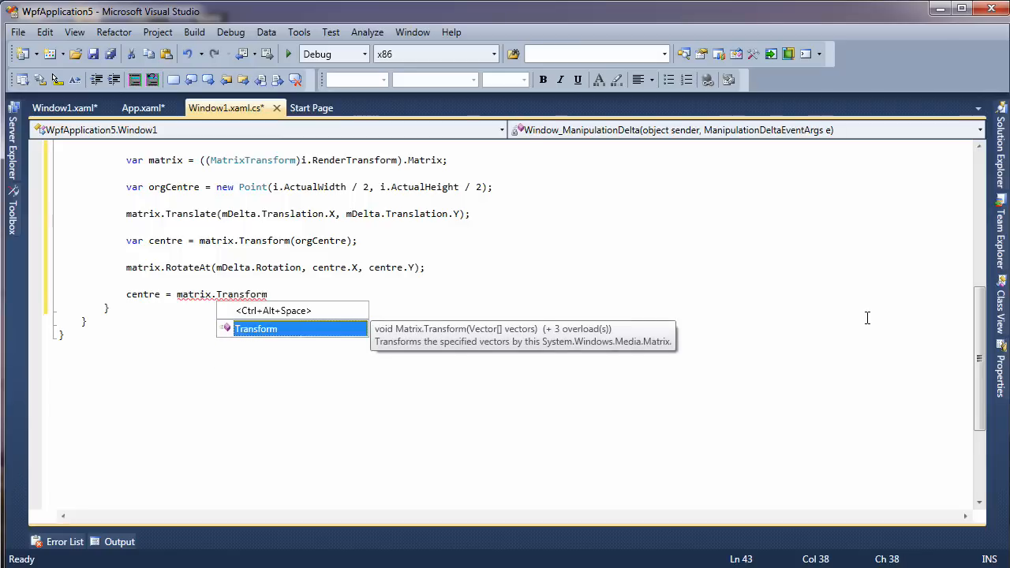
pyautogui.write('(')
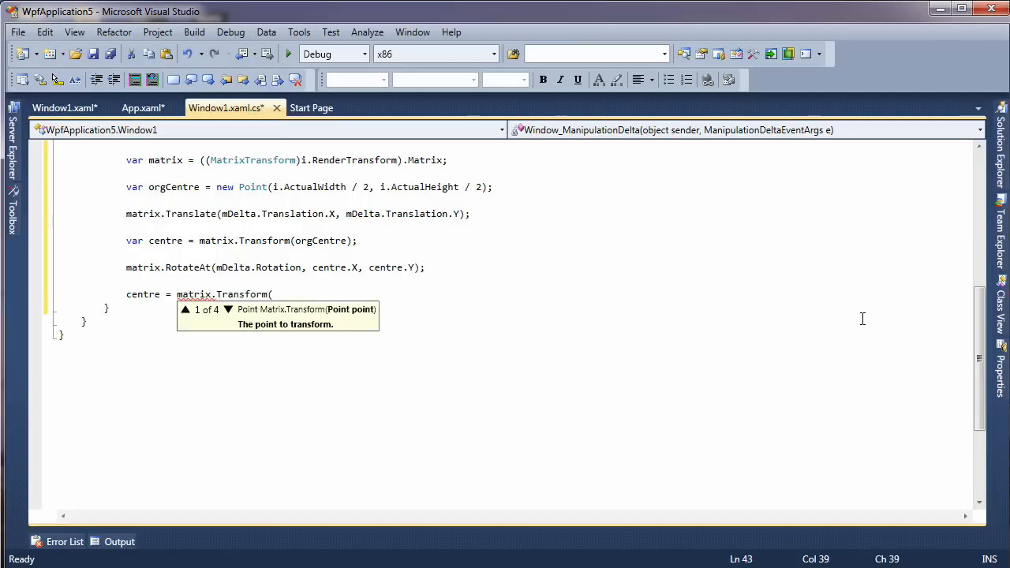
pyautogui.write('orgCentre);')
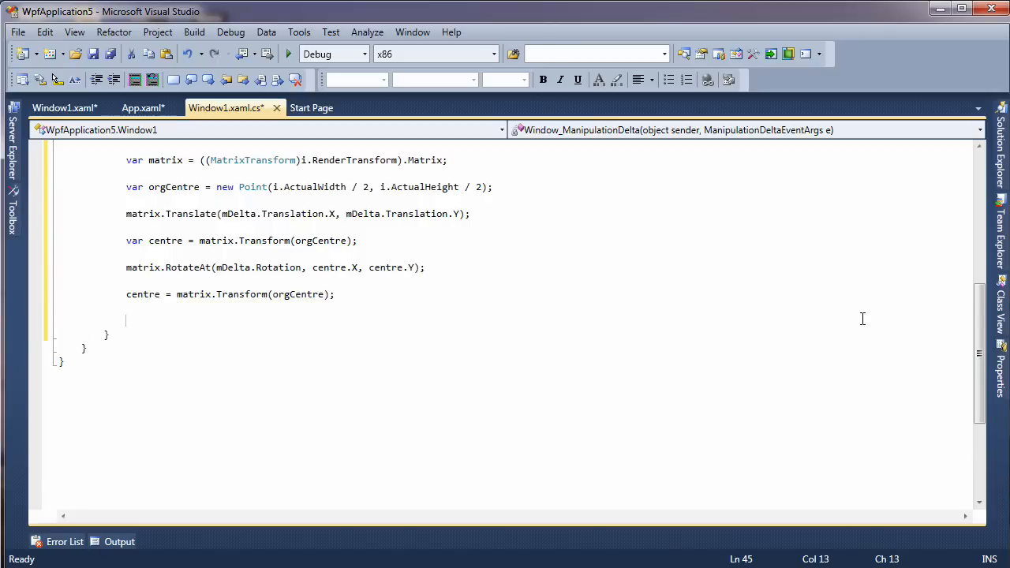
pyautogui.write('m')
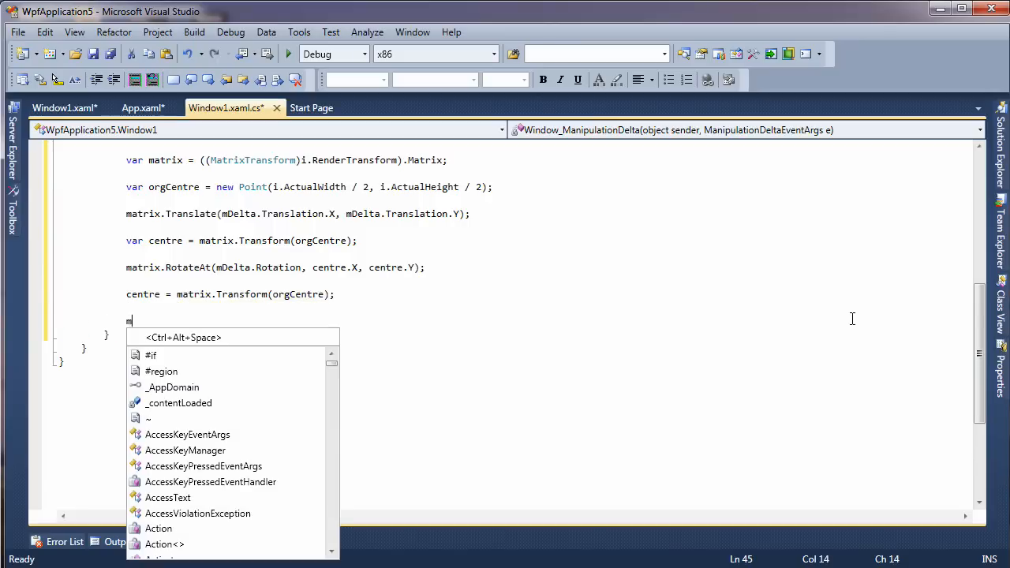
# Step: Add matrix.ScaleAt(mDelta.Scale, mDelta.Scale, centre.X, centre.Y) to the handler
pyautogui.write('atrix.')
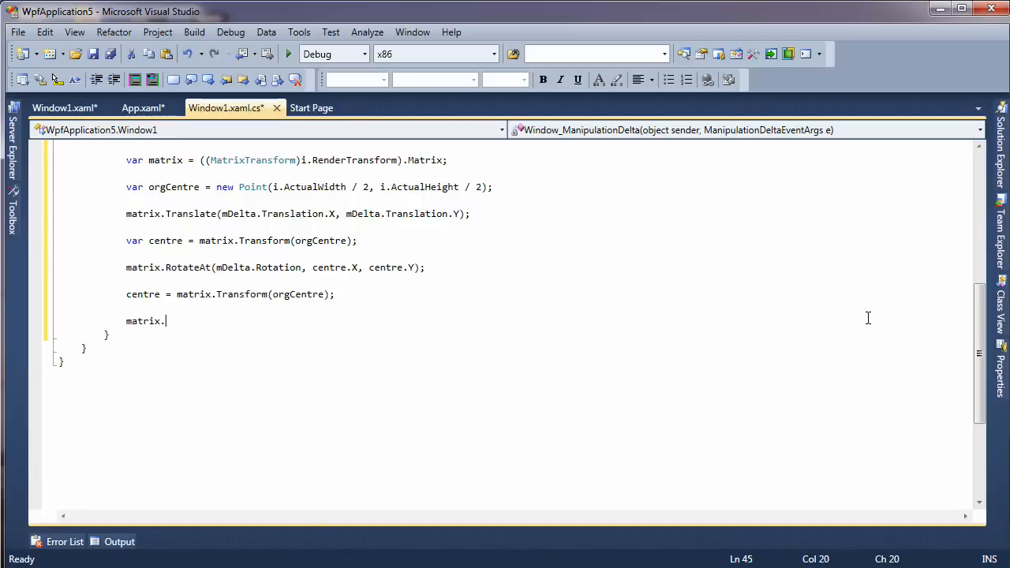
pyautogui.write('ScaleAt')
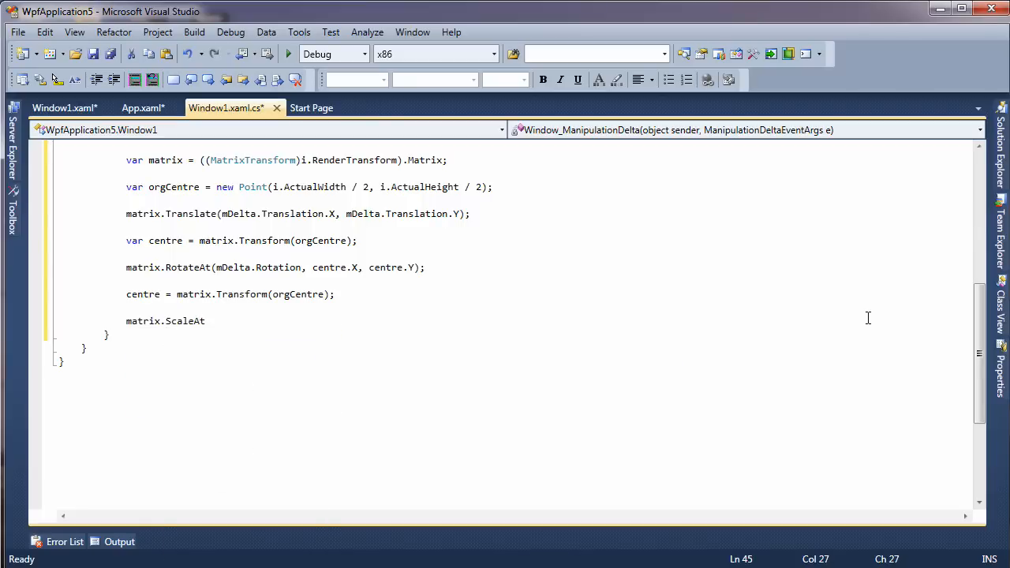
pyautogui.write('(m')
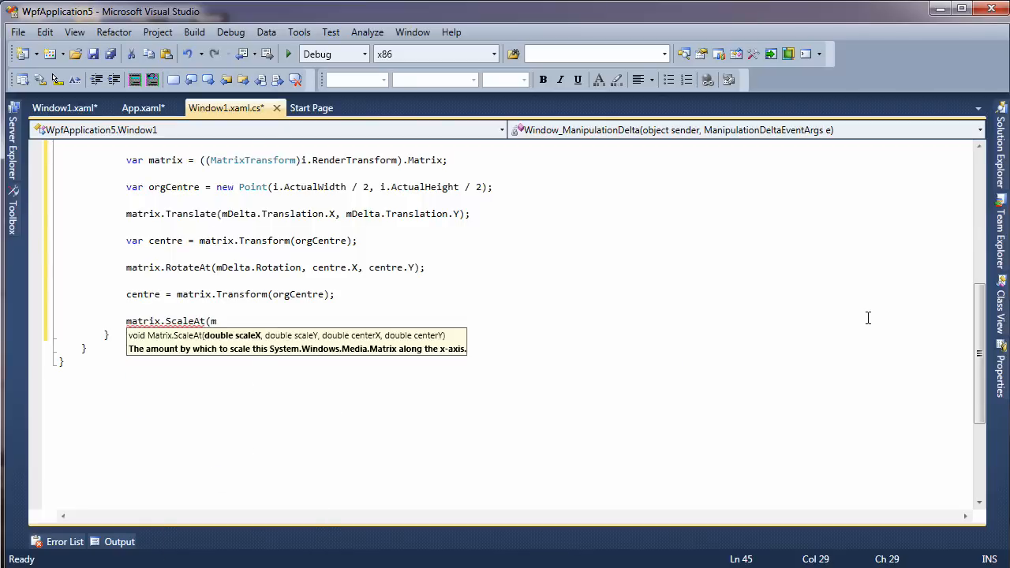
pyautogui.write('mDelta.Scale')
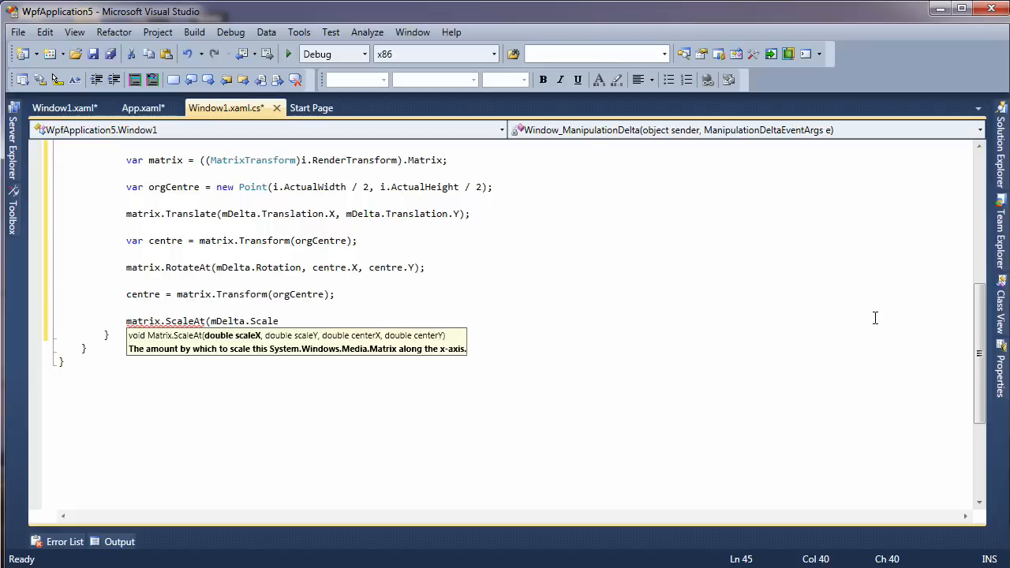
pyautogui.write(', m')
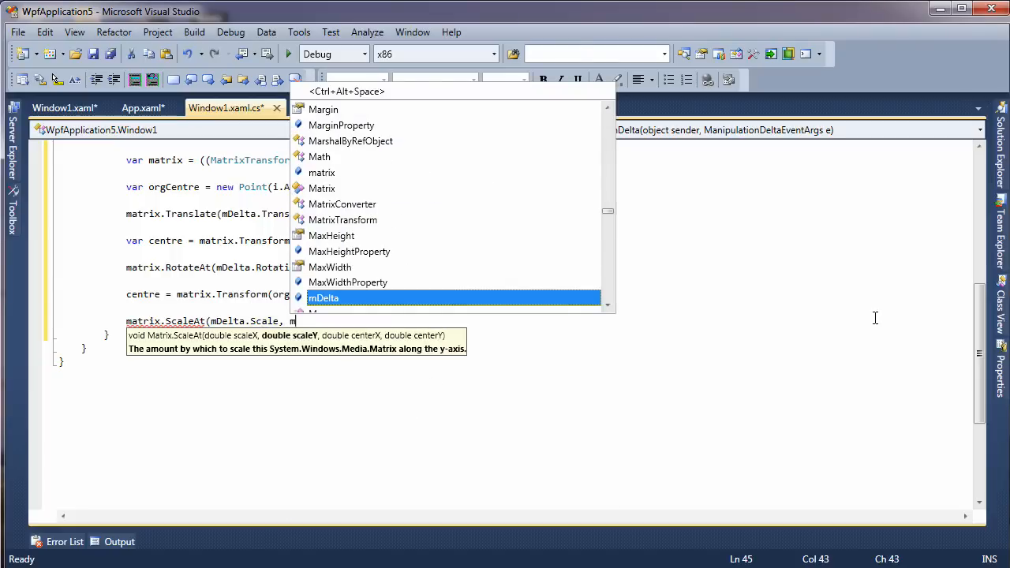
pyautogui.write('Delta.Scale')
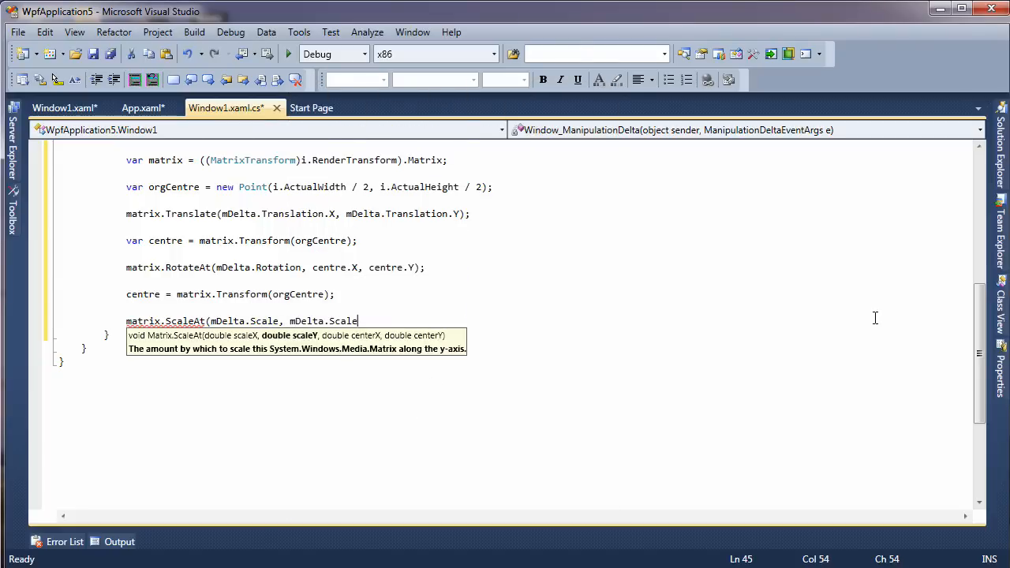
pyautogui.write(', Centre.X, centre.Y);')
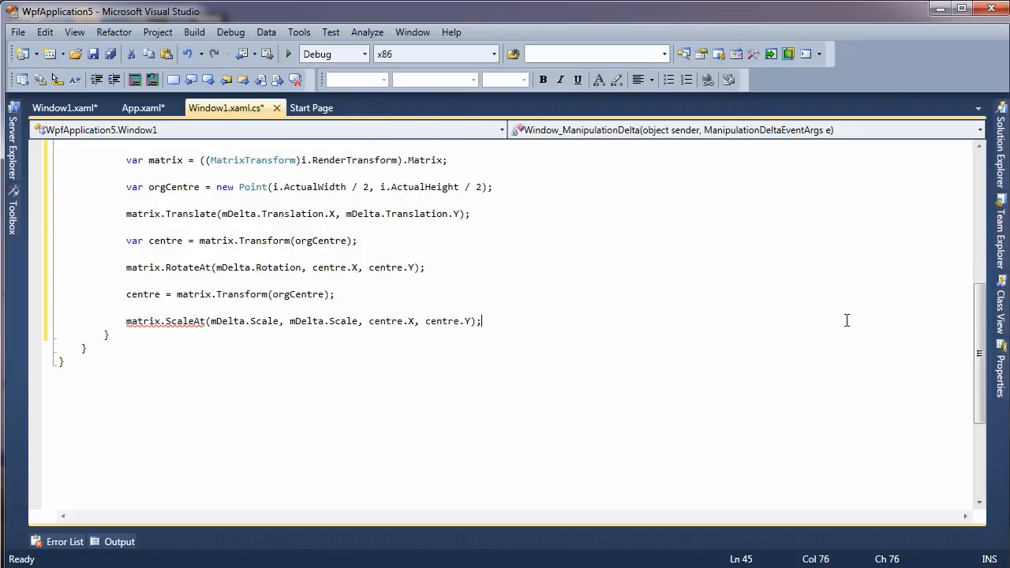
pyautogui.press('enter')
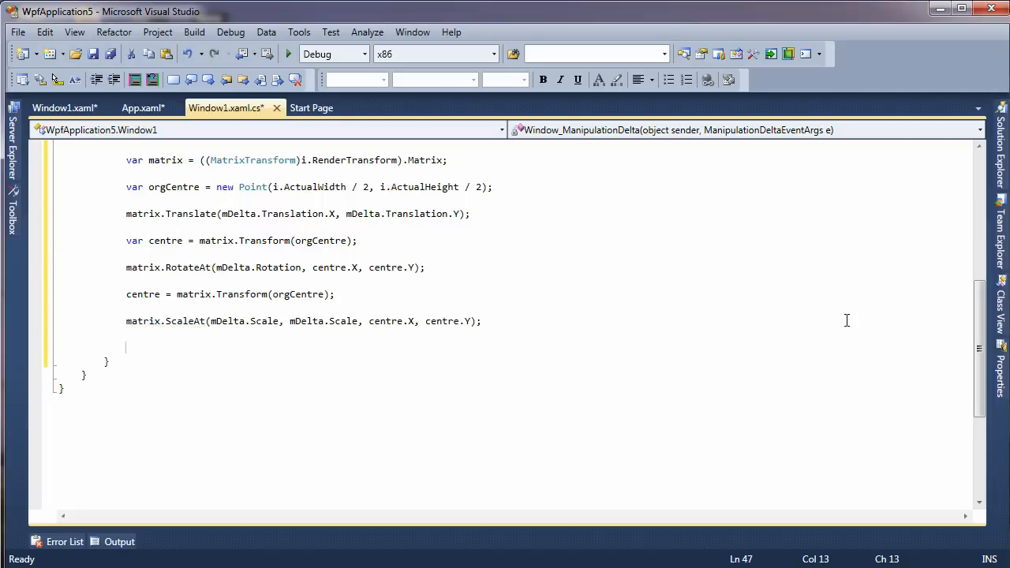
# Step: Set i.RenderTransform = new MatrixTransform(matrix) and e.Handled = true
pyautogui.write('i.')
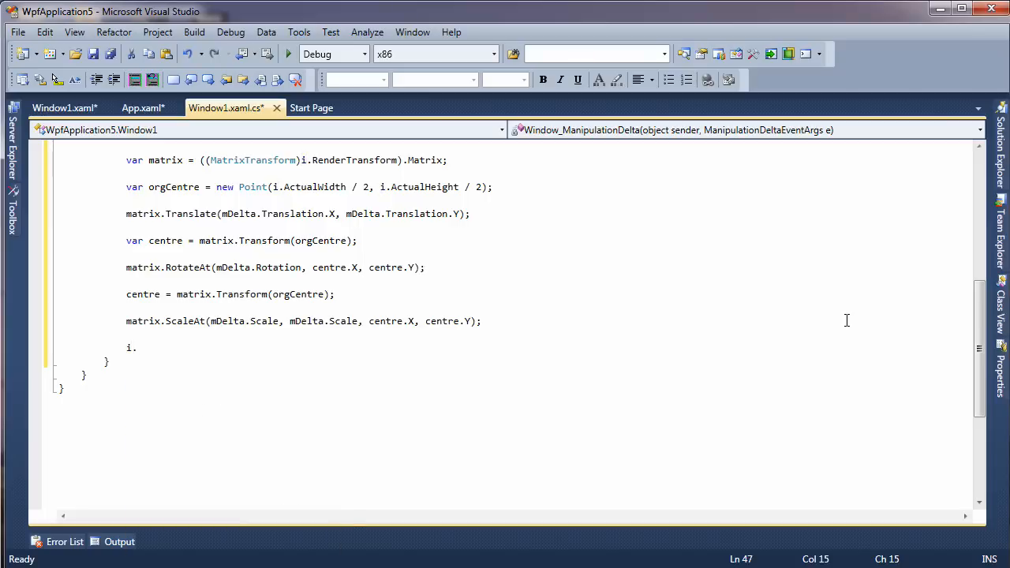
pyautogui.write('RenderTransform =')
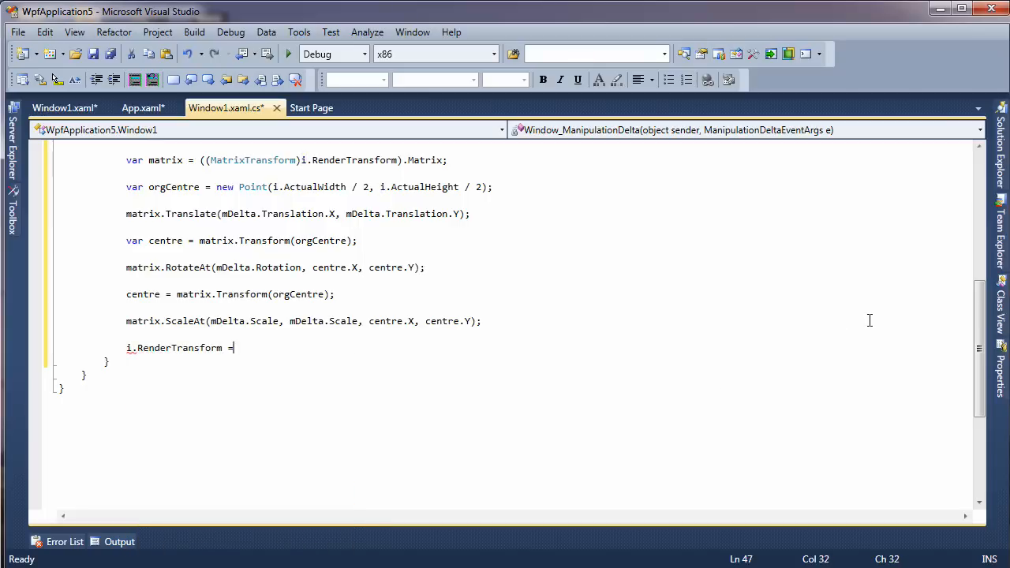
pyautogui.write('new')
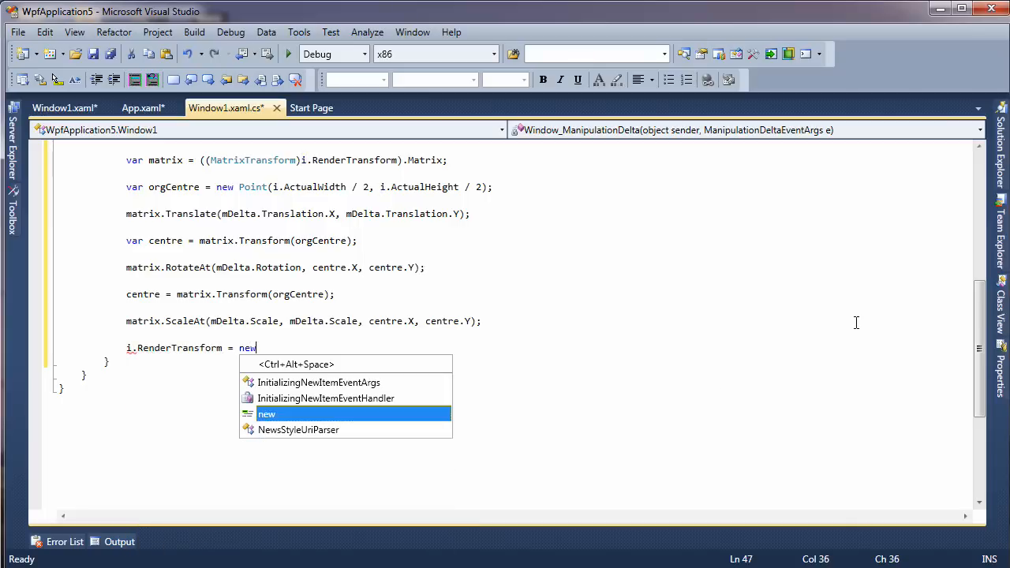
pyautogui.write('MAtr')
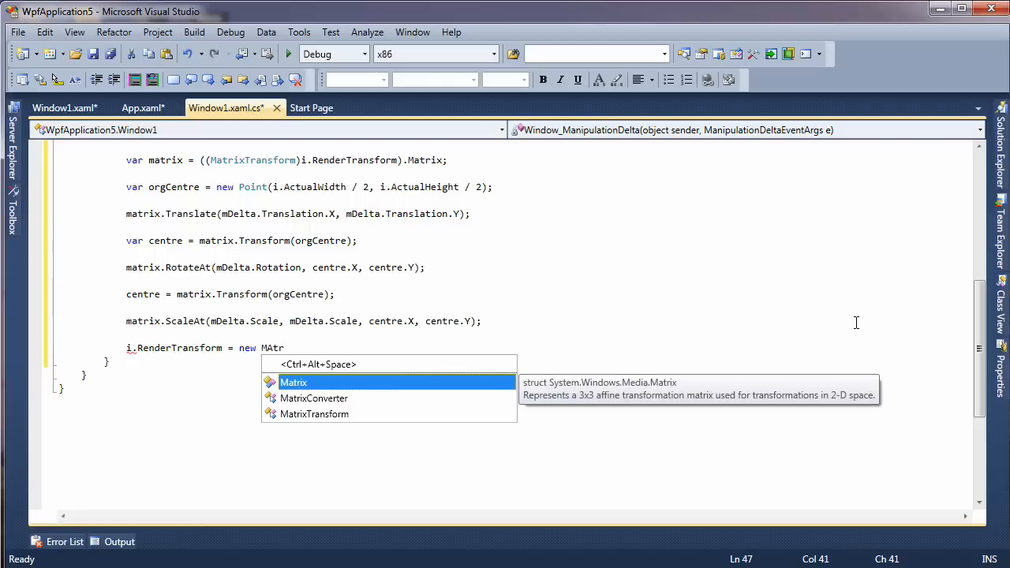
pyautogui.doubleClick(314, 413)
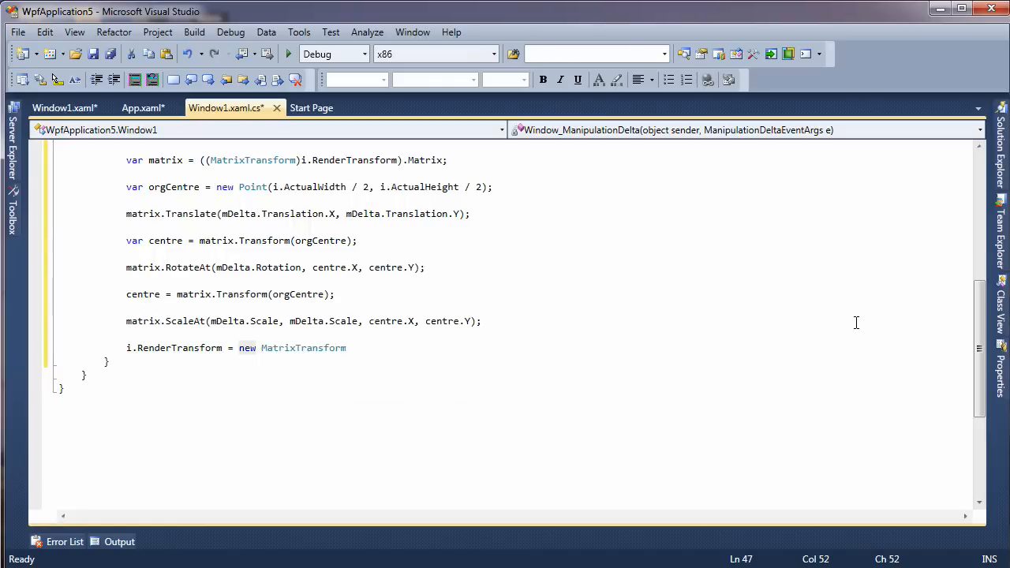
pyautogui.write('(matrix);')
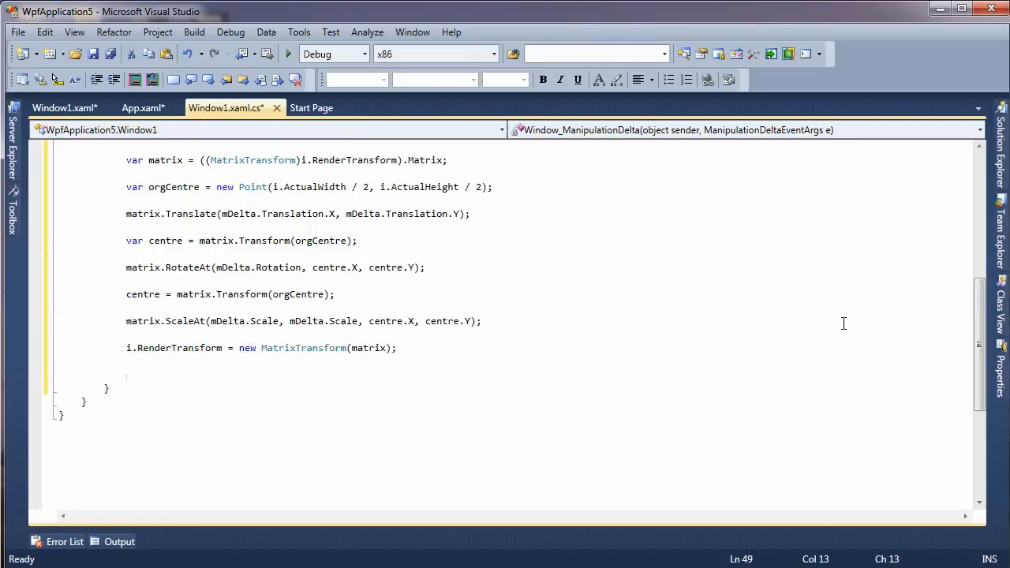
pyautogui.write('e.handled = true;')
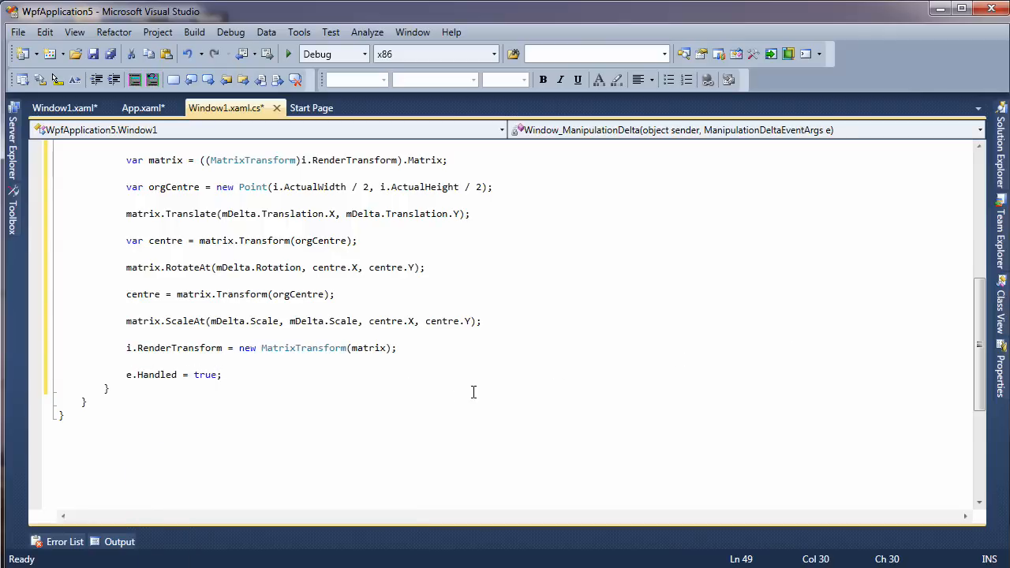
pyautogui.moveTo(288, 54)
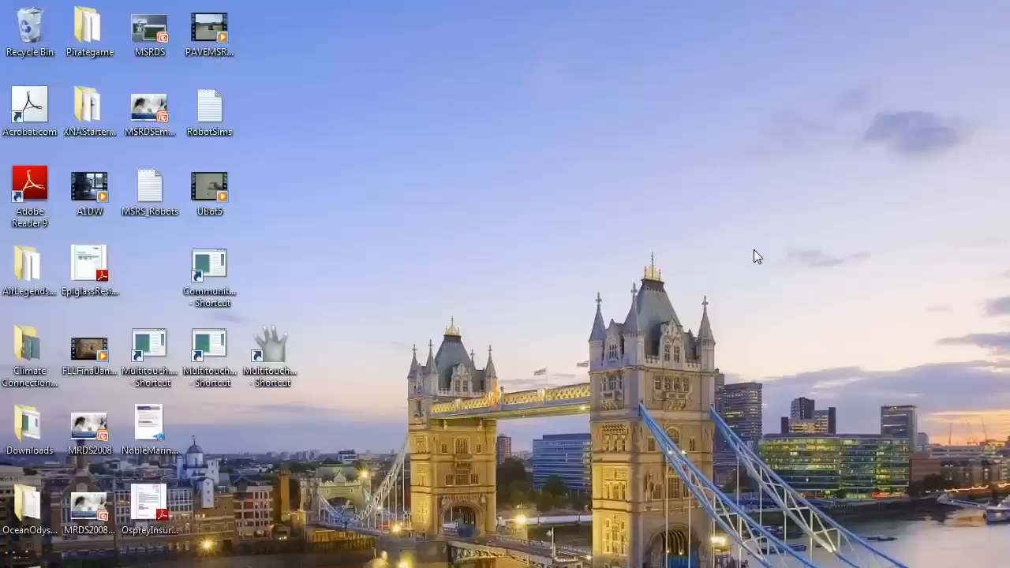
# Step: Launch the Multitouch Service Console from the desktop, allowing it to run
pyautogui.click(149, 347)
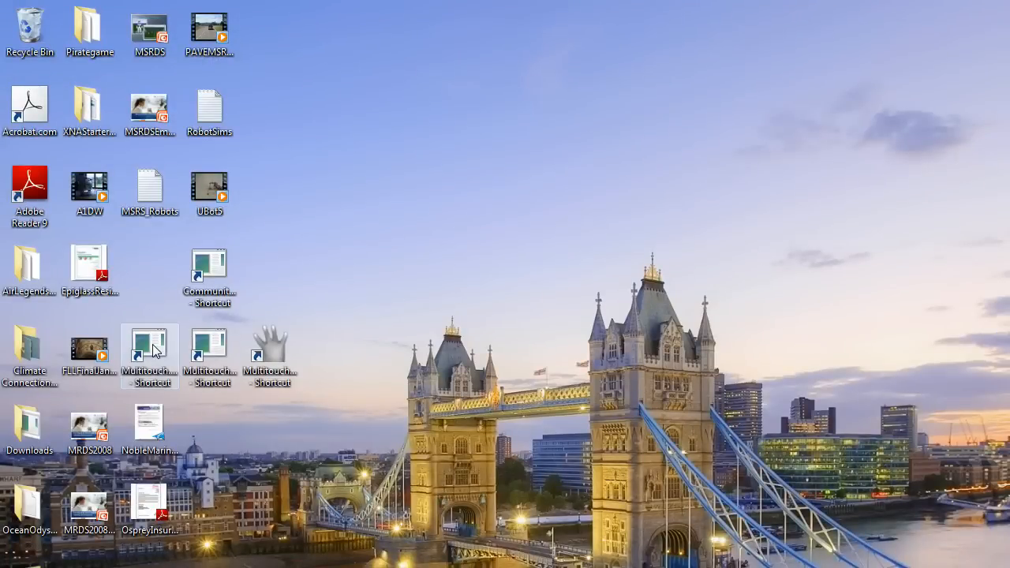
pyautogui.doubleClick(150, 347)
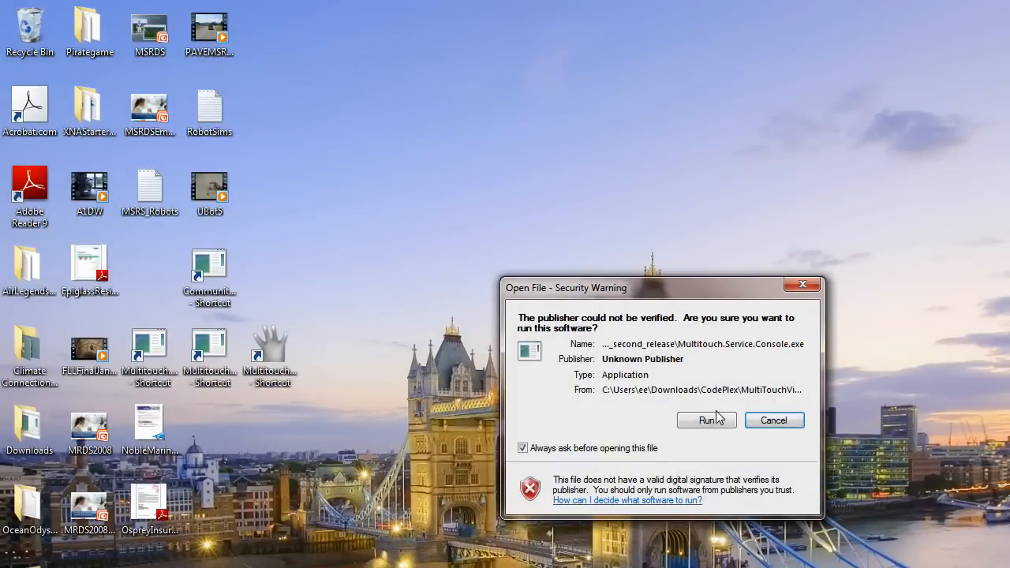
pyautogui.click(702, 420)
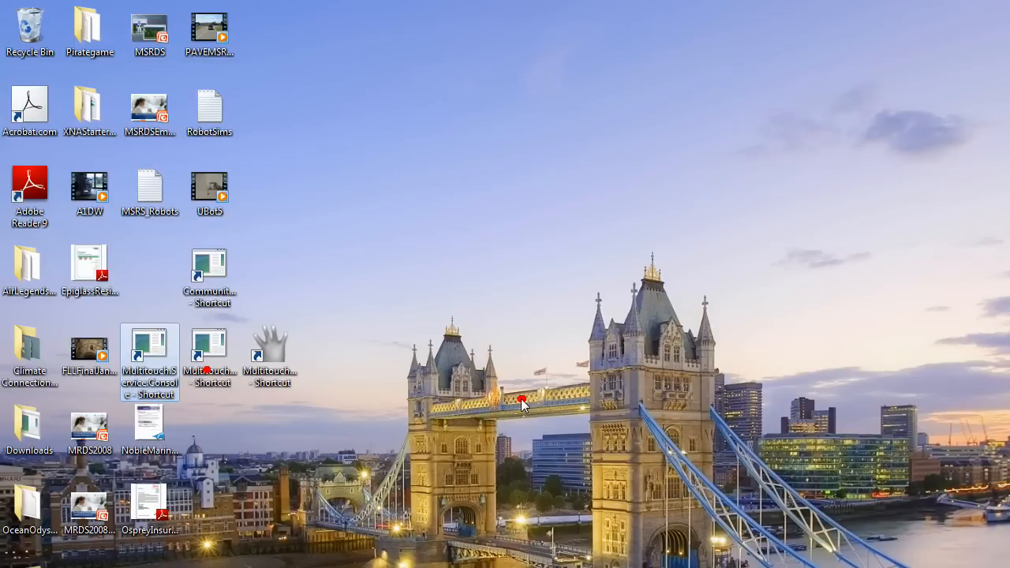
# Step: Launch the Multitouch Driver Console, allow it to run, and minimize it
pyautogui.doubleClick(149, 355)
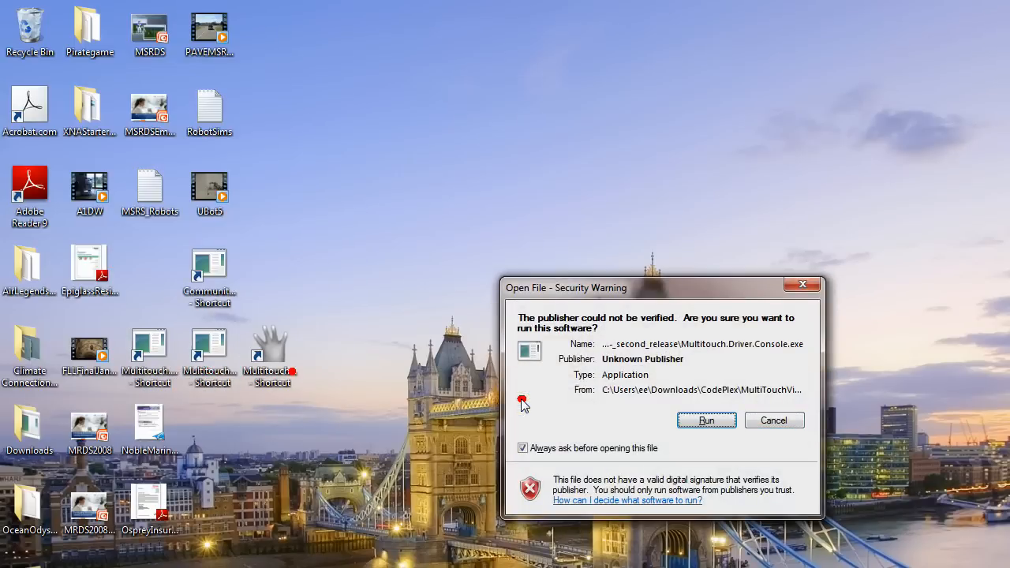
pyautogui.click(706, 420)
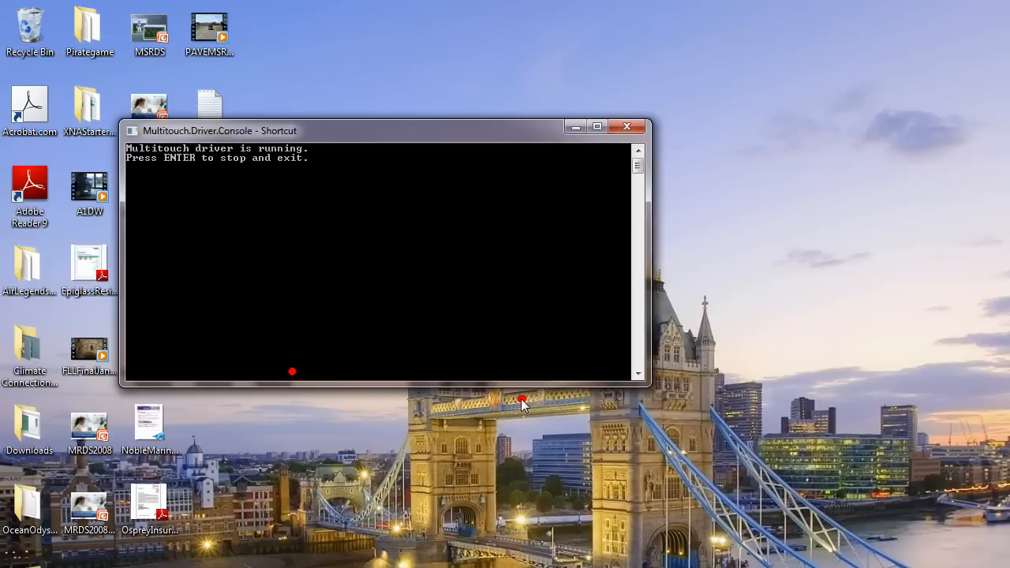
pyautogui.click(626, 127)
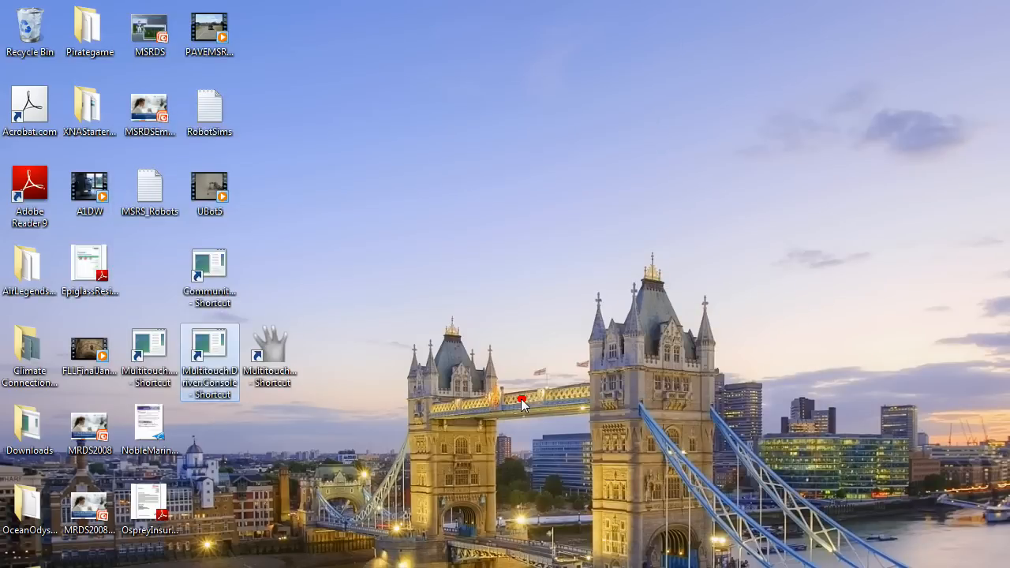